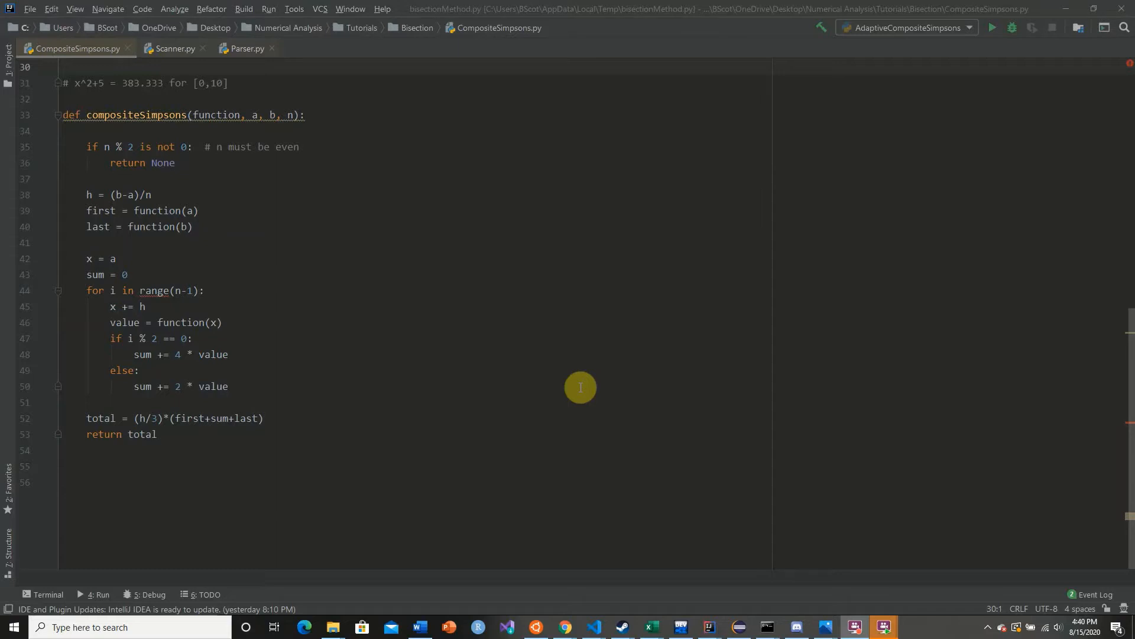
{"action": "mouse_move", "coordinate": [196, 82]}
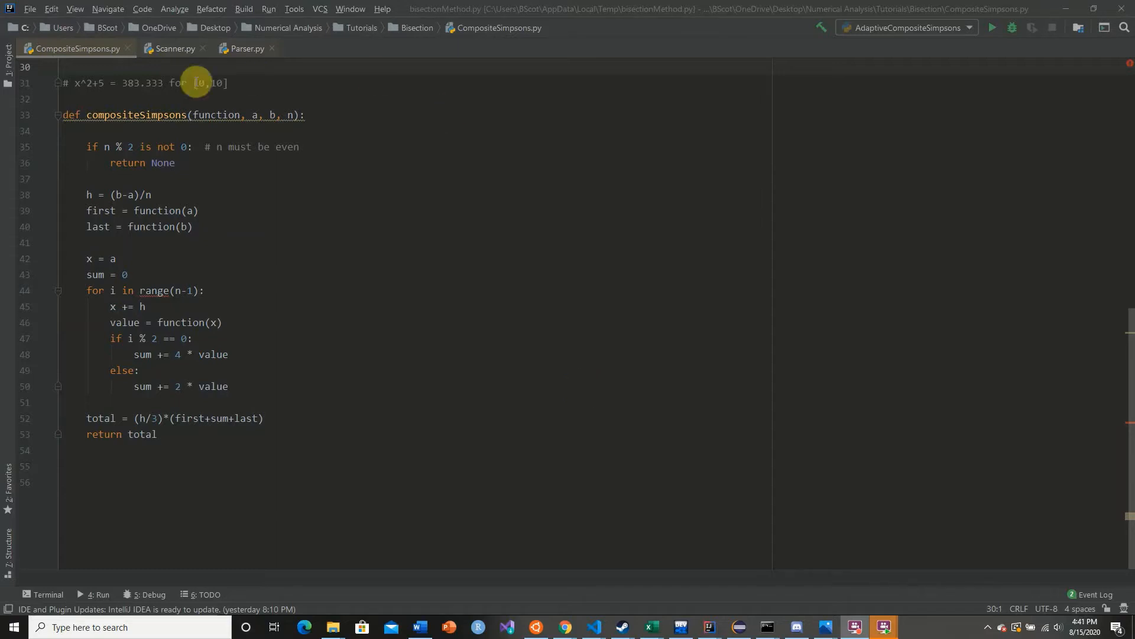
{"action": "mouse_move", "coordinate": [387, 209]}
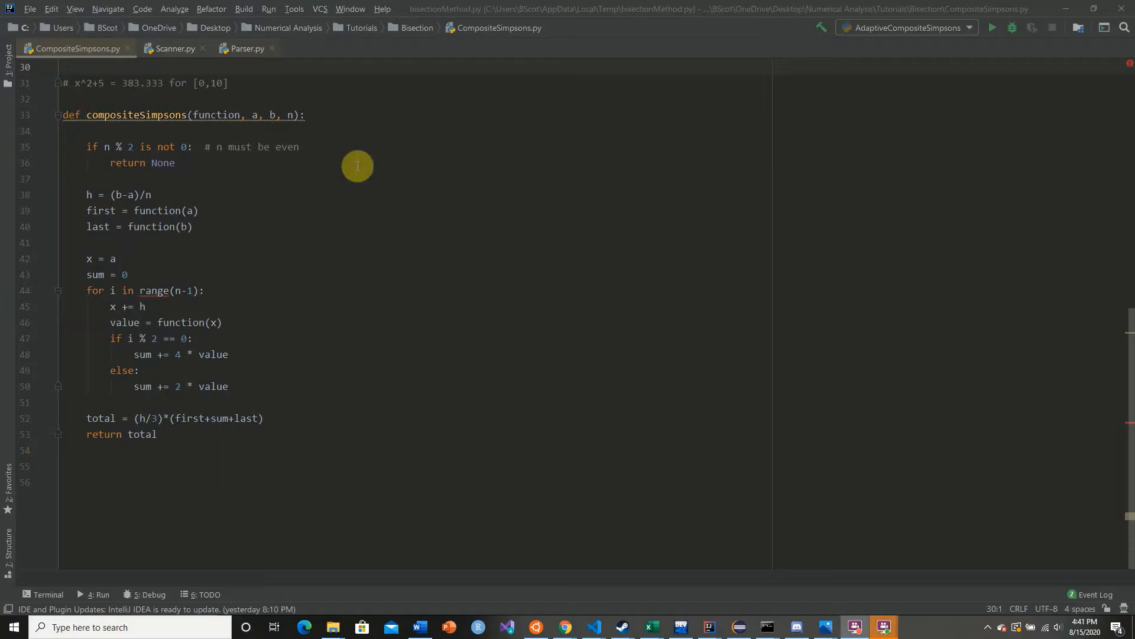
{"action": "mouse_move", "coordinate": [338, 448]}
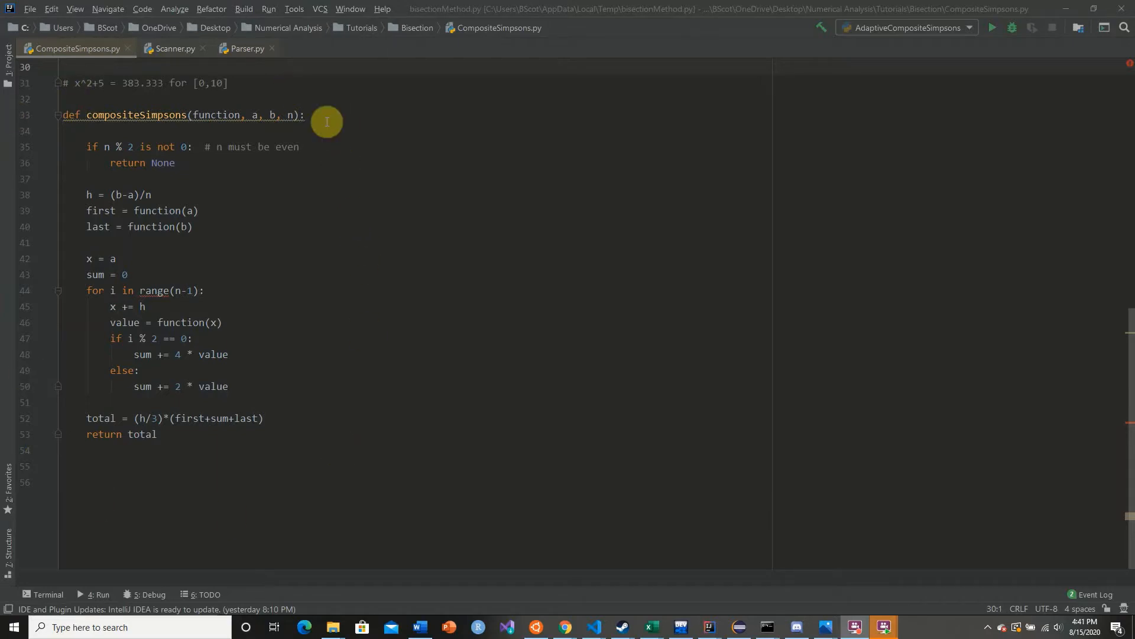
{"action": "mouse_move", "coordinate": [345, 149]}
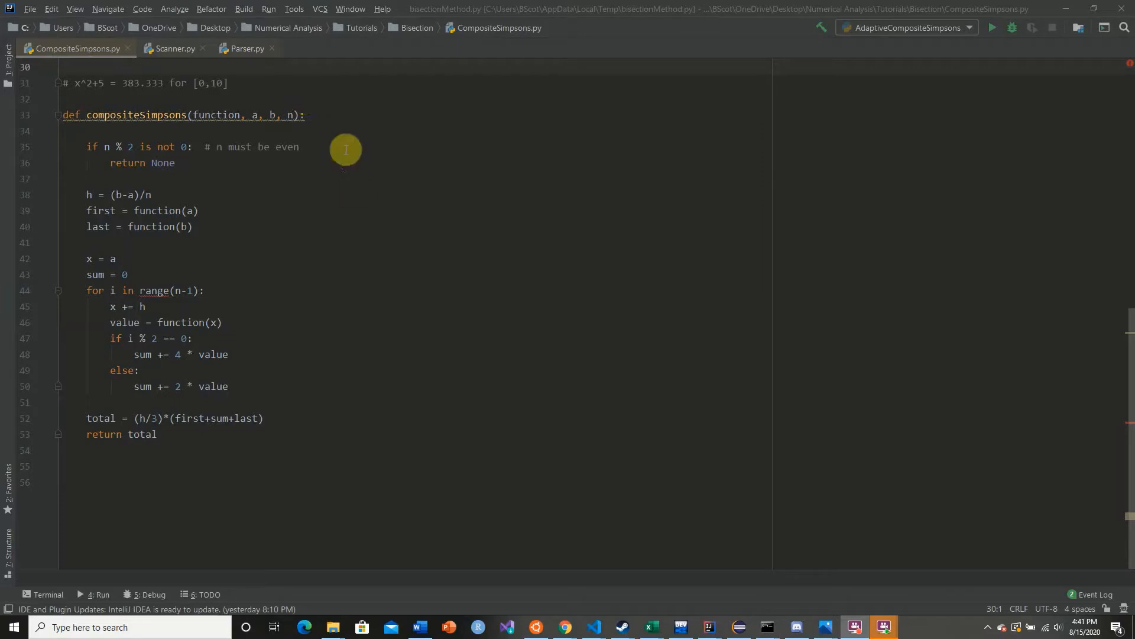
{"action": "mouse_move", "coordinate": [356, 194]}
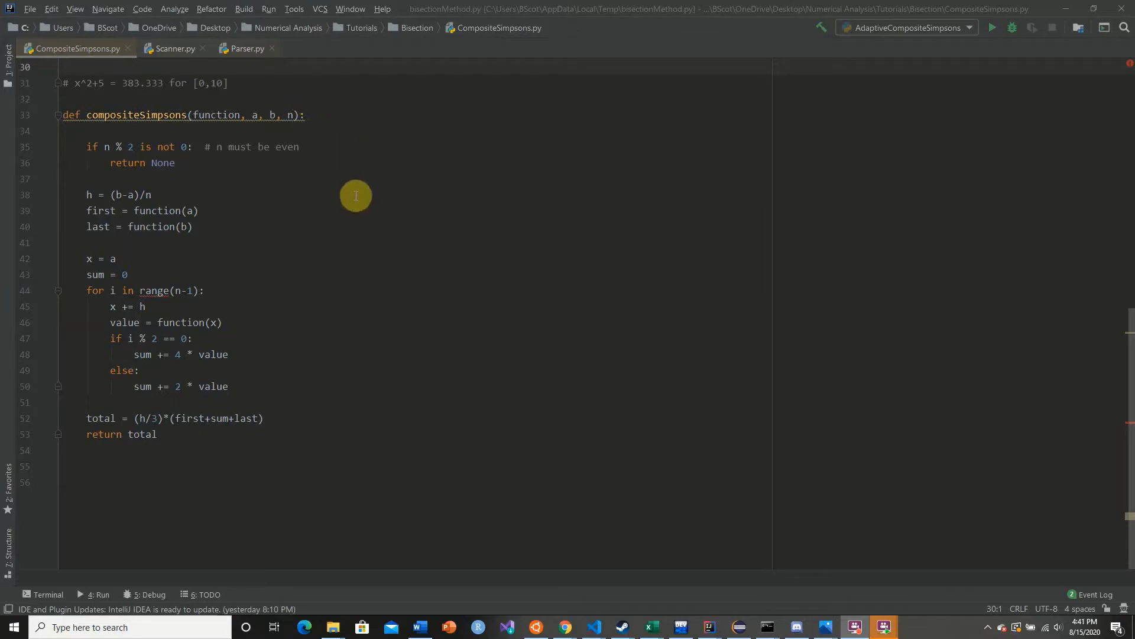
{"action": "mouse_move", "coordinate": [312, 178]}
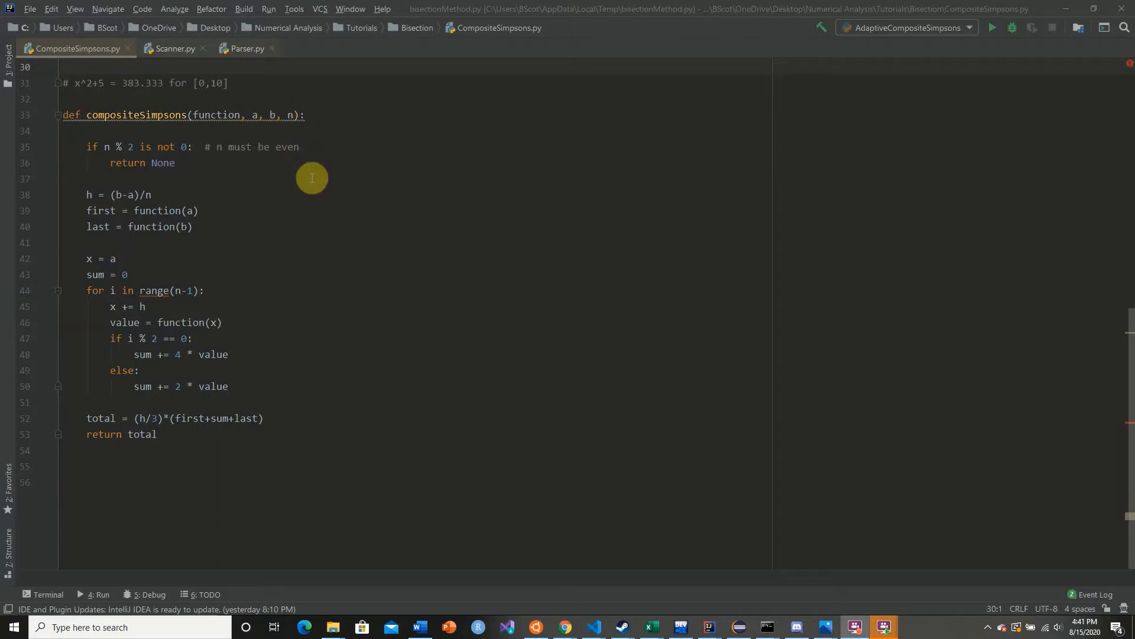
{"action": "mouse_move", "coordinate": [165, 435]}
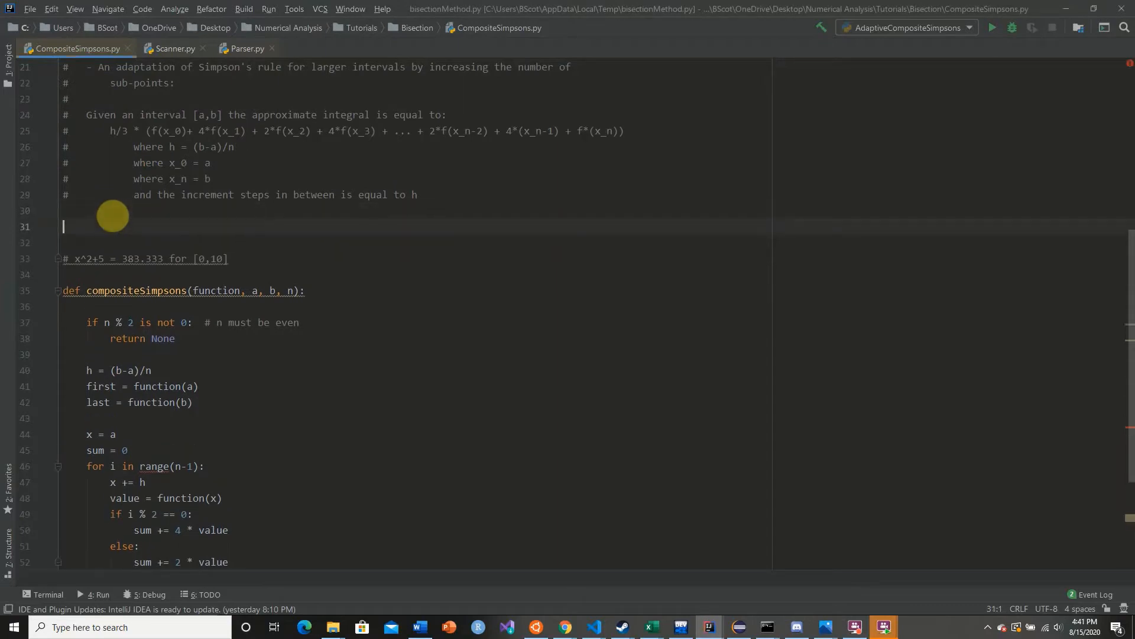
- Add 'from Scanner import Scanner' and 'from Parser import Parser' above compositeSimpsons, checking Parser.py
{"action": "type", "text": "from Scanner import Scanner"}
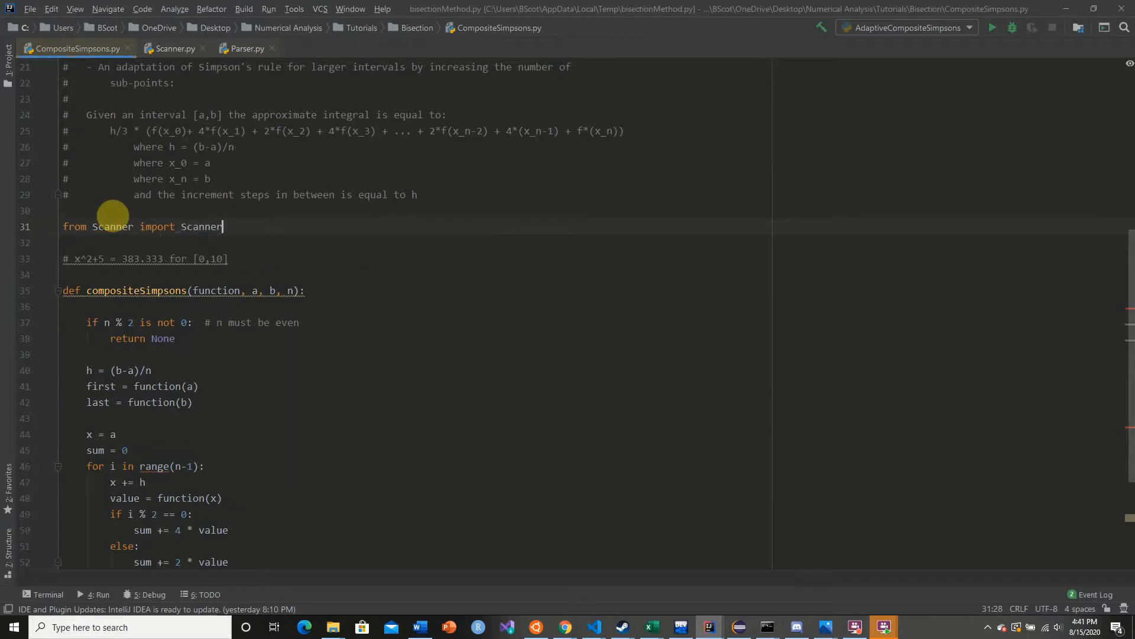
{"action": "type", "text": "from Parser import Par"}
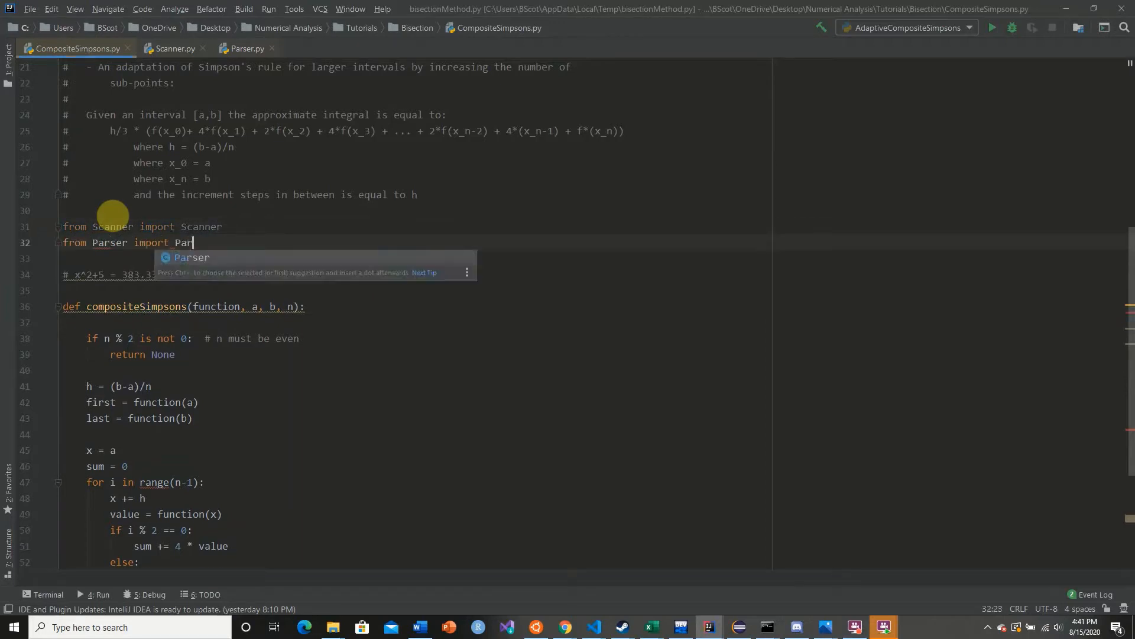
{"action": "left_click", "coordinate": [173, 48]}
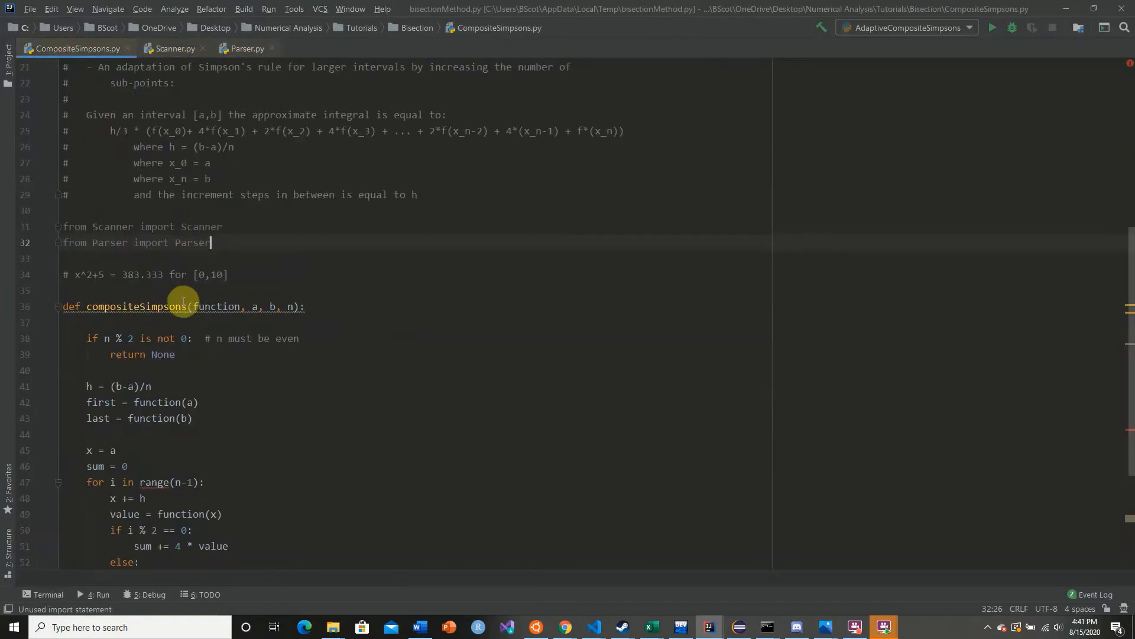
{"action": "left_click", "coordinate": [245, 48]}
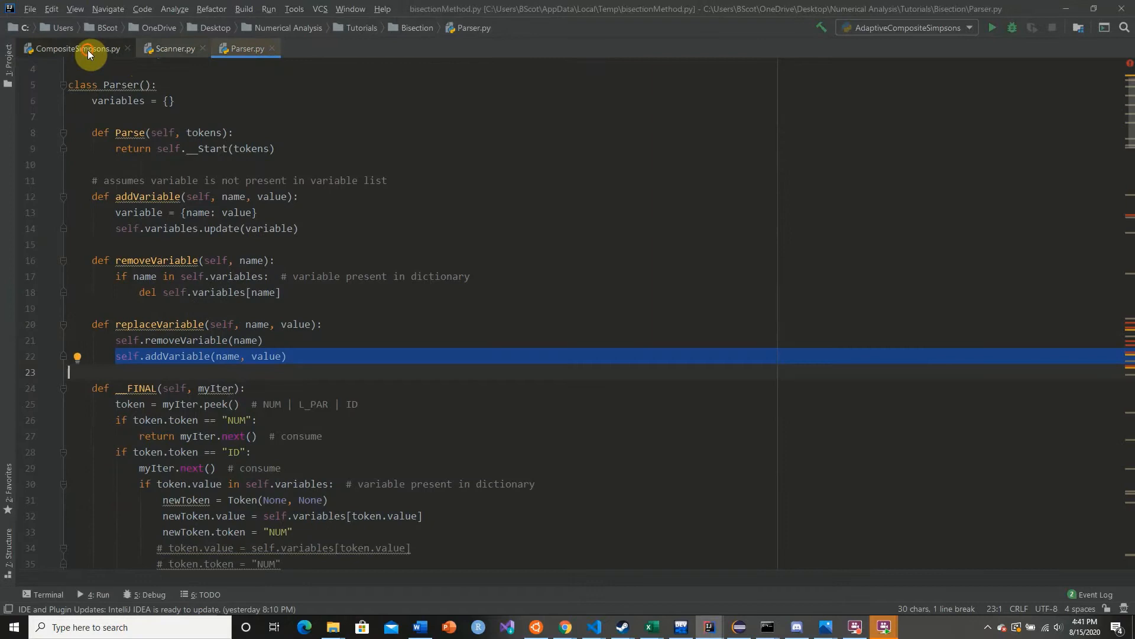
{"action": "left_click", "coordinate": [76, 49]}
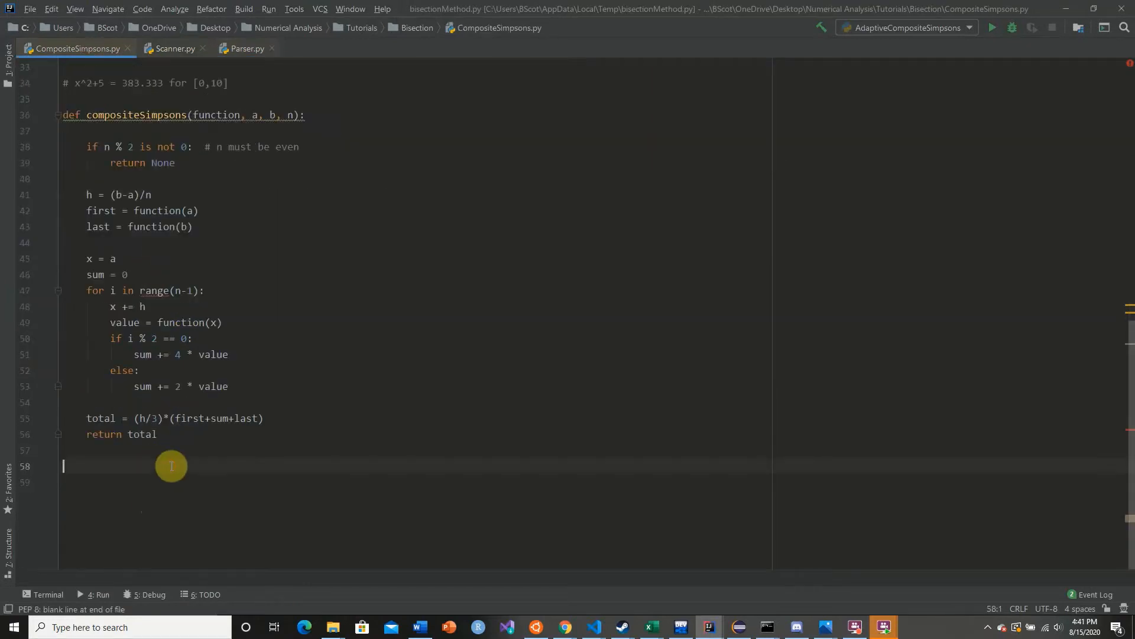
- Create myParser = Parser() on a new line at the end of the file
{"action": "key", "text": "enter"}
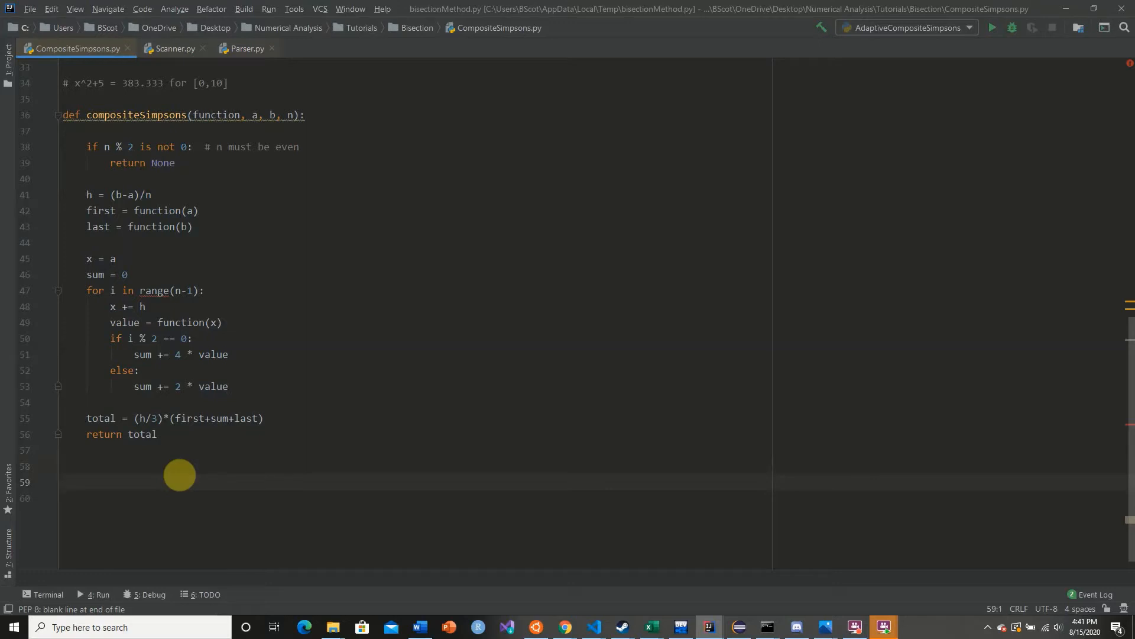
{"action": "type", "text": "myPar"}
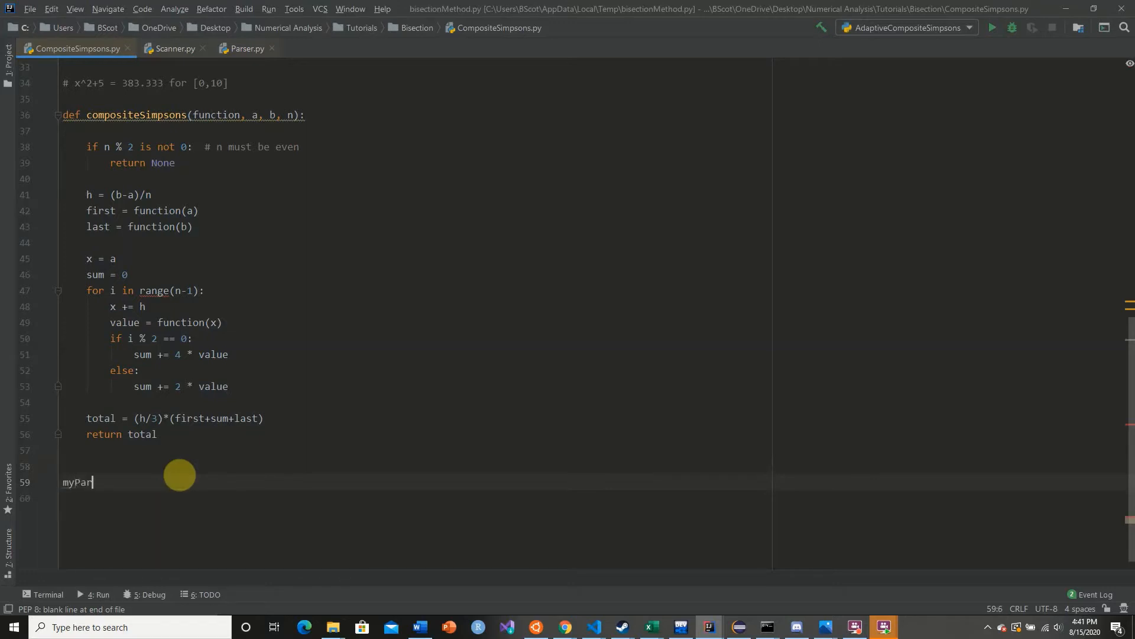
{"action": "type", "text": "ser()"}
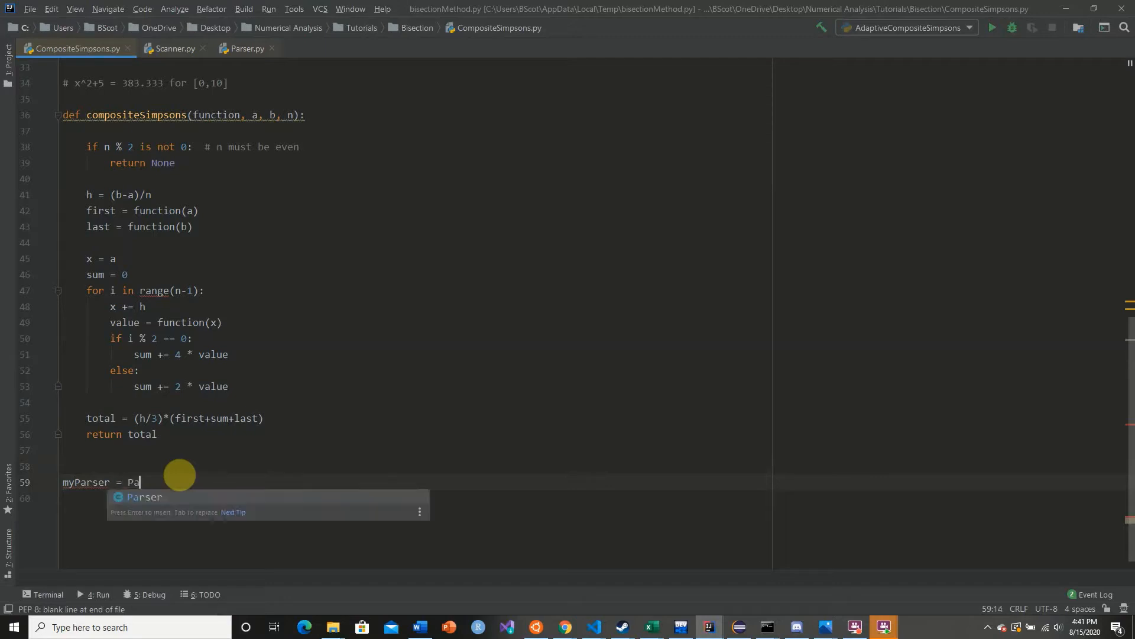
{"action": "key", "text": "Enter"}
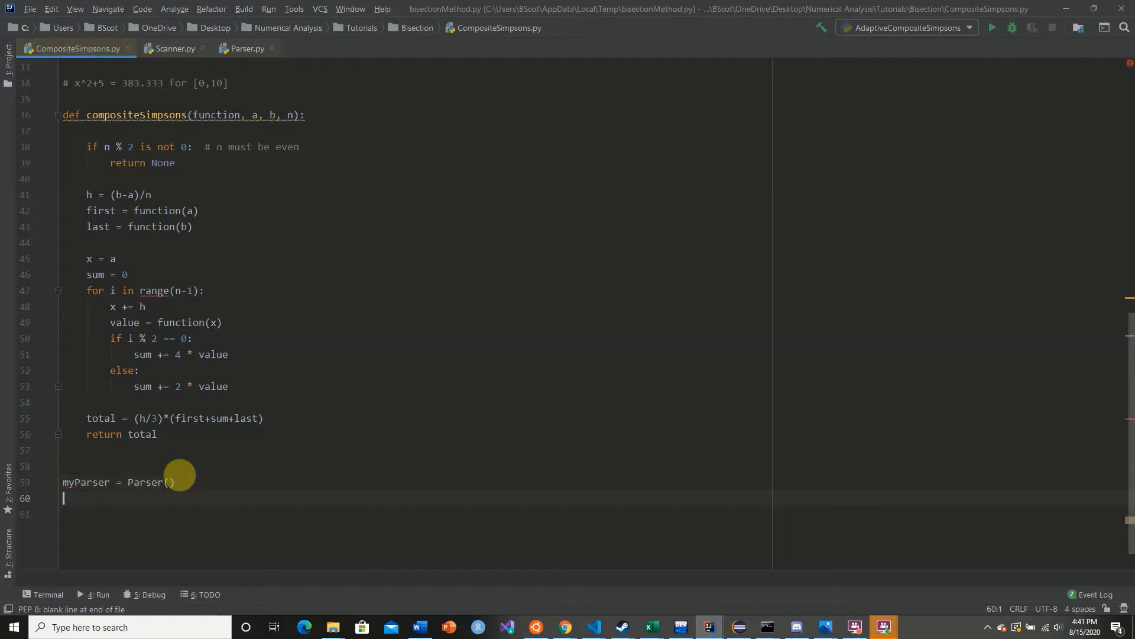
- Add a while True loop reading stdIn with 'Enter Function: ' and breaking on q or quit
{"action": "type", "text": "while"}
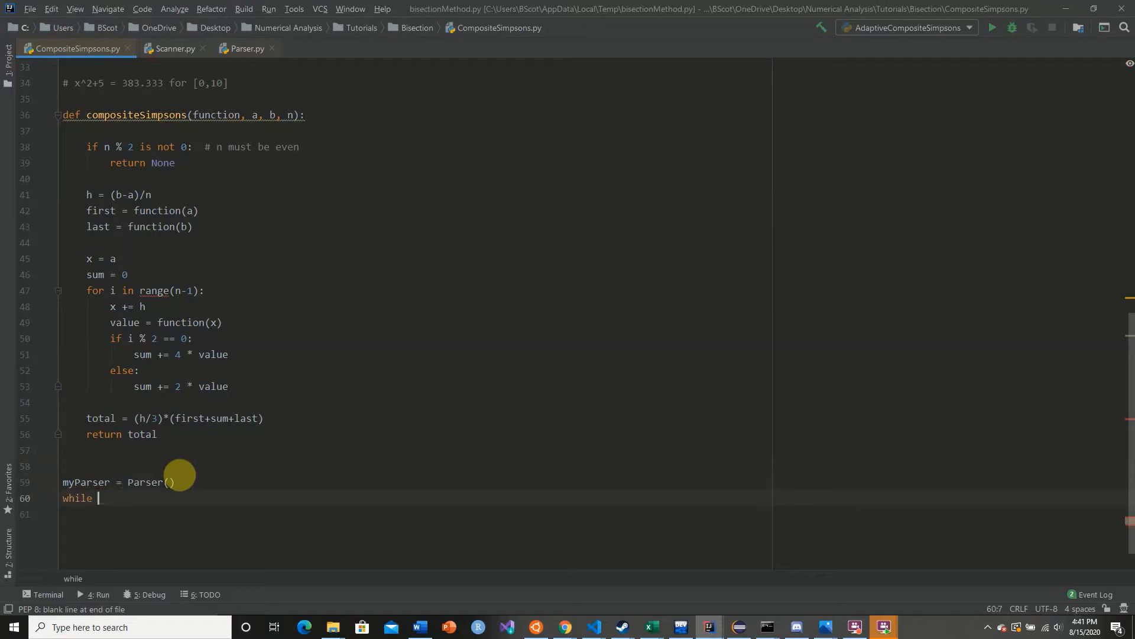
{"action": "type", "text": "True:"}
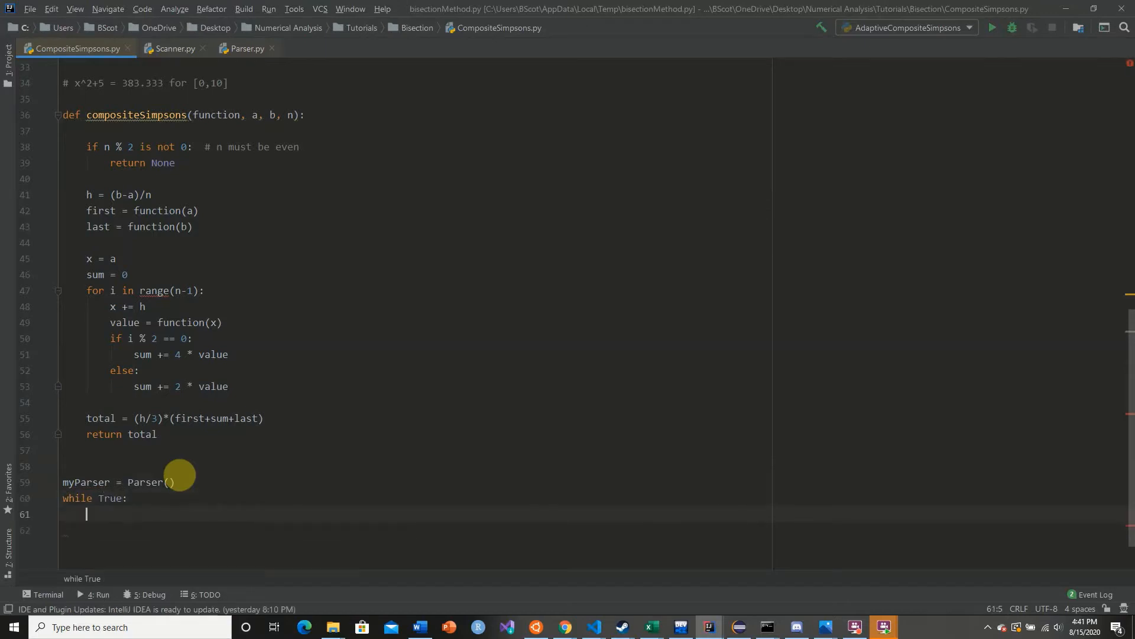
{"action": "type", "text": "stdIn ="}
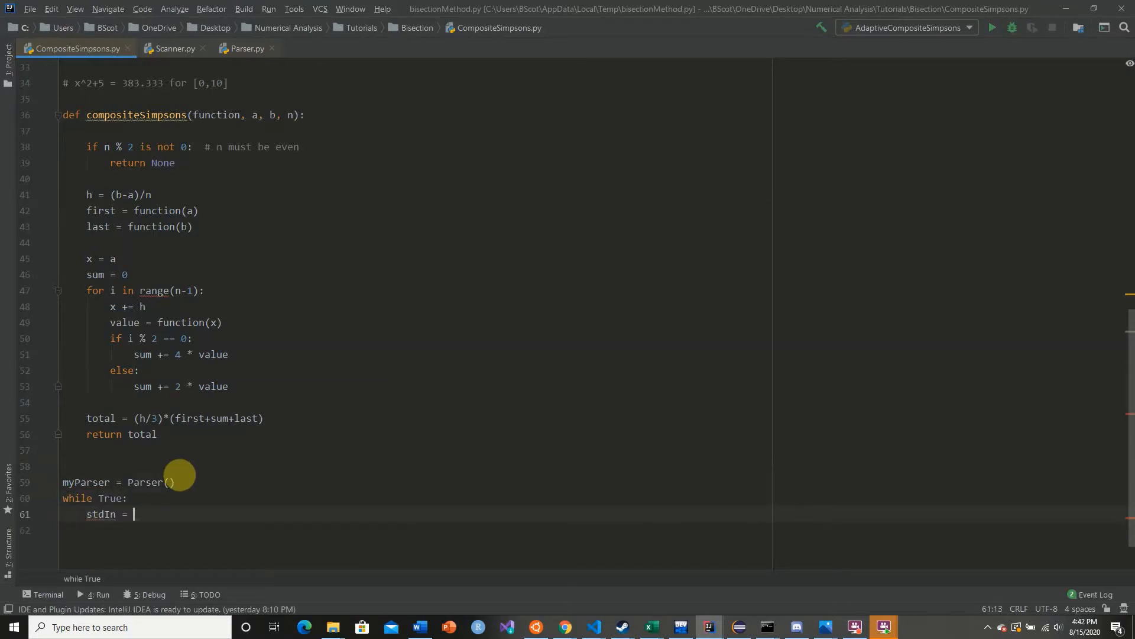
{"action": "type", "text": "input(\"Etr\")"}
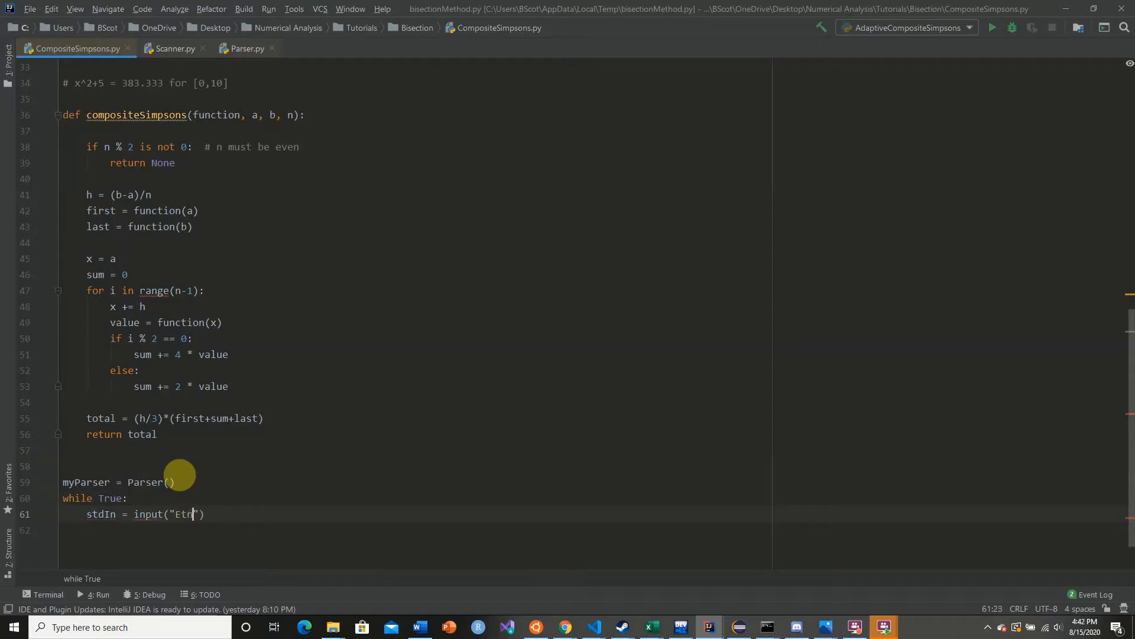
{"action": "type", "text": "nter Function:"}
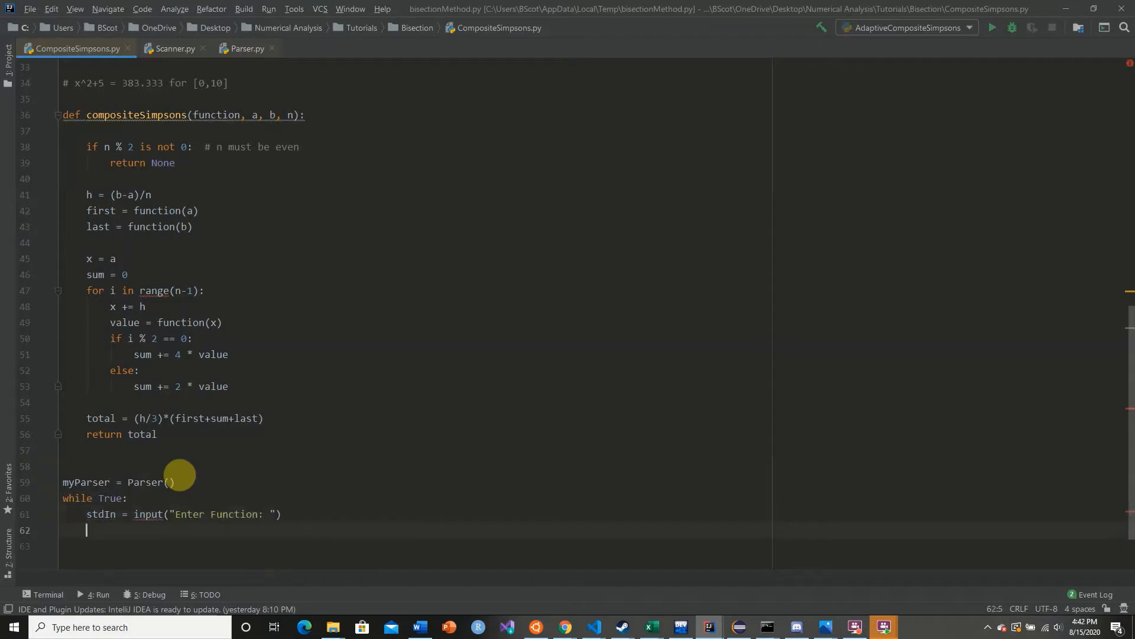
{"action": "type", "text": "if stdIn"}
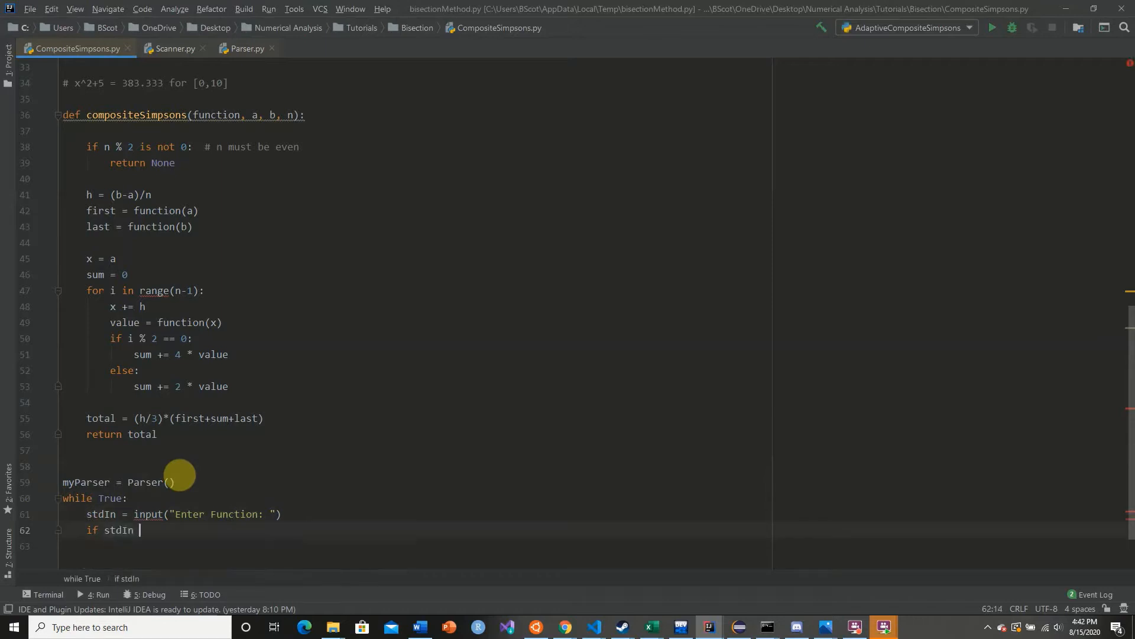
{"action": "type", "text": "== \"q\" or stdIn == \"qui"}
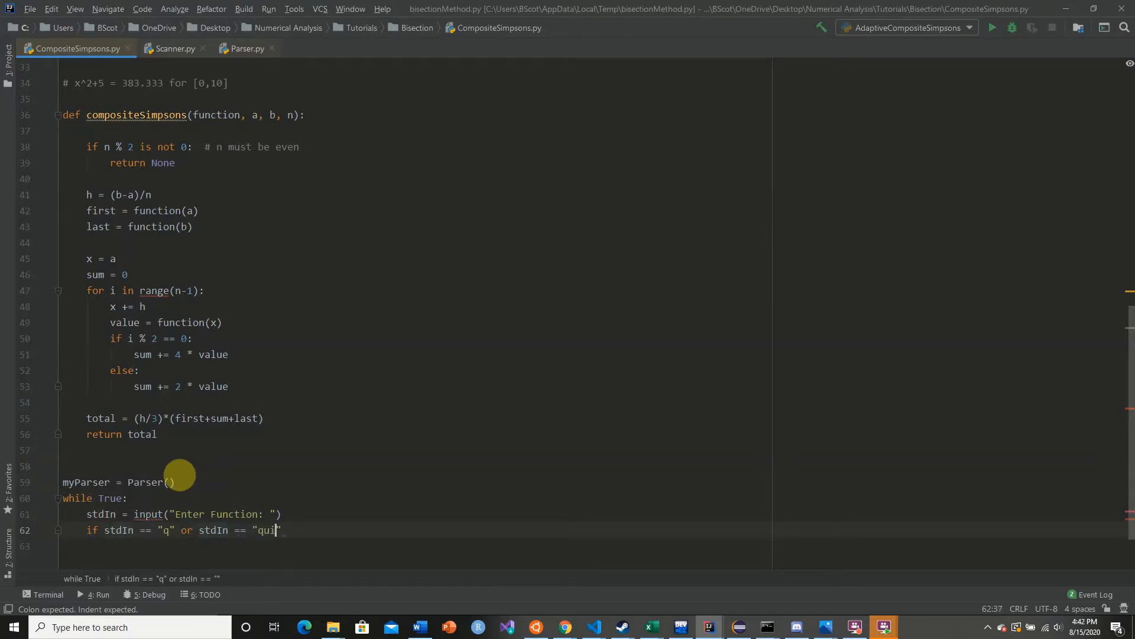
{"action": "type", "text": "t\":"}
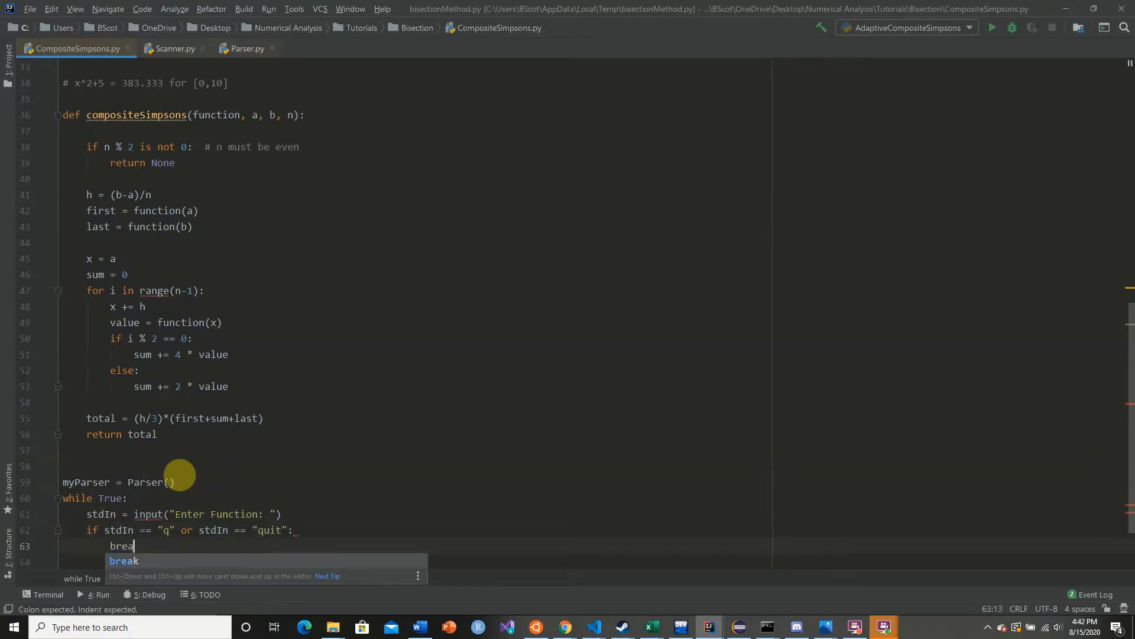
{"action": "key", "text": "enter"}
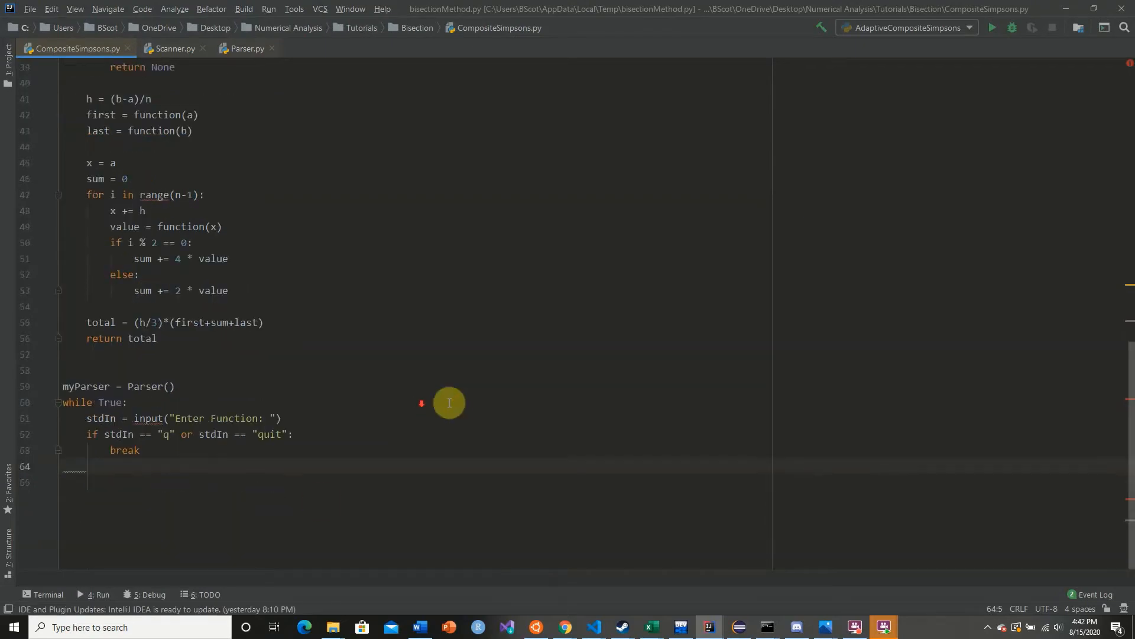
- Add input() prompts for interval endpoints a and b and the subdivision count n
{"action": "type", "text": "a ="}
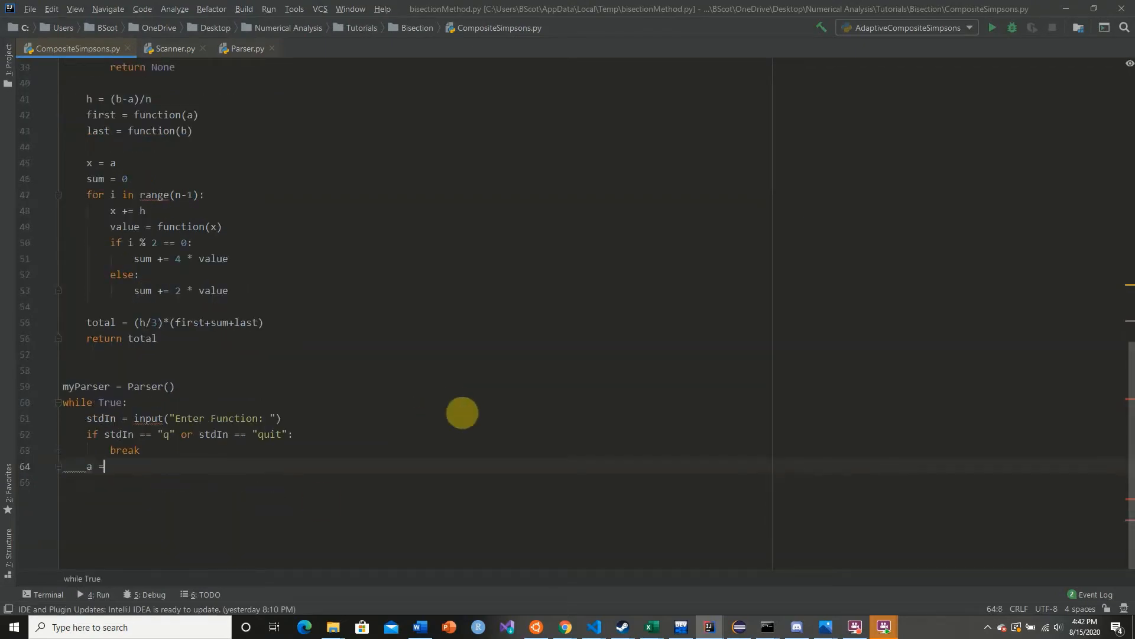
{"action": "type", "text": "input()"}
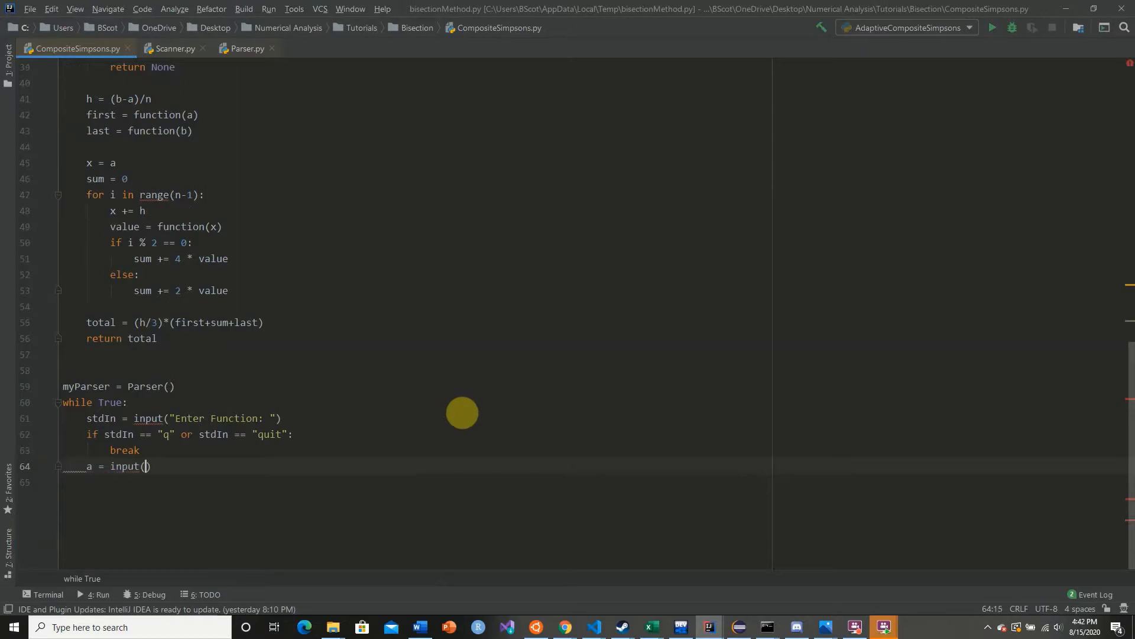
{"action": "type", "text": "\"Enter a in"}
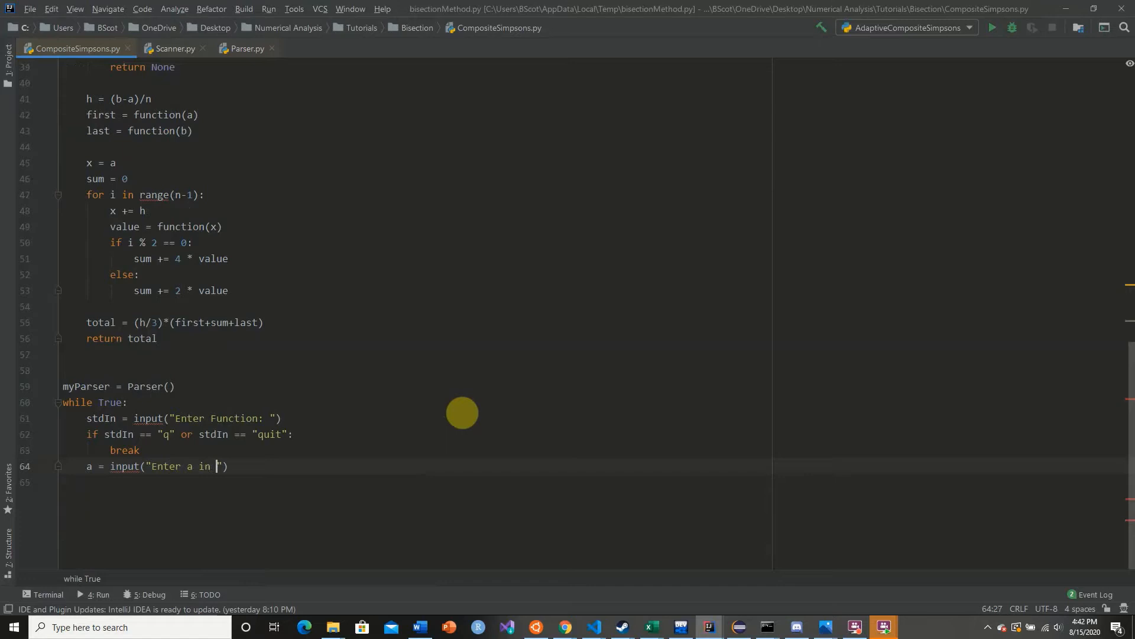
{"action": "type", "text": "interval:"}
{"action": "left_click", "coordinate": [417, 482]}
{"action": "type", "text": "b ="}
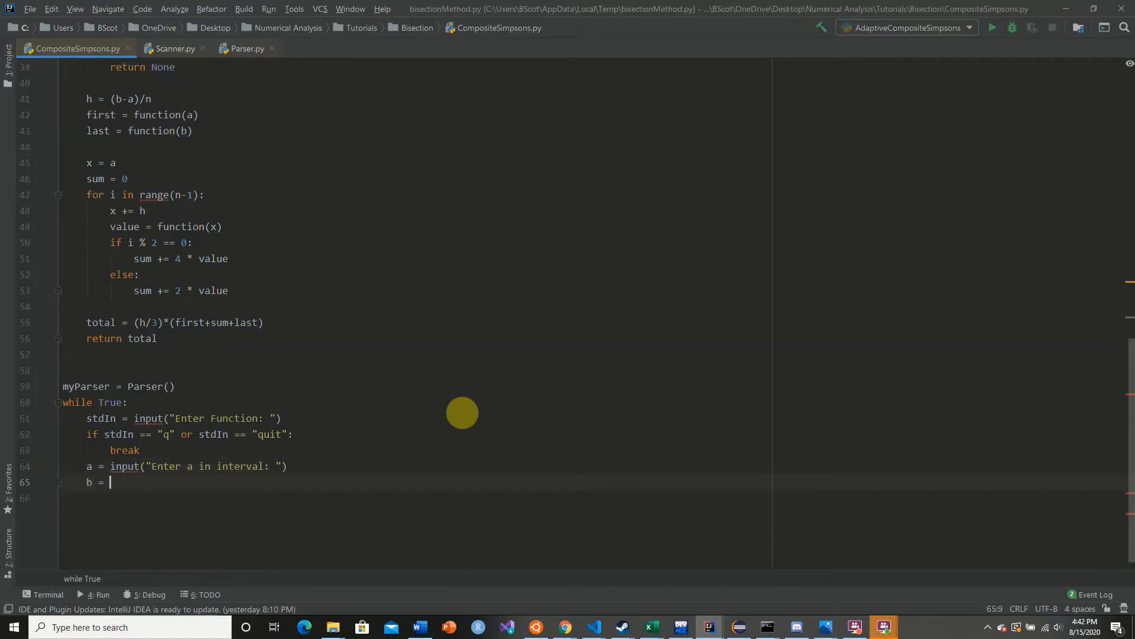
{"action": "type", "text": "input(\"\")"}
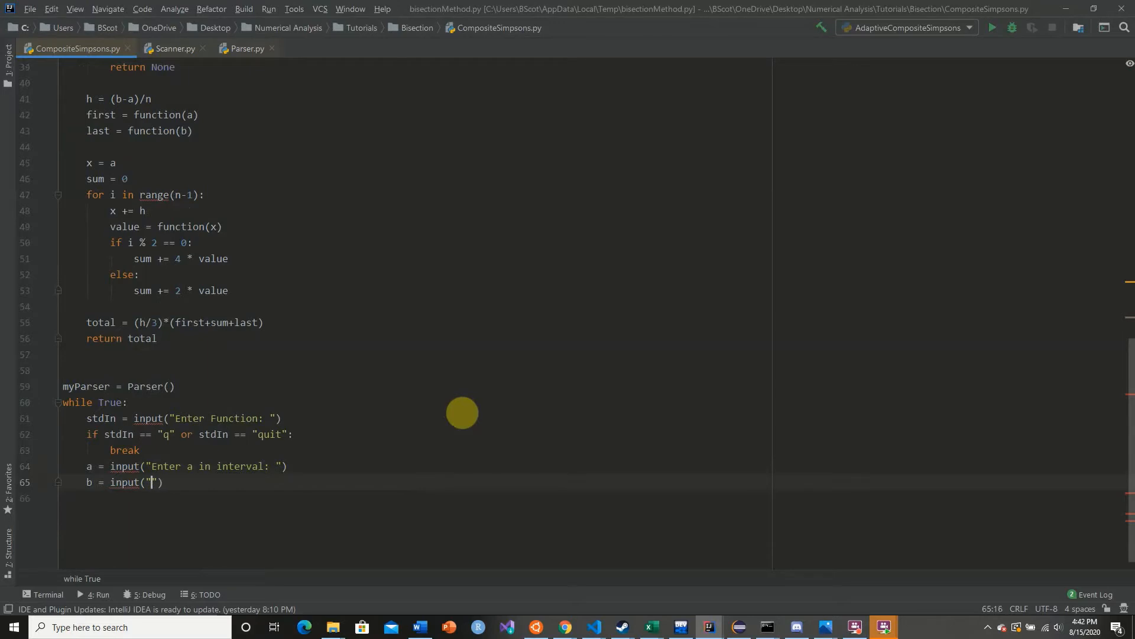
{"action": "type", "text": "Enter b in interv"}
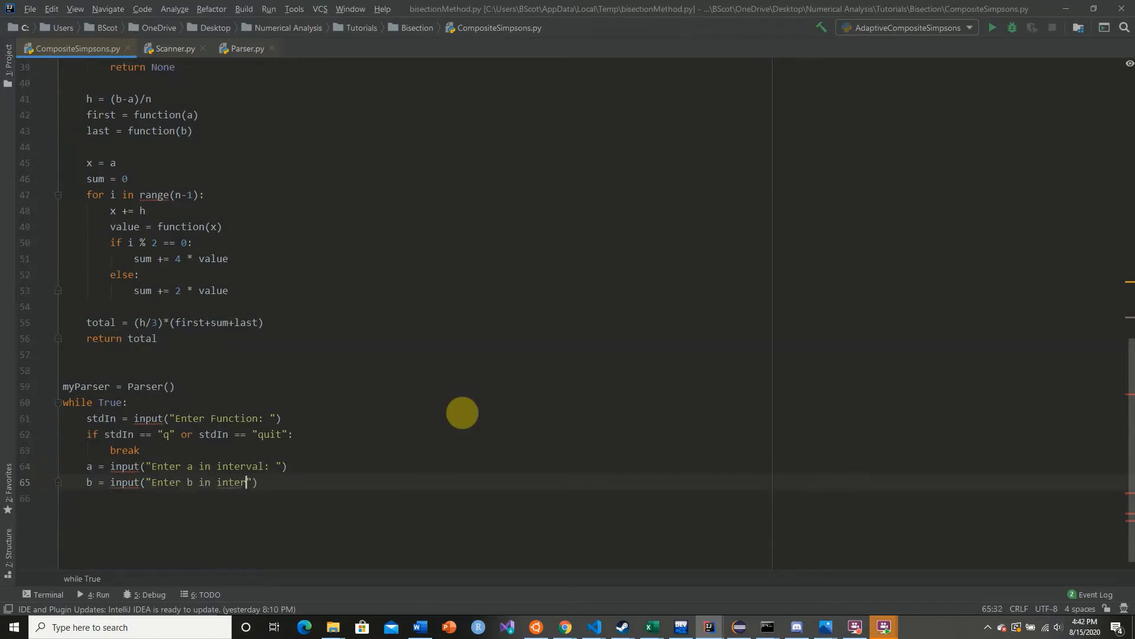
{"action": "type", "text": "val:"}
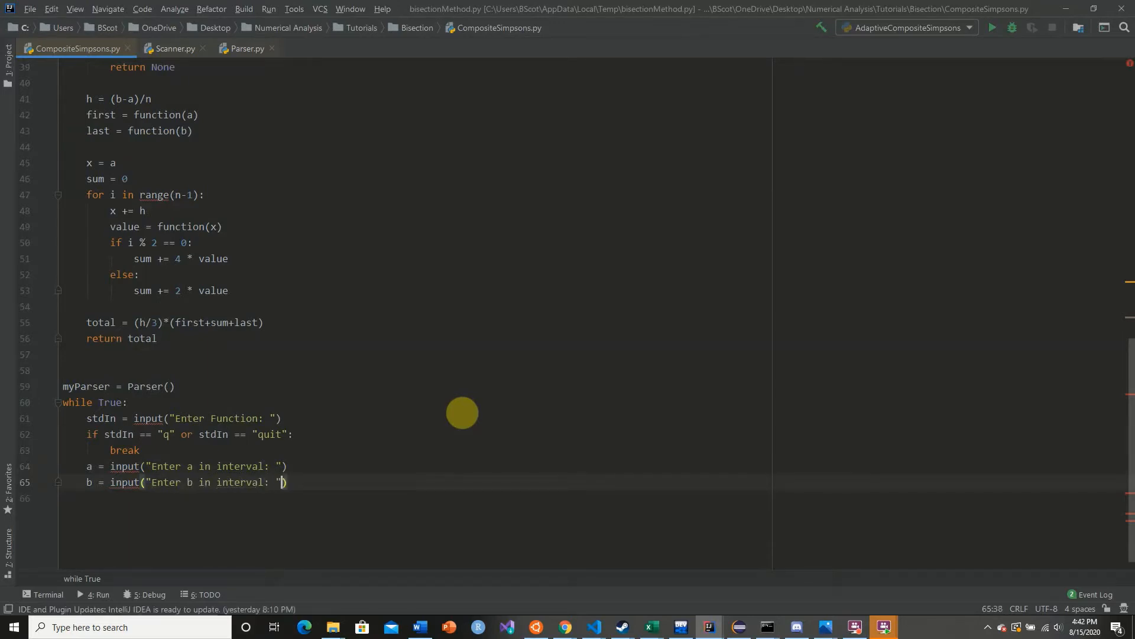
{"action": "type", "text": "n = inpu"}
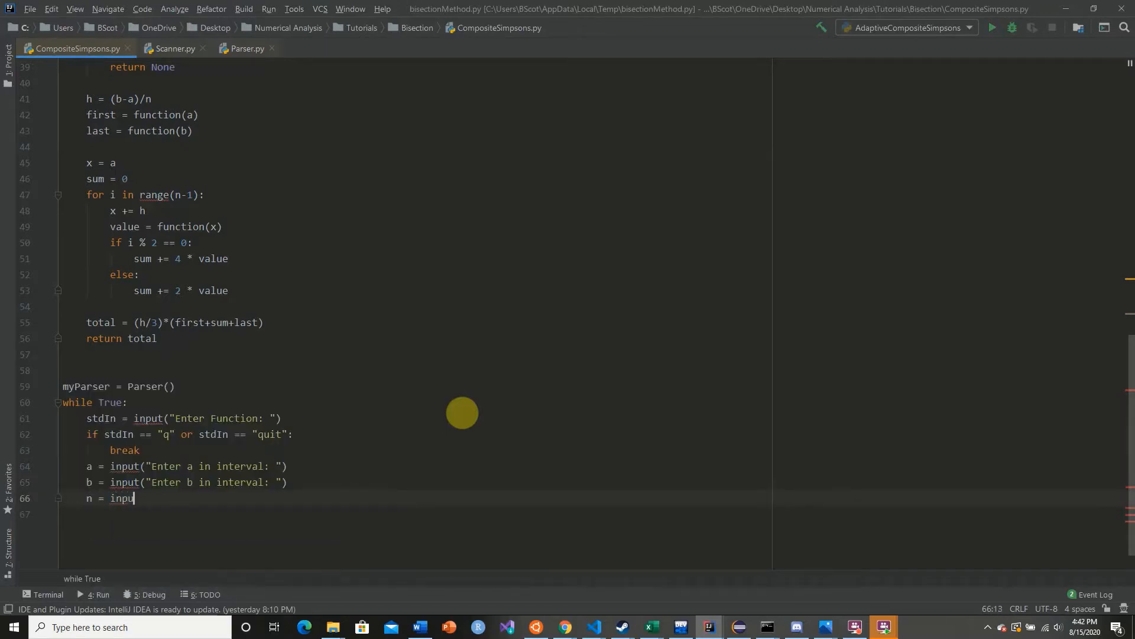
{"action": "type", "text": "t(\"En\")"}
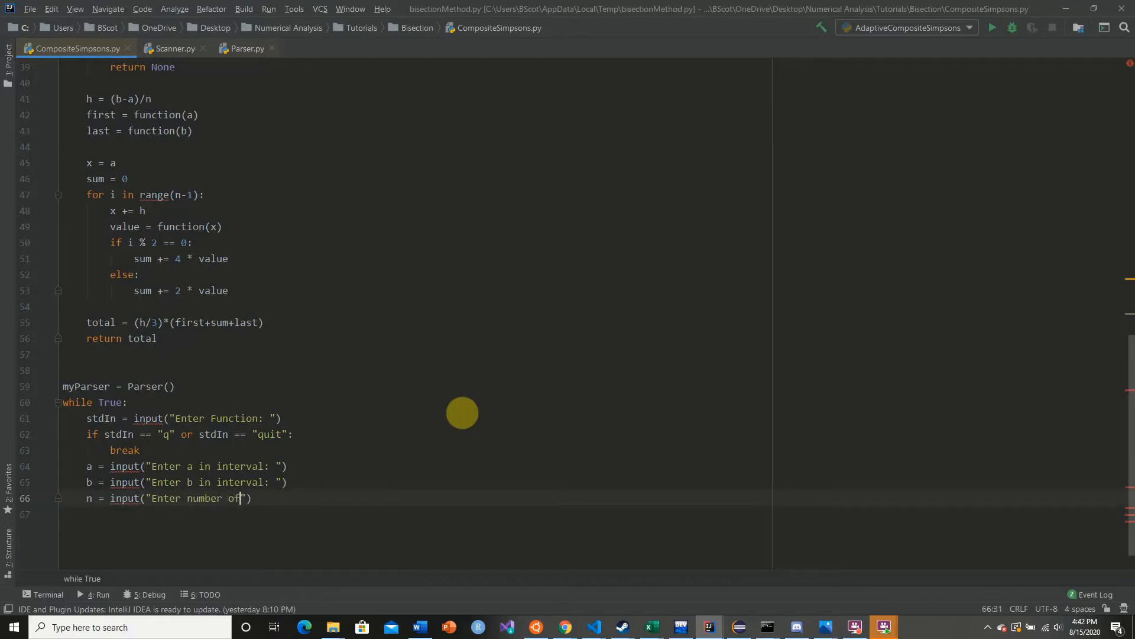
{"action": "type", "text": "subdivisions:"}
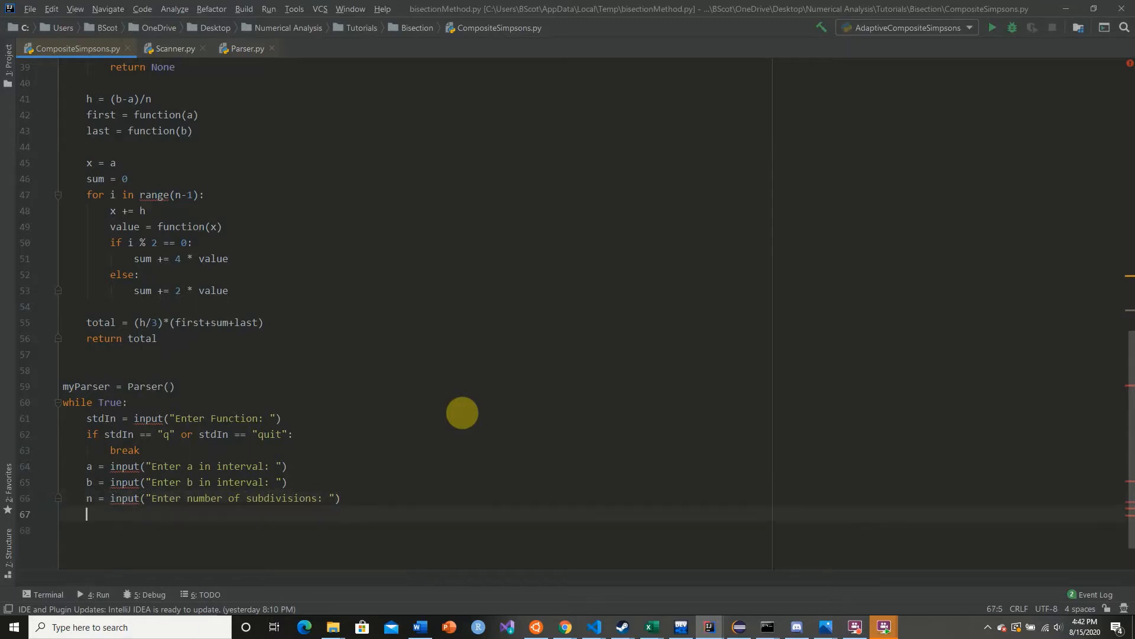
{"action": "scroll", "scroll_direction": "up", "scroll_amount": 3}
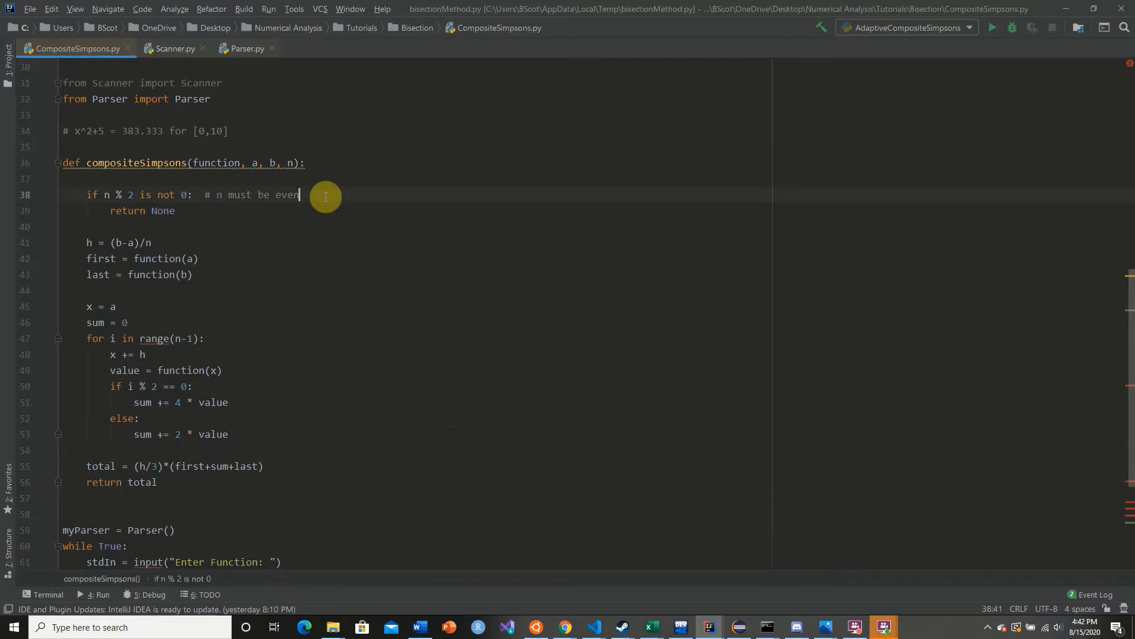
- Print a 'sub-divisions must be even' warning before return None in the odd-n check
{"action": "type", "text": "pr"}
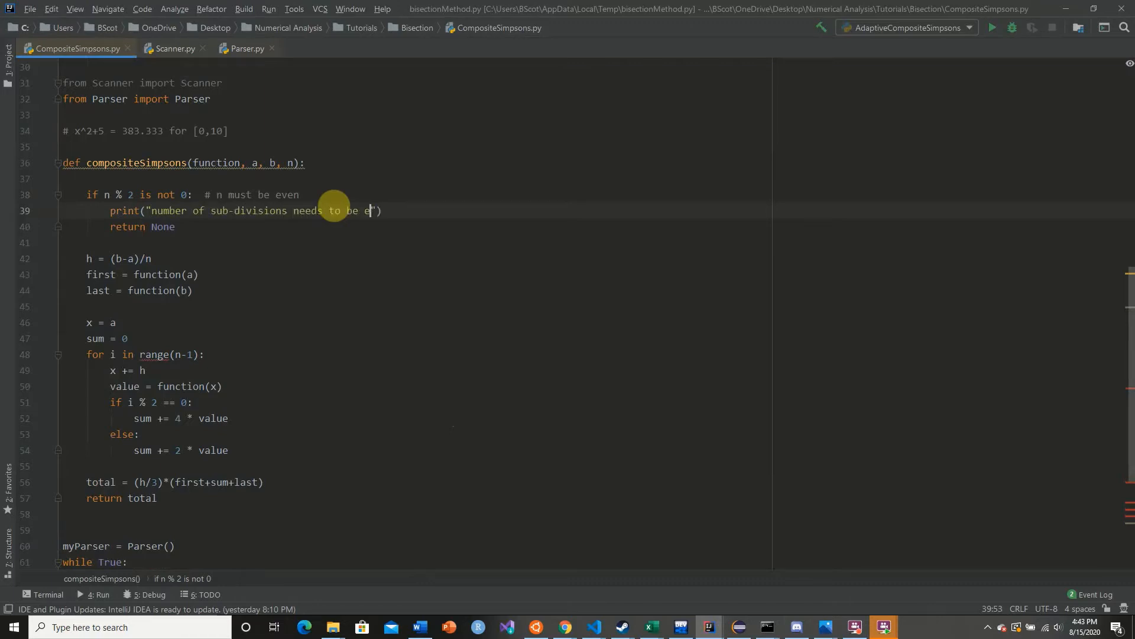
{"action": "type", "text": "ven"}
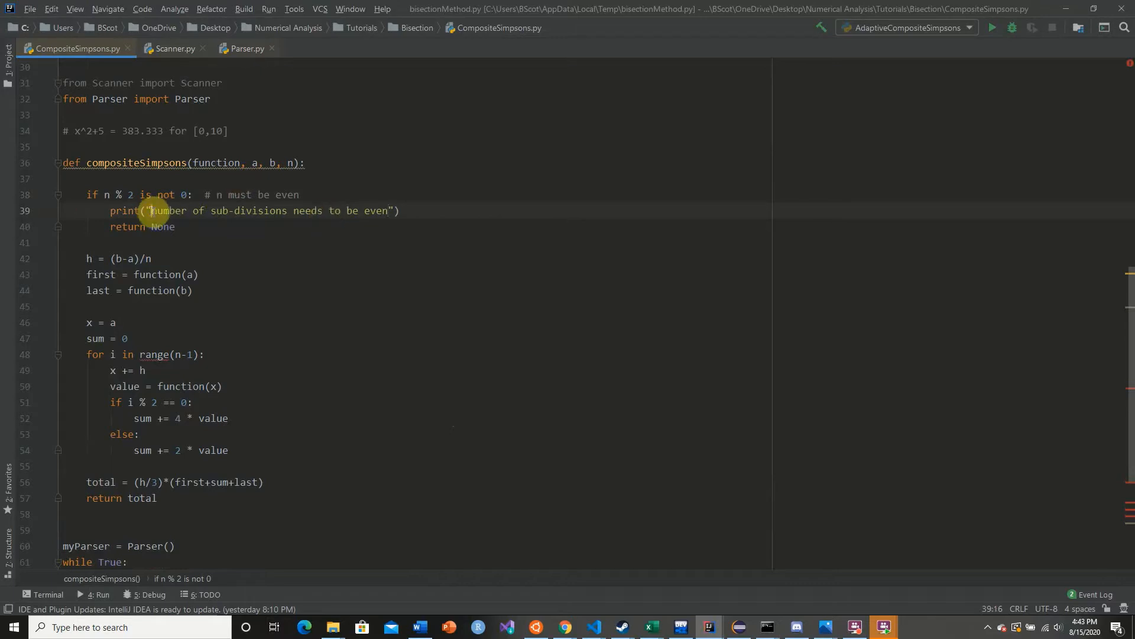
{"action": "scroll", "scroll_direction": "down", "scroll_amount": 3}
{"action": "type", "text": "print(\""}
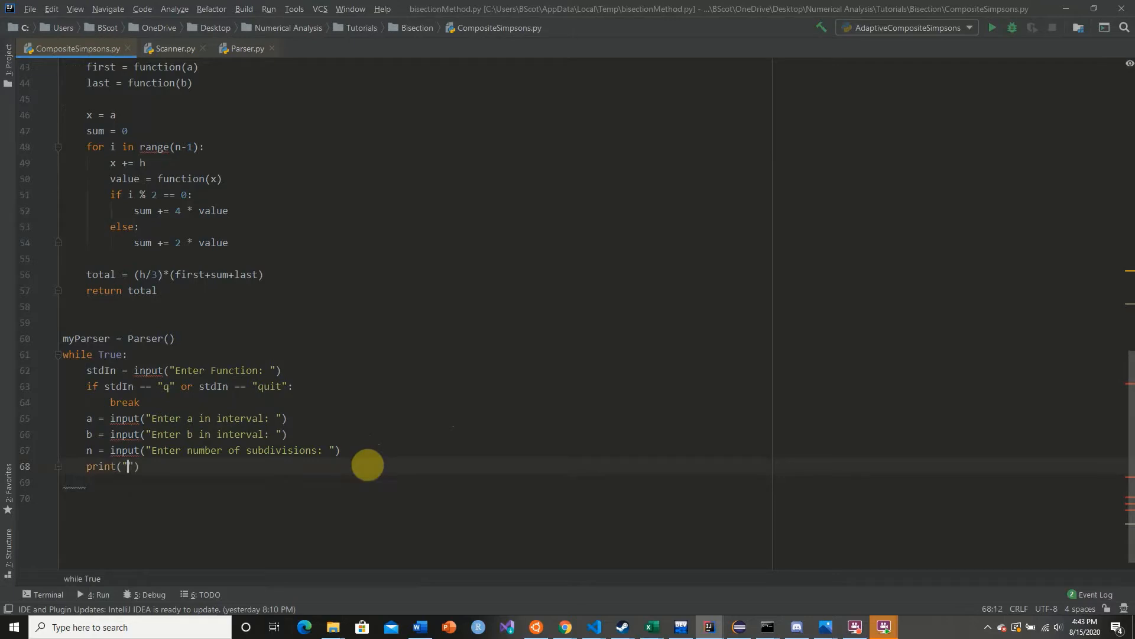
- Add print("Estimated Integrand Value: ") preceded by value = compositeSimpsons(myParser, ...)
{"action": "type", "text": "Estimated Integrand"}
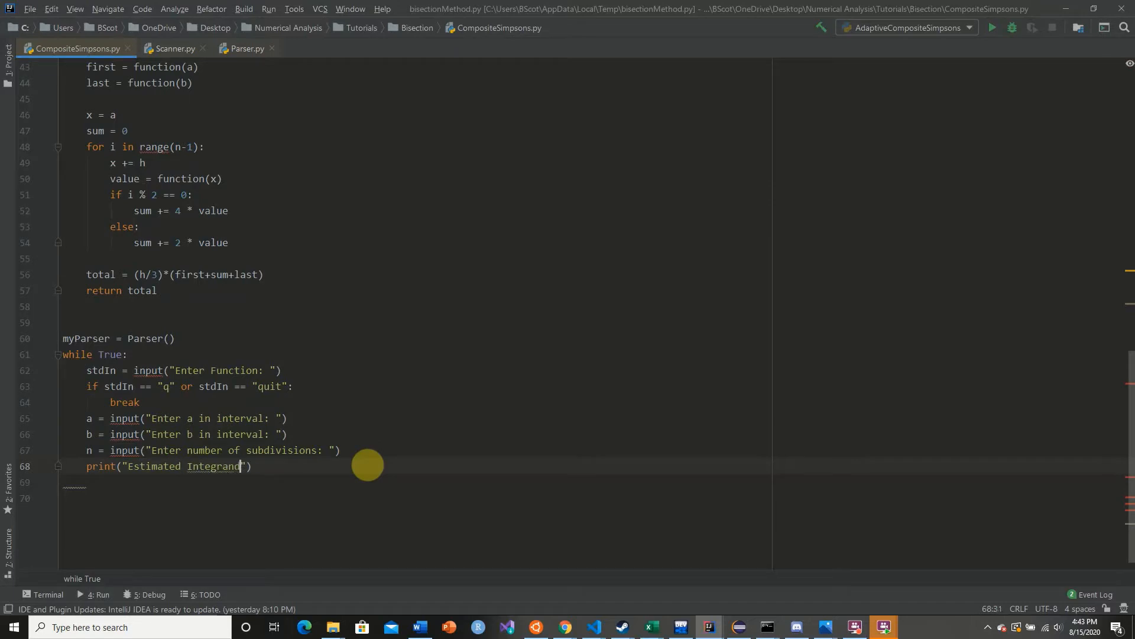
{"action": "type", "text": "Value:"}
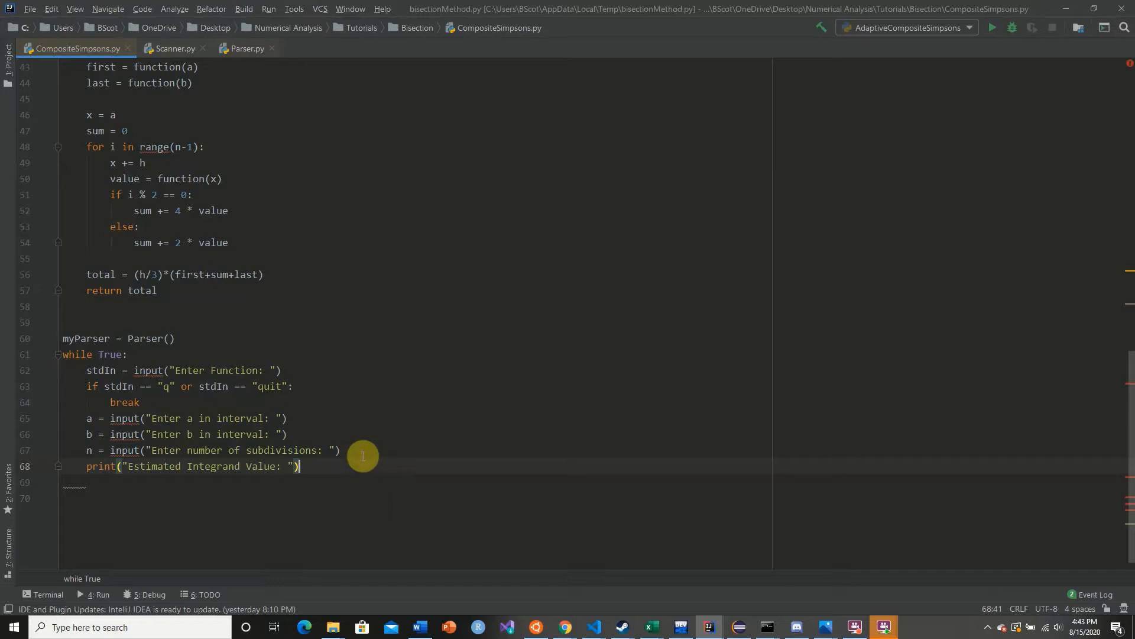
{"action": "type", "text": "value = co"}
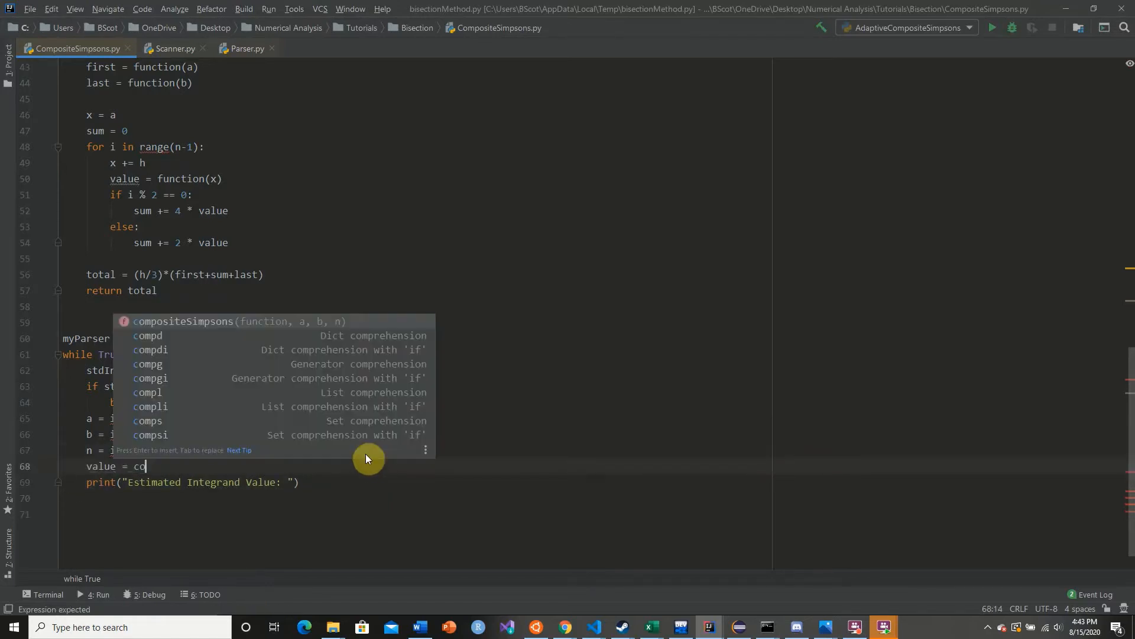
{"action": "key", "text": "Enter"}
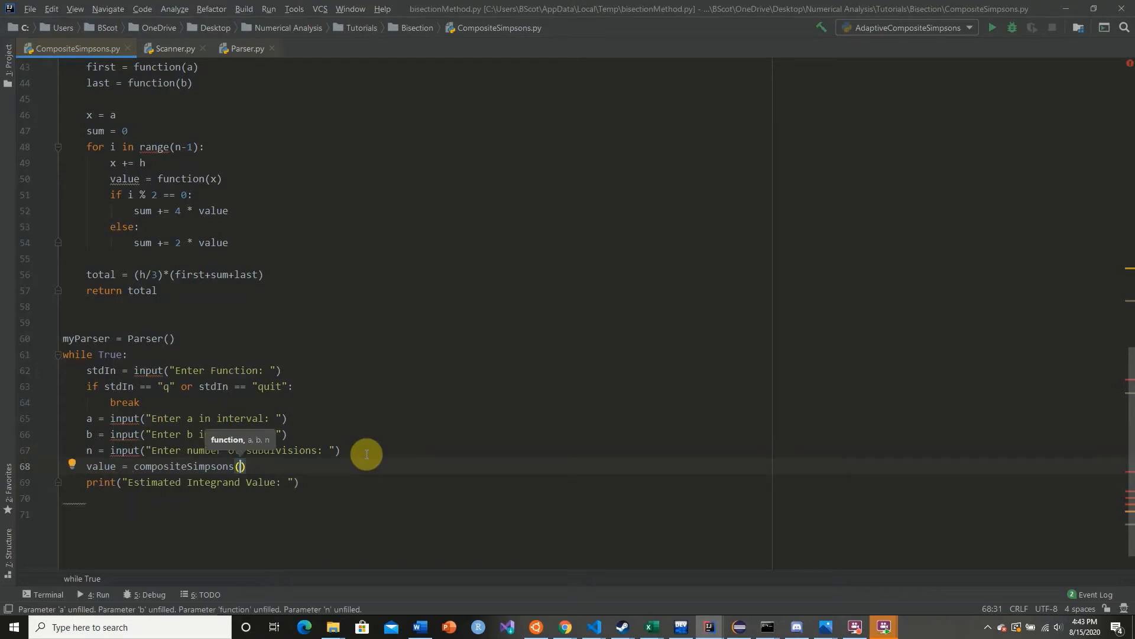
{"action": "type", "text": "myParser"}
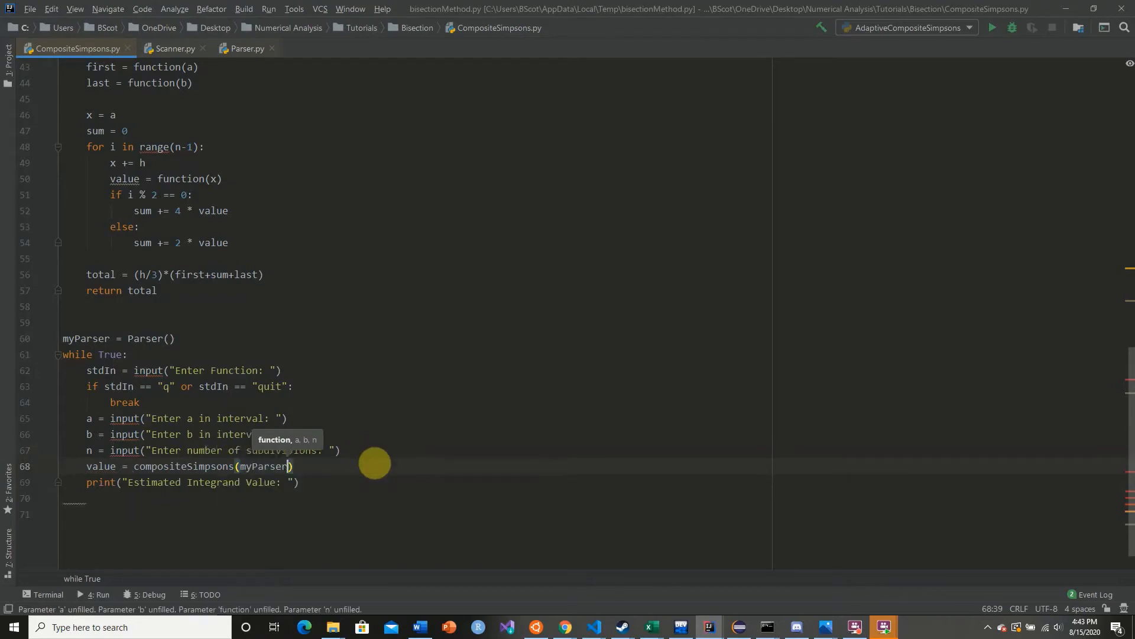
{"action": "type", "text": ","}
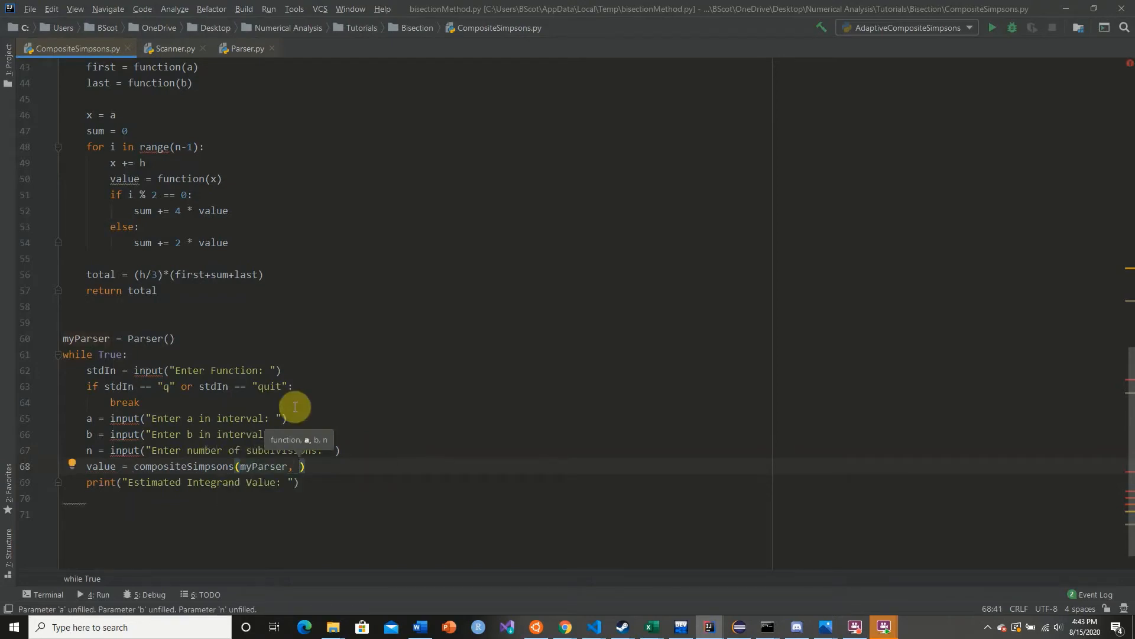
{"action": "key", "text": "enter"}
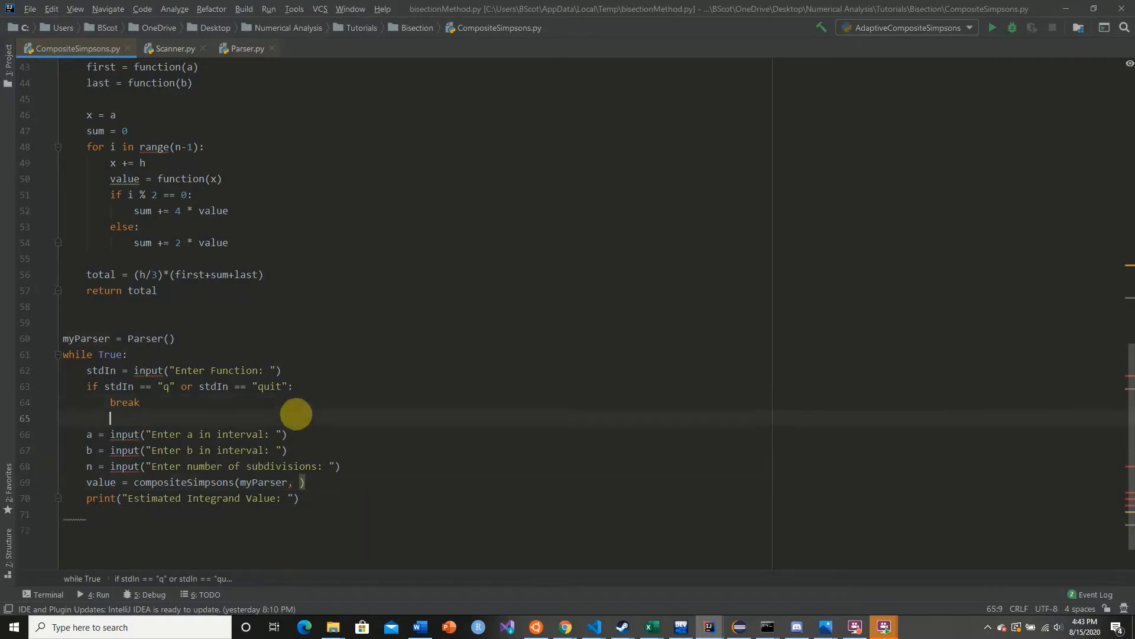
- Add tokens = Scanner(stdIn) and complete the call compositeSimpsons(myParser, tokens, a, b, n)
{"action": "type", "text": "tokens = Scanner(s"}
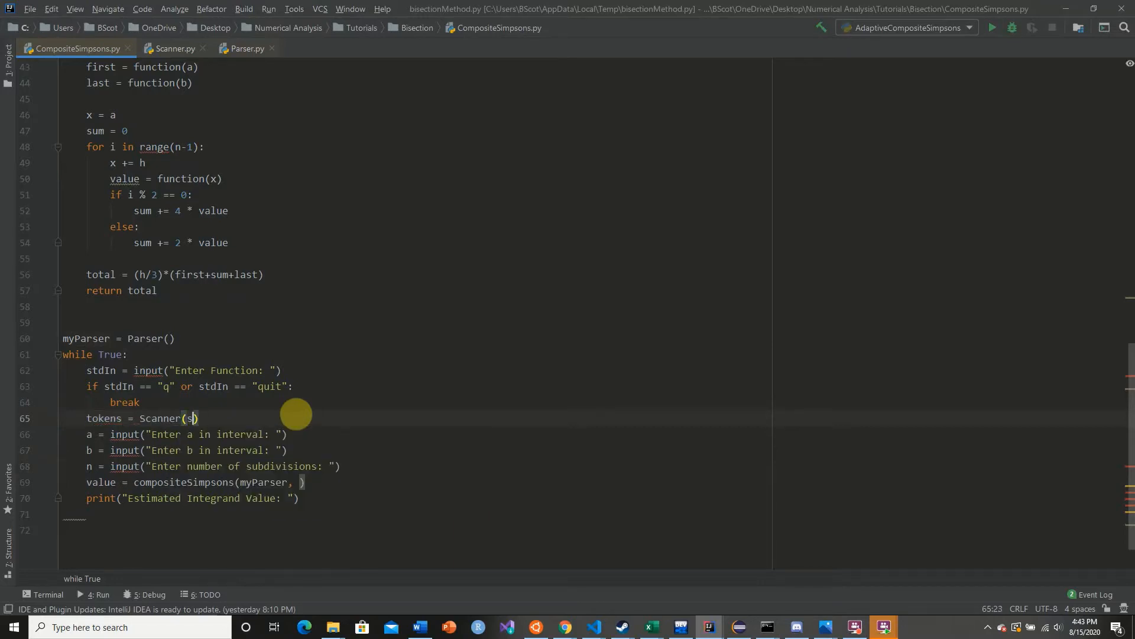
{"action": "type", "text": "tdIn"}
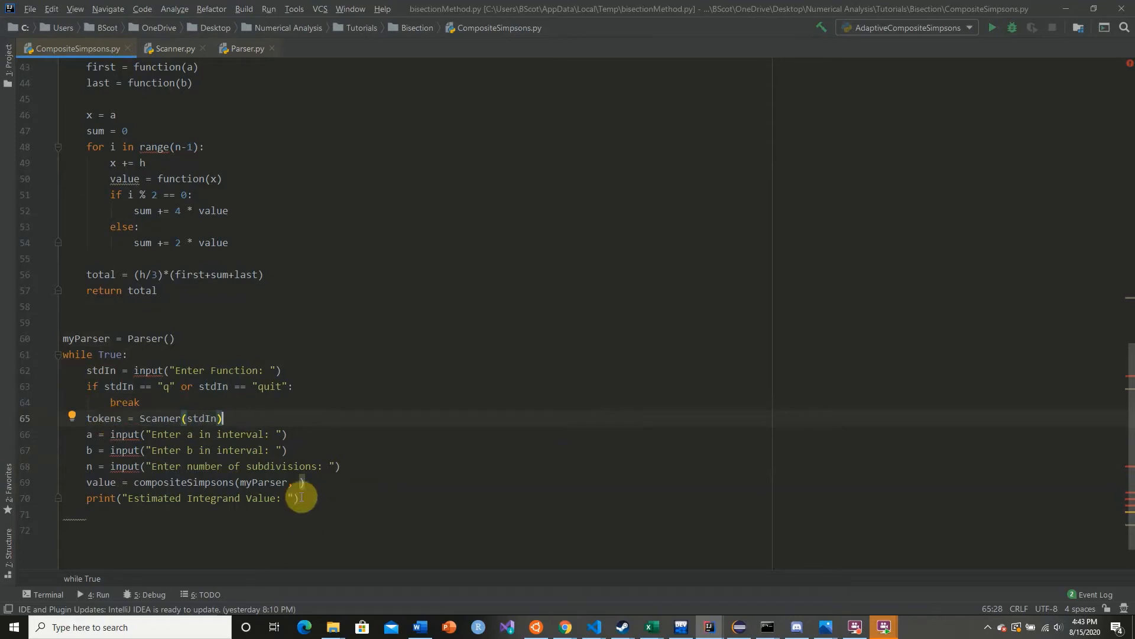
{"action": "type", "text": "tokens,"}
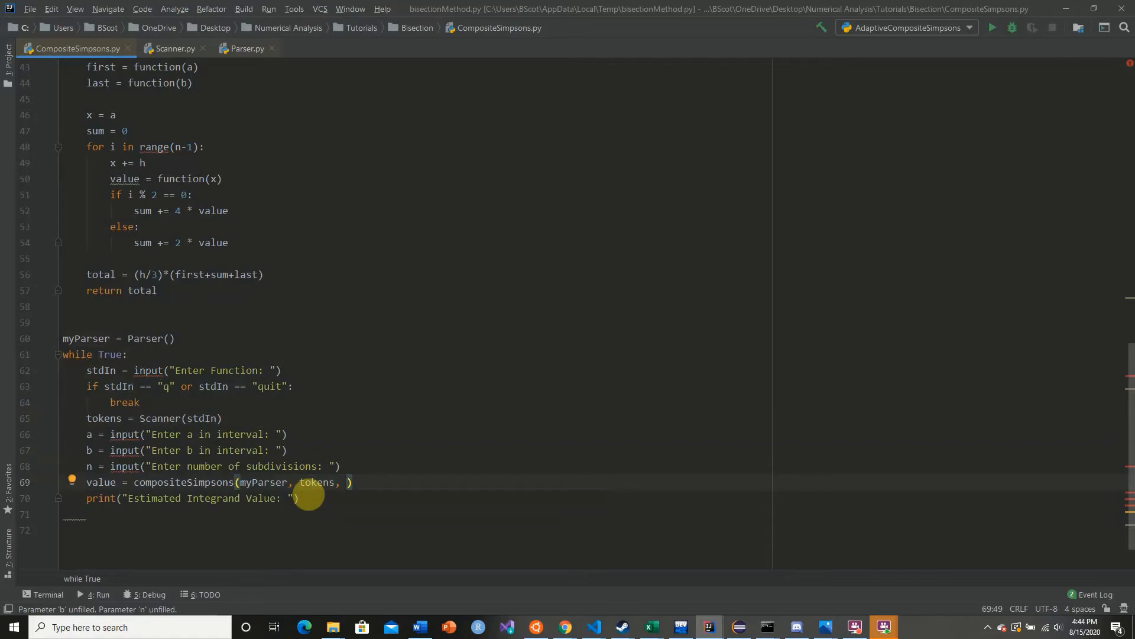
{"action": "type", "text": "a"}
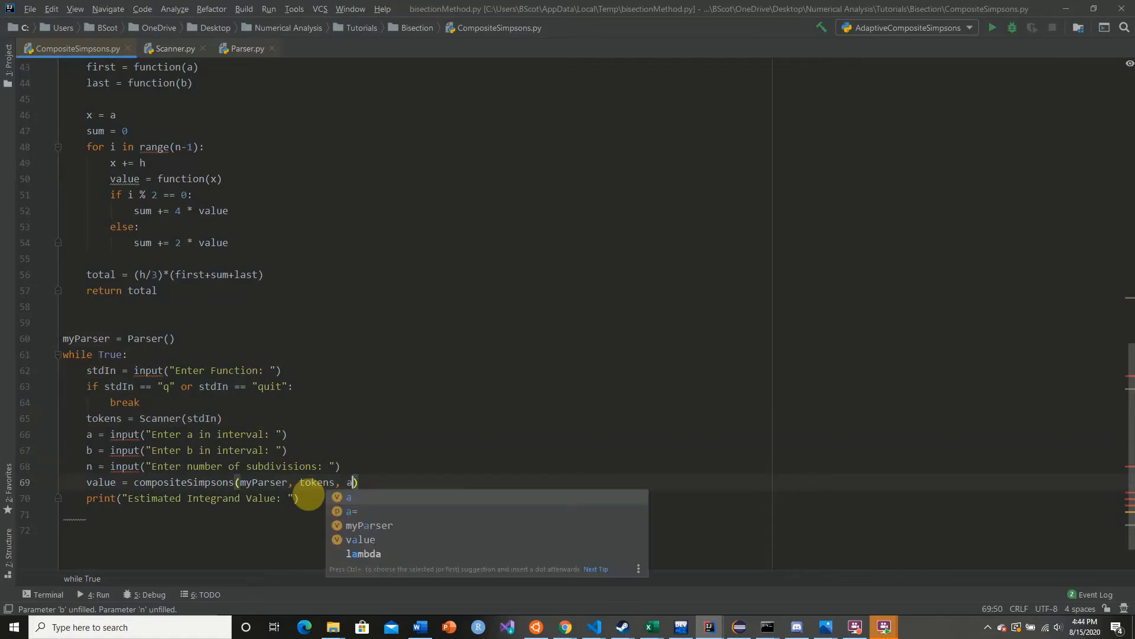
{"action": "type", "text": ", b,"}
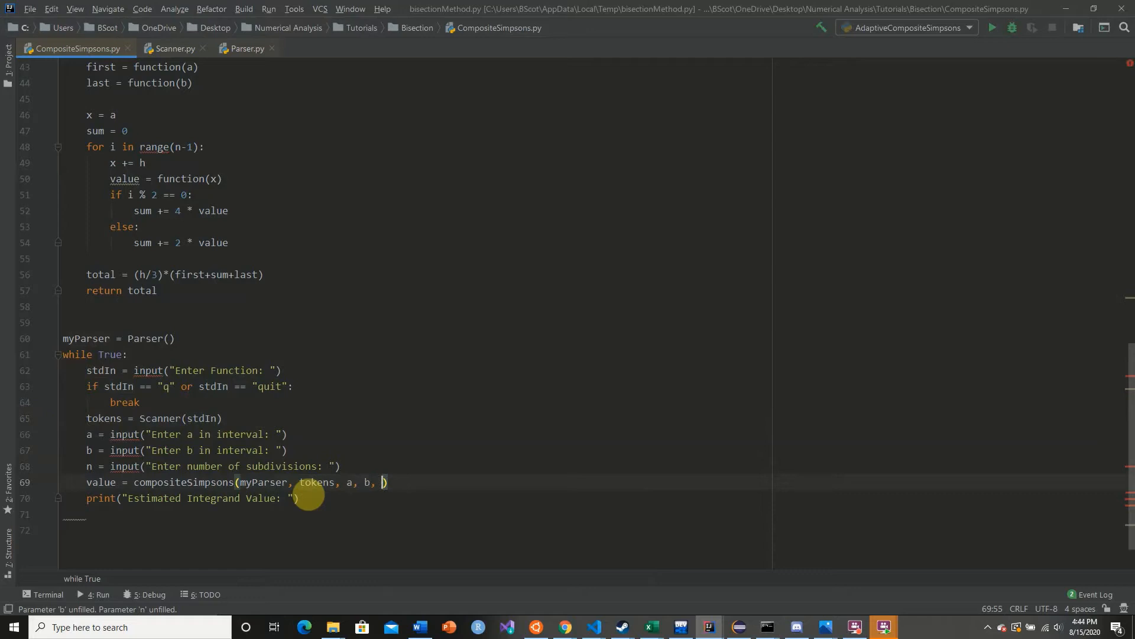
{"action": "type", "text": "n"}
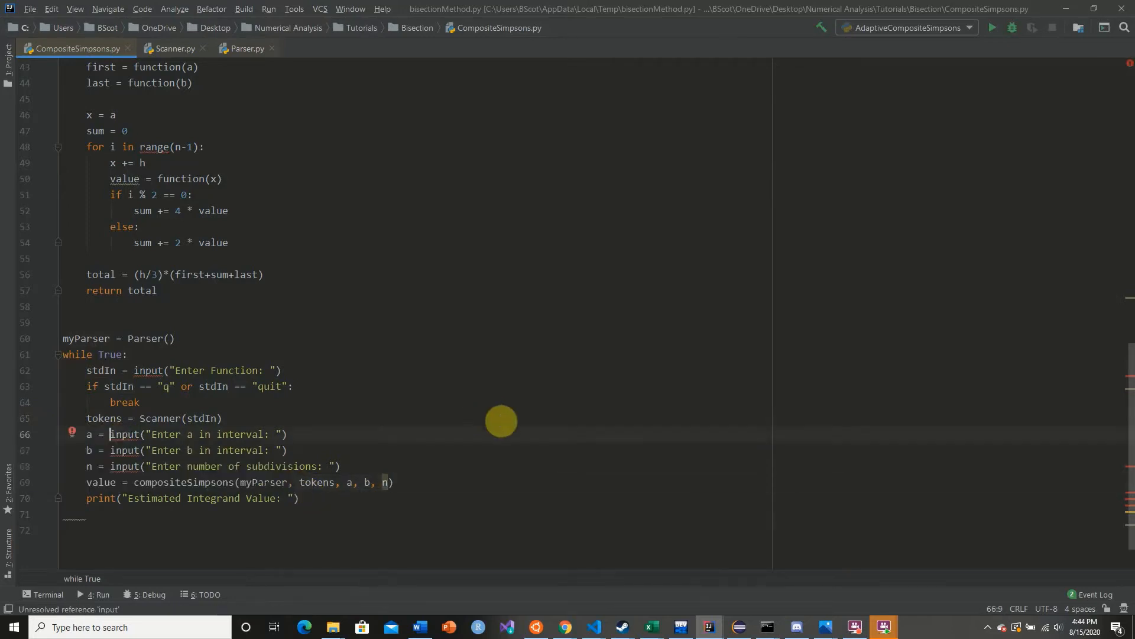
- Wrap the a and b inputs in float() and the n input in int()
{"action": "type", "text": "float("}
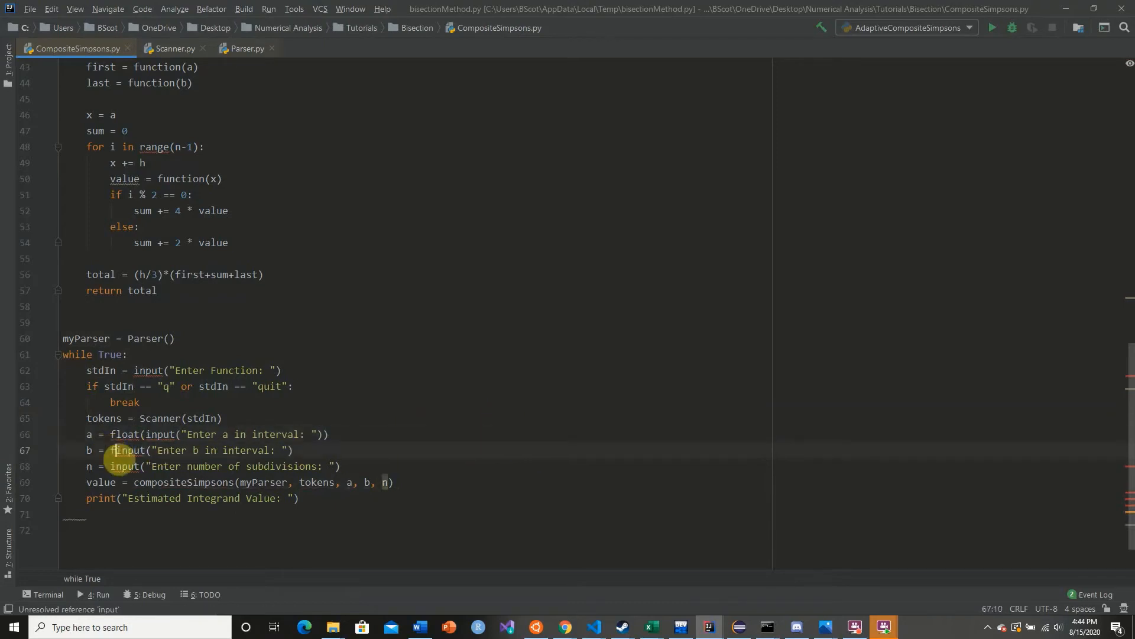
{"action": "type", "text": "float("}
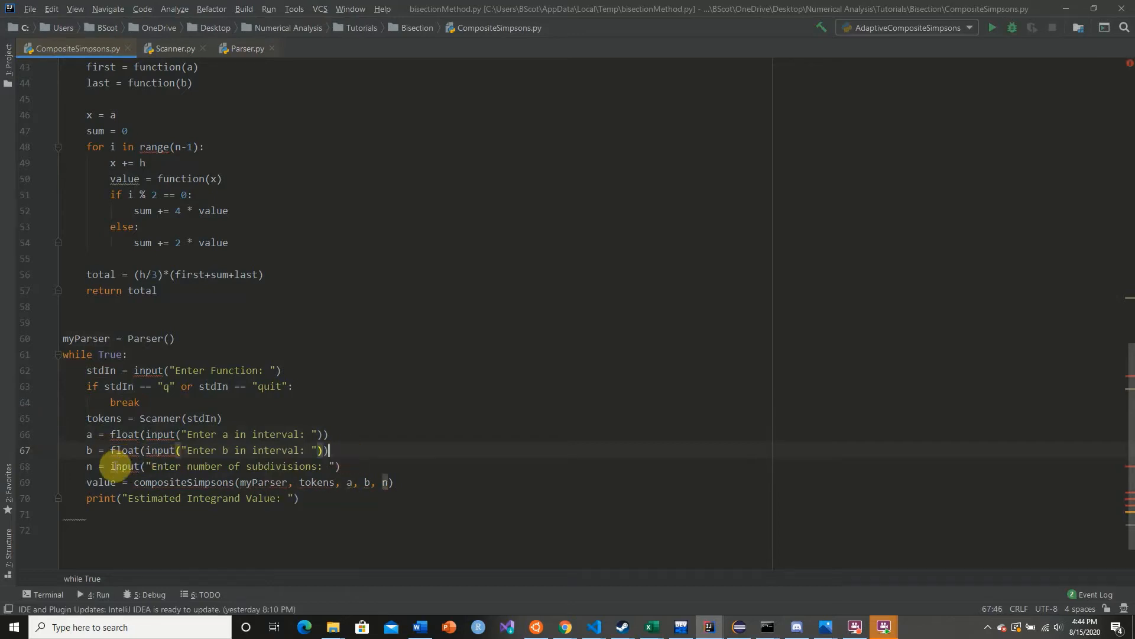
{"action": "type", "text": "int("}
{"action": "type", "text": "if value is None:"}
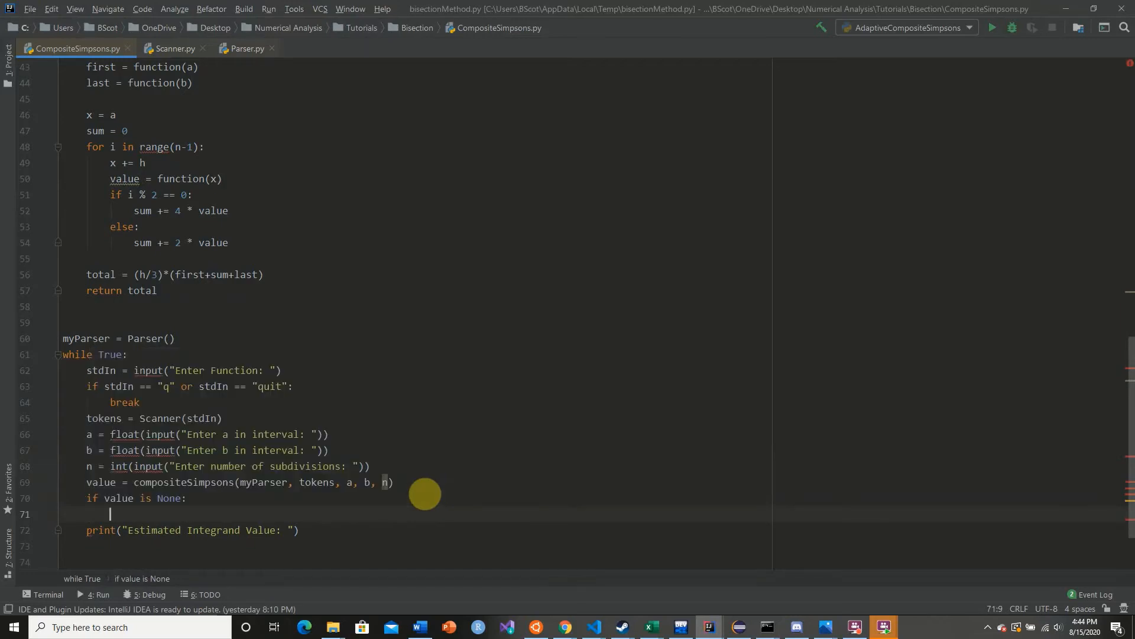
- Continue the loop when value is None, and append + str(value) to the estimate message
{"action": "type", "text": "continue"}
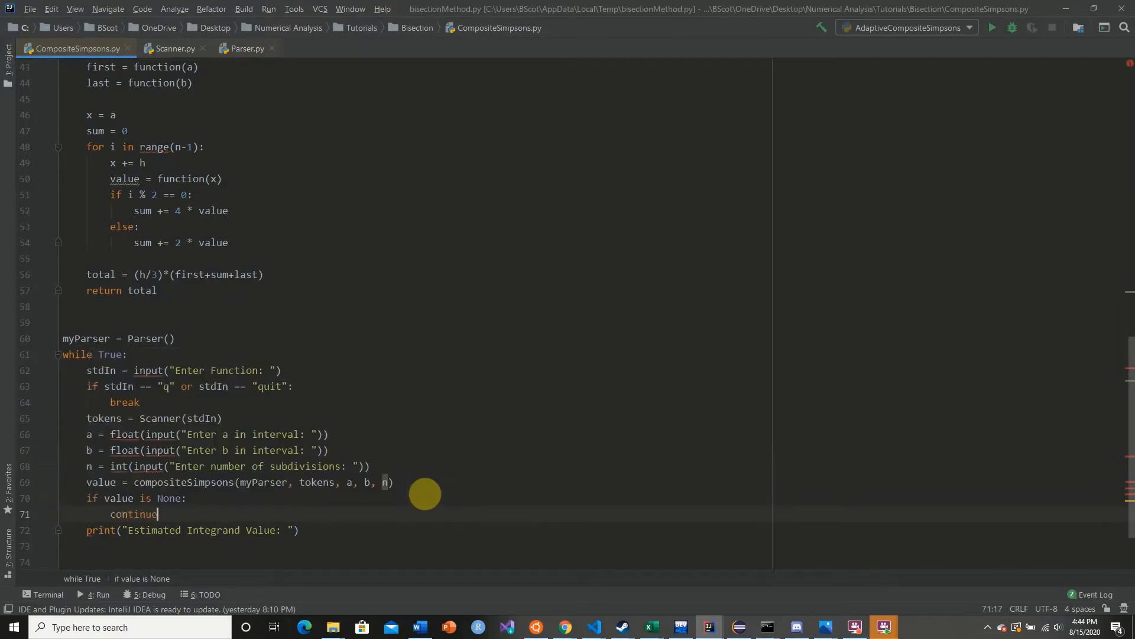
{"action": "left_click", "coordinate": [290, 529]}
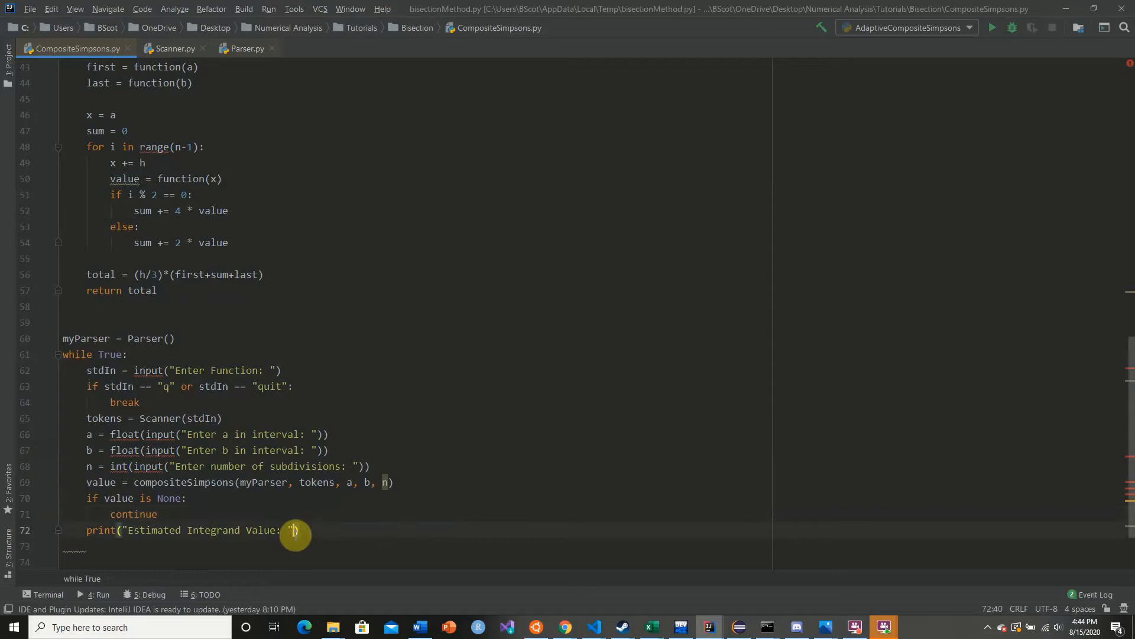
{"action": "type", "text": "\"+str(va"}
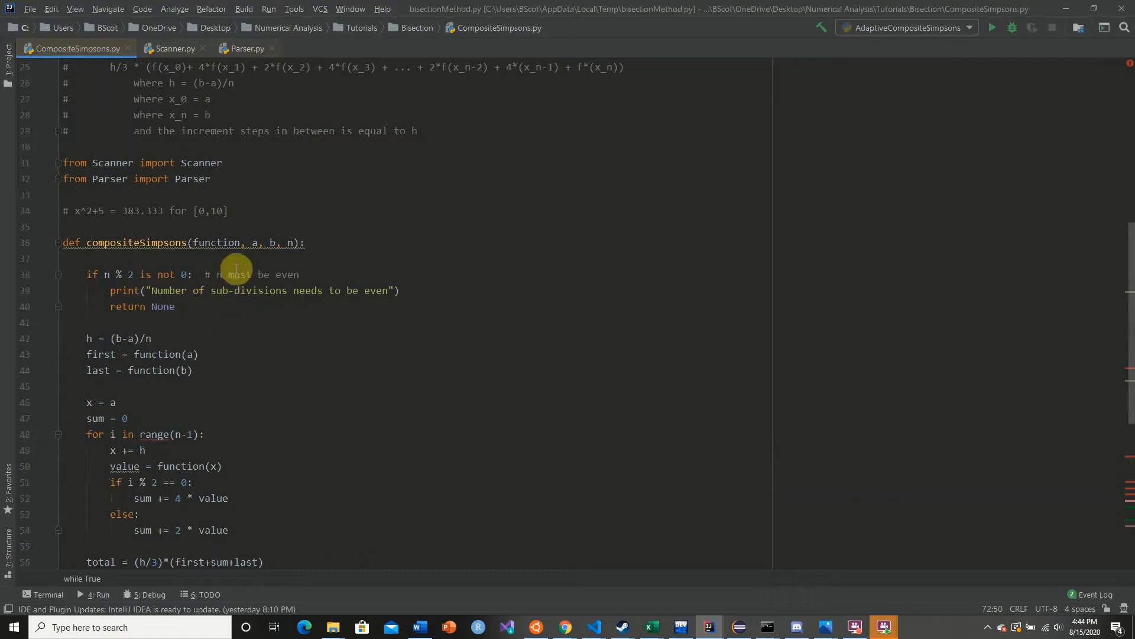
{"action": "mouse_move", "coordinate": [223, 297]}
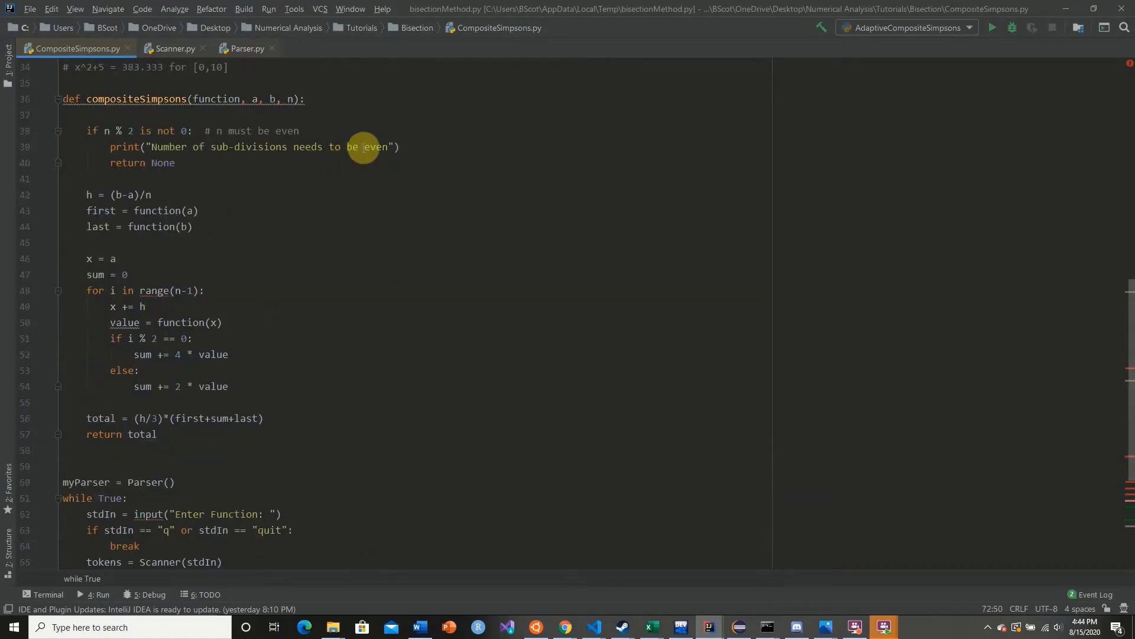
- Replace compositeSimpsons' old parameters with parser, tokens, a, b, n
{"action": "scroll", "scroll_direction": "down", "scroll_amount": 3}
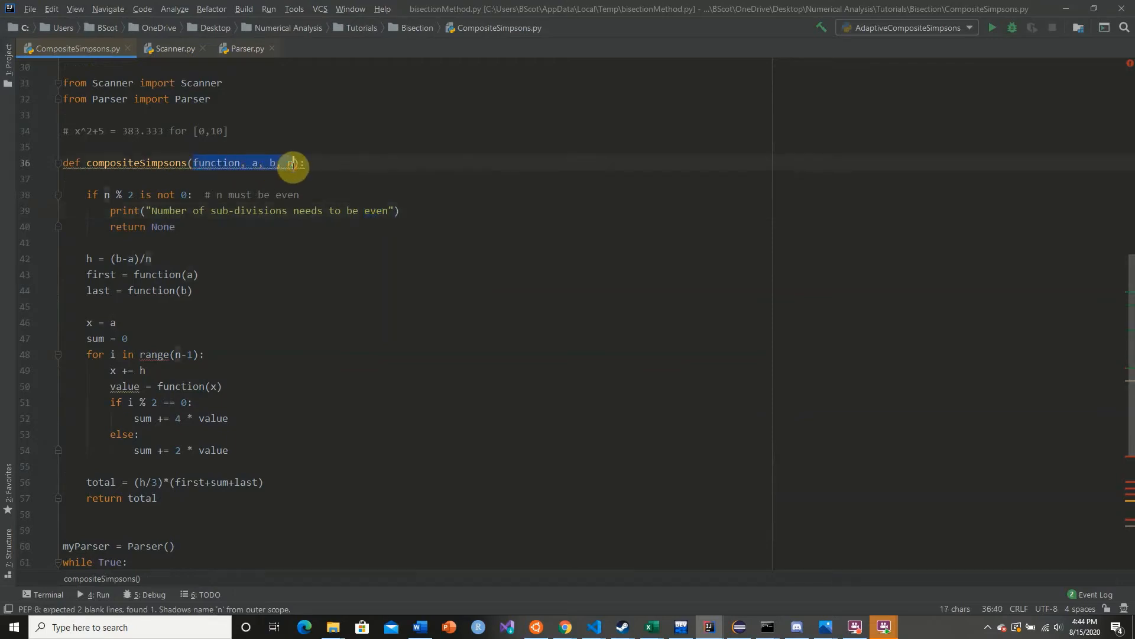
{"action": "key", "text": "Delete"}
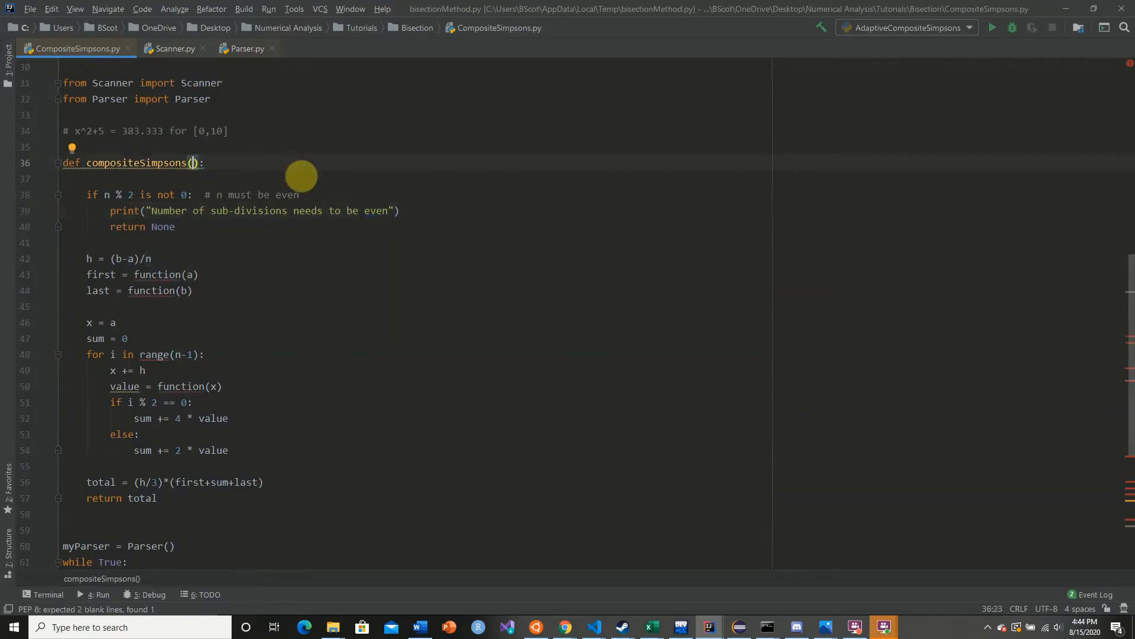
{"action": "type", "text": "parser, tokens, a, b,"}
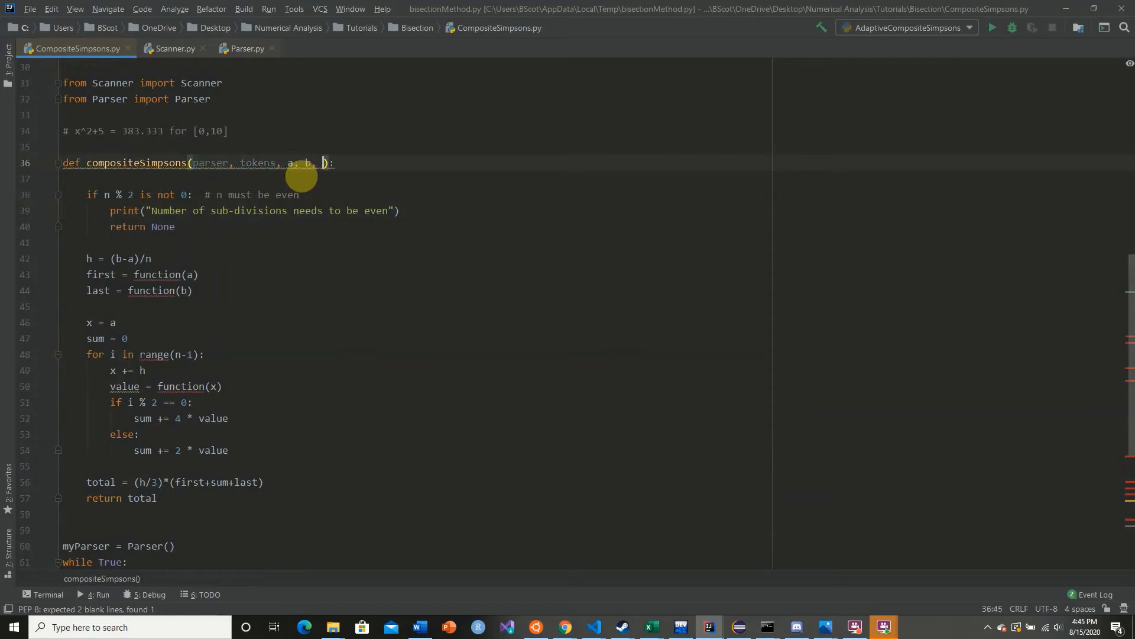
{"action": "type", "text": "n"}
{"action": "type", "text": "parser.addVariable("}
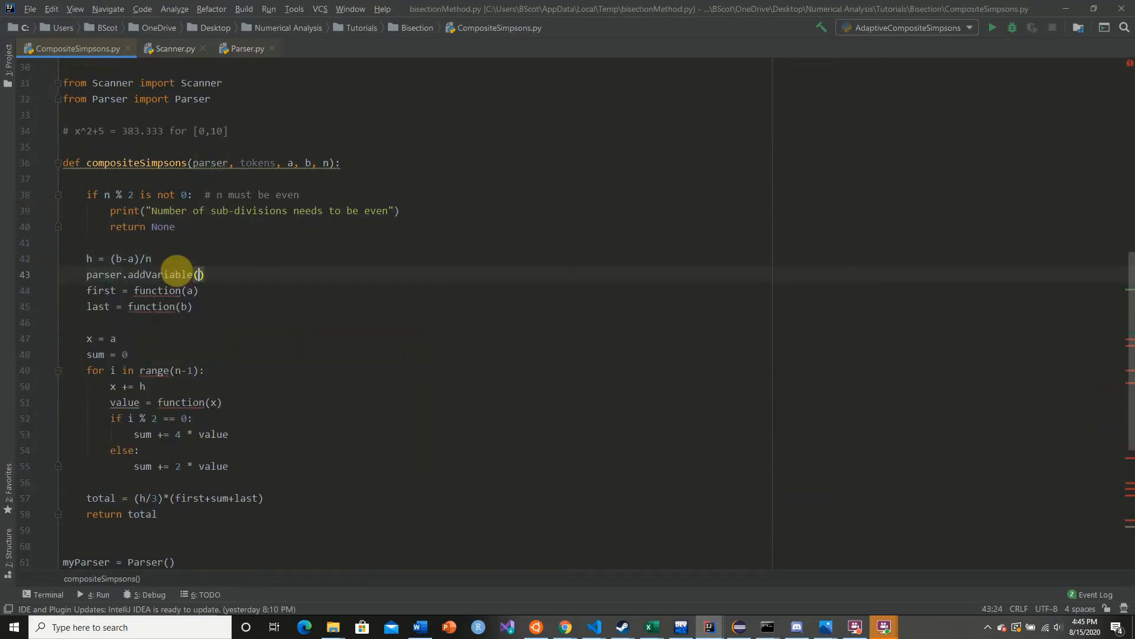
- Set x to a and parse tokens into first, then replace x with b and parse into last
{"action": "type", "text": "\"x\", a"}
{"action": "type", "text": "first = Parser"}
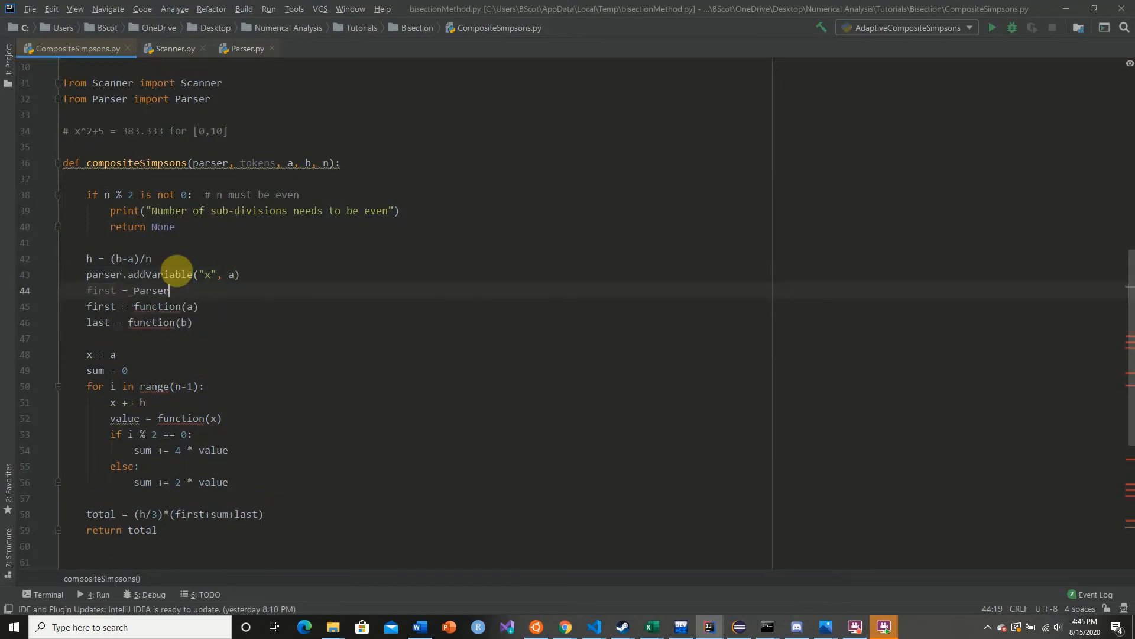
{"action": "type", "text": "parser."}
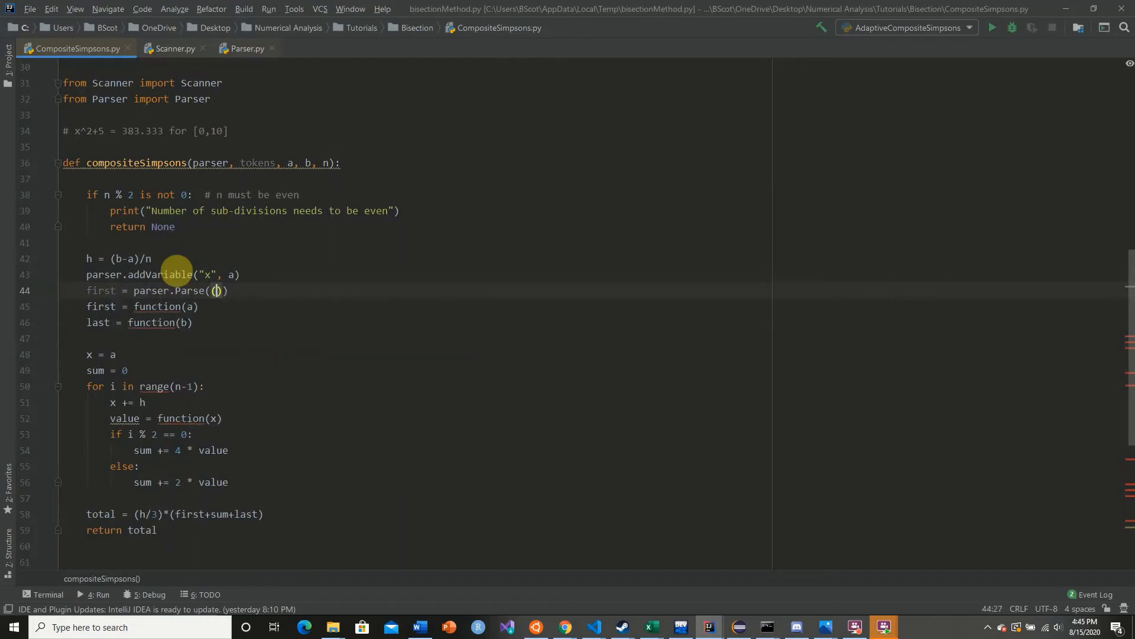
{"action": "type", "text": "tokens"}
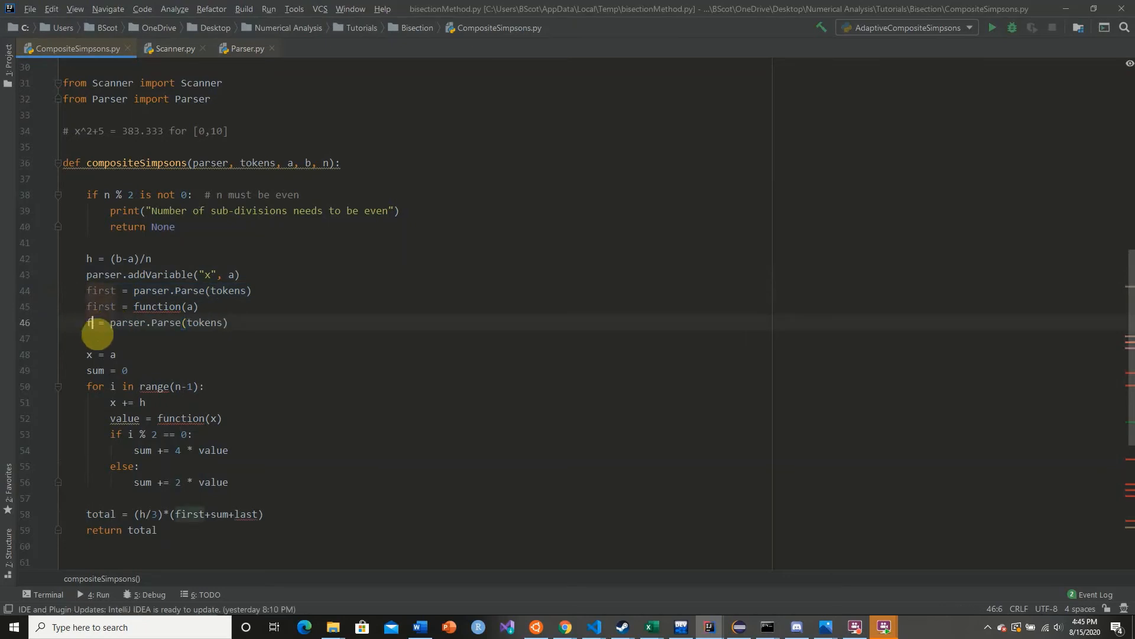
{"action": "type", "text": "last"}
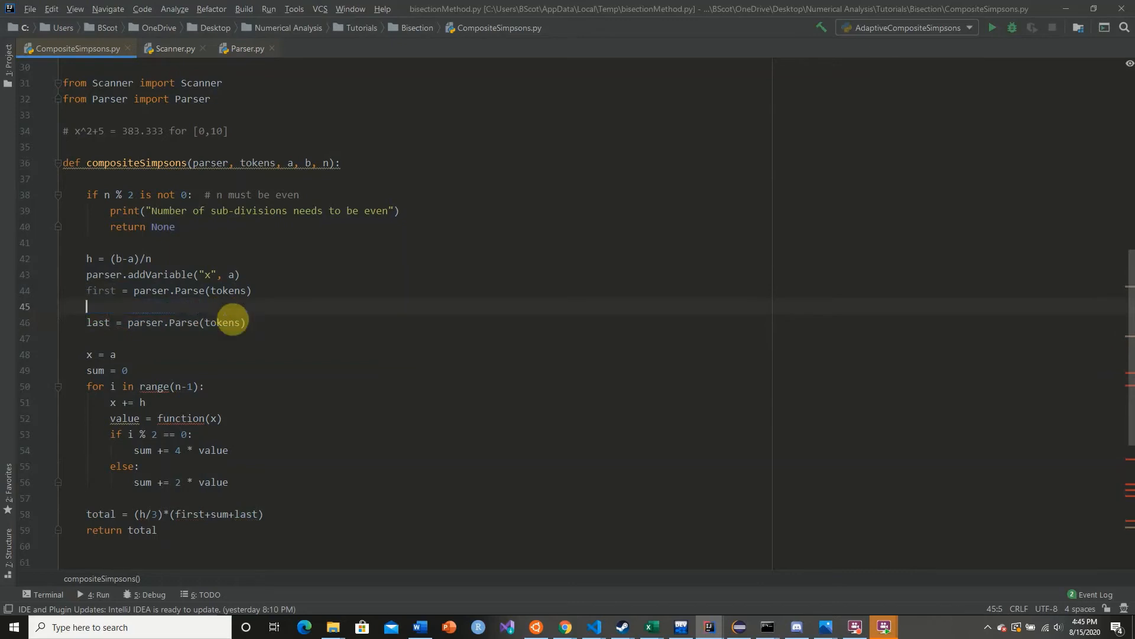
{"action": "type", "text": "parser"}
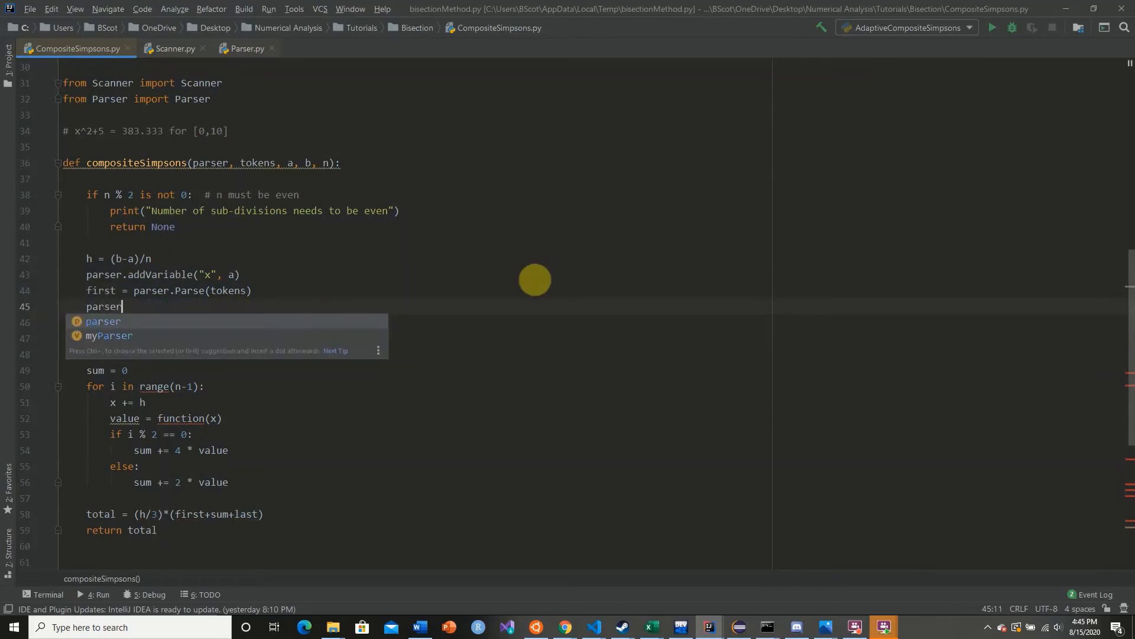
{"action": "type", "text": ".replaceVariable(\"x\", b"}
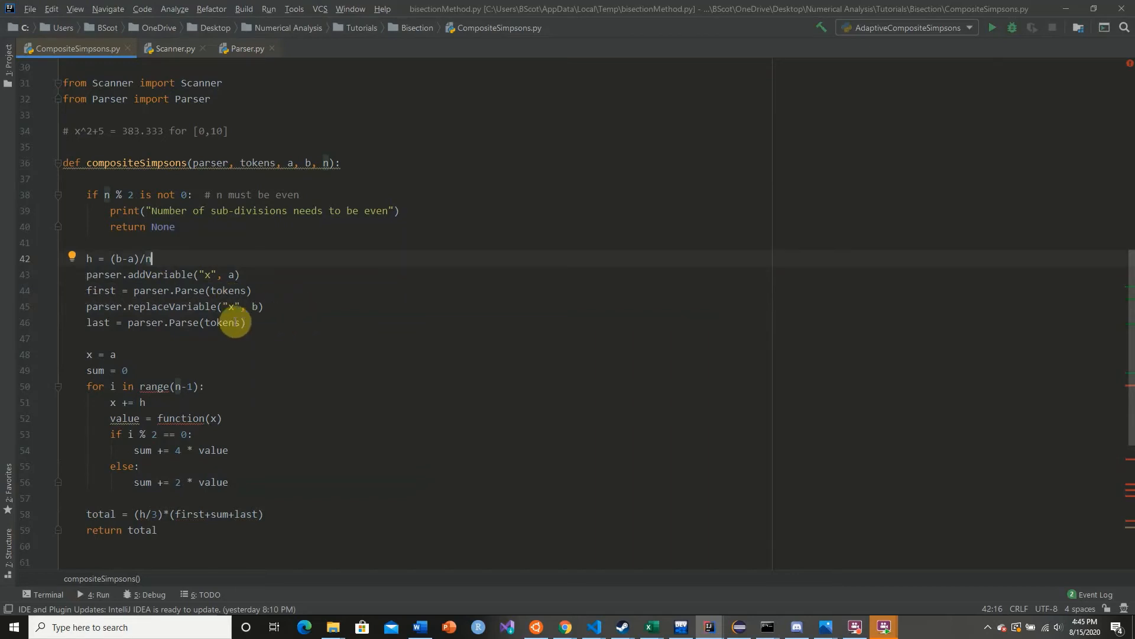
{"action": "mouse_move", "coordinate": [207, 396]}
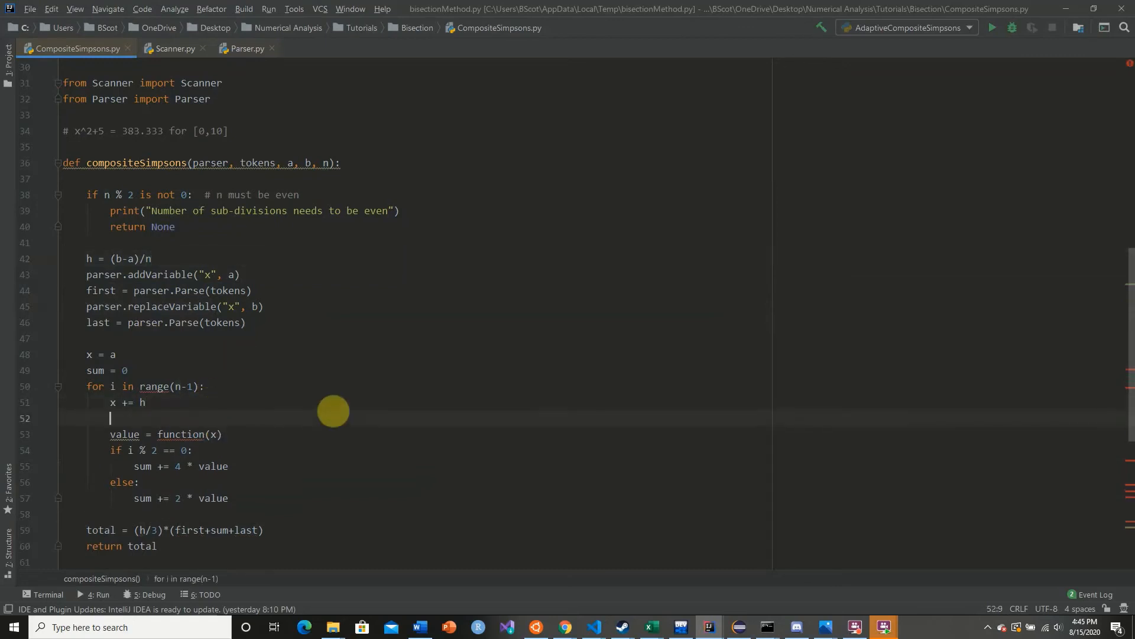
- Add parser.removeVariable("x") after the summation loop in compositeSimpsons
{"action": "type", "text": "parser.replaceVariable(\"x\","}
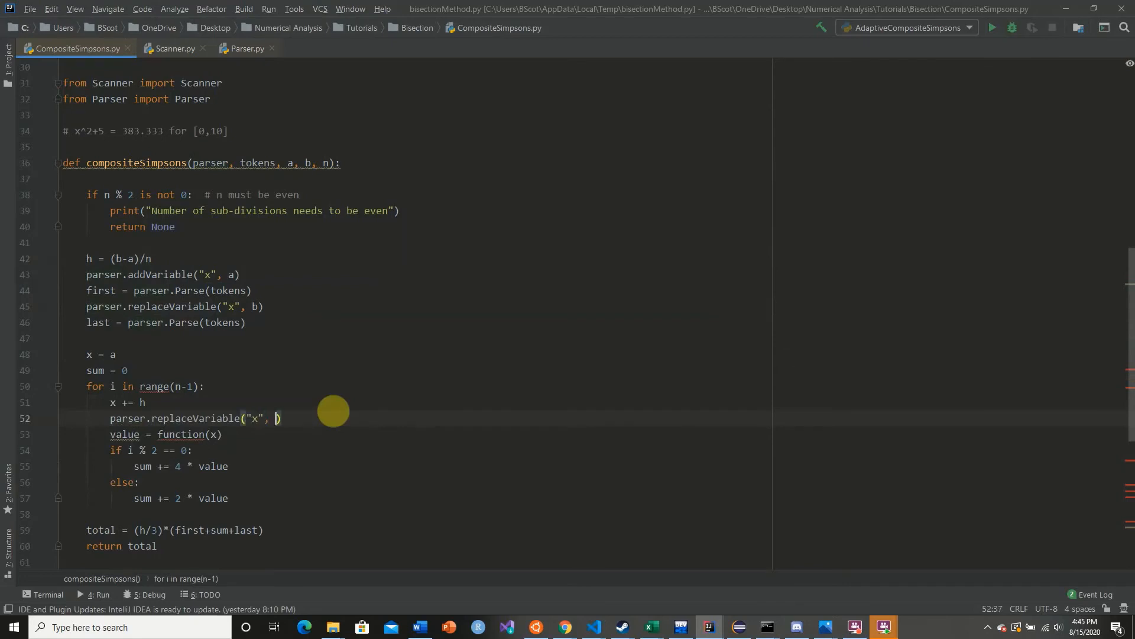
{"action": "type", "text": "x"}
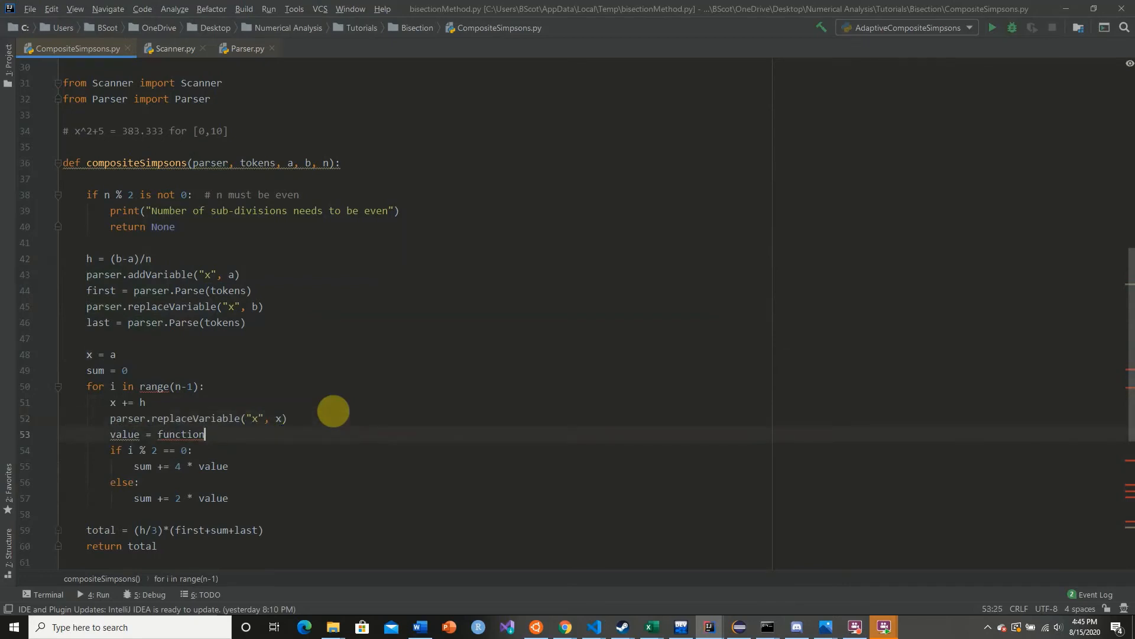
{"action": "type", "text": "parser.Parse(\"x"}
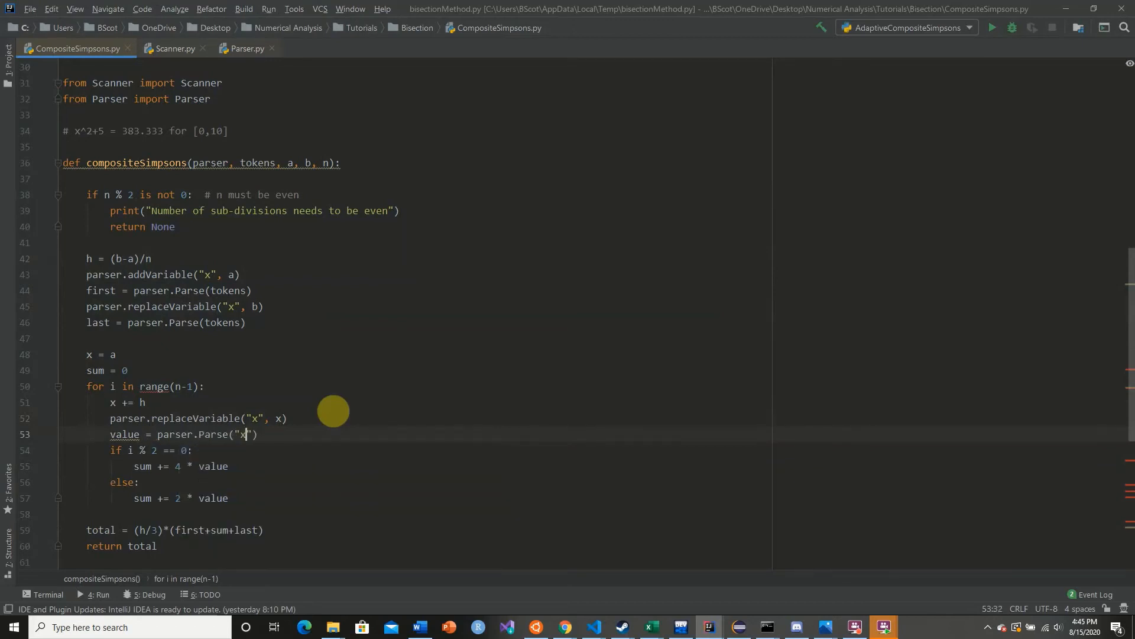
{"action": "type", "text": "tokens"}
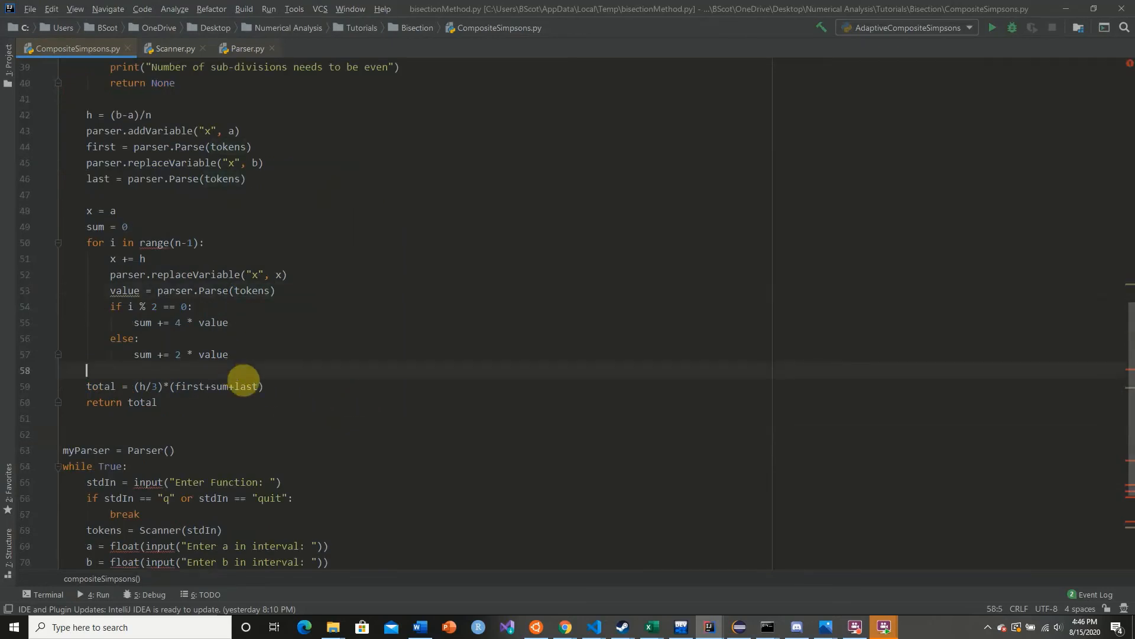
{"action": "type", "text": "parser"}
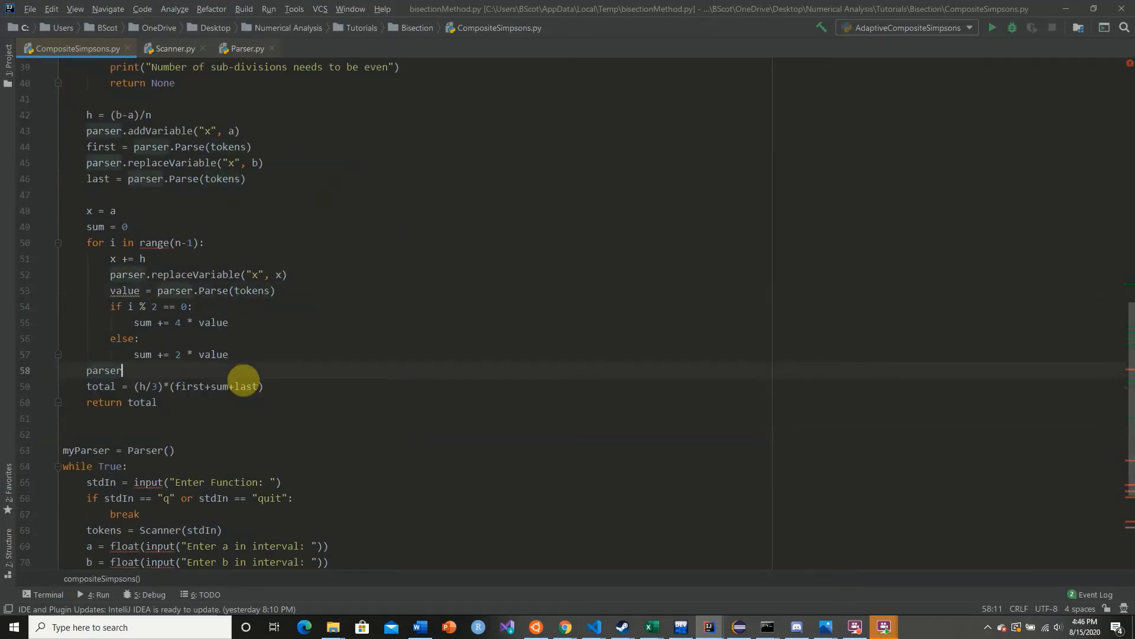
{"action": "type", "text": ".removeVariable(\"x\")"}
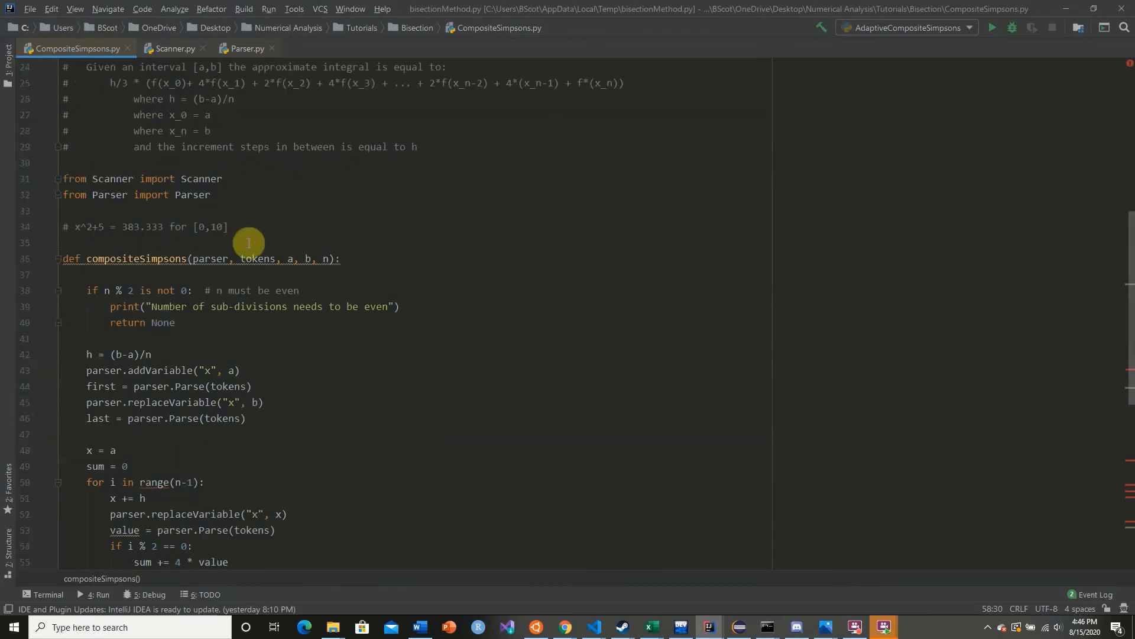
{"action": "scroll", "scroll_direction": "down", "scroll_amount": 3}
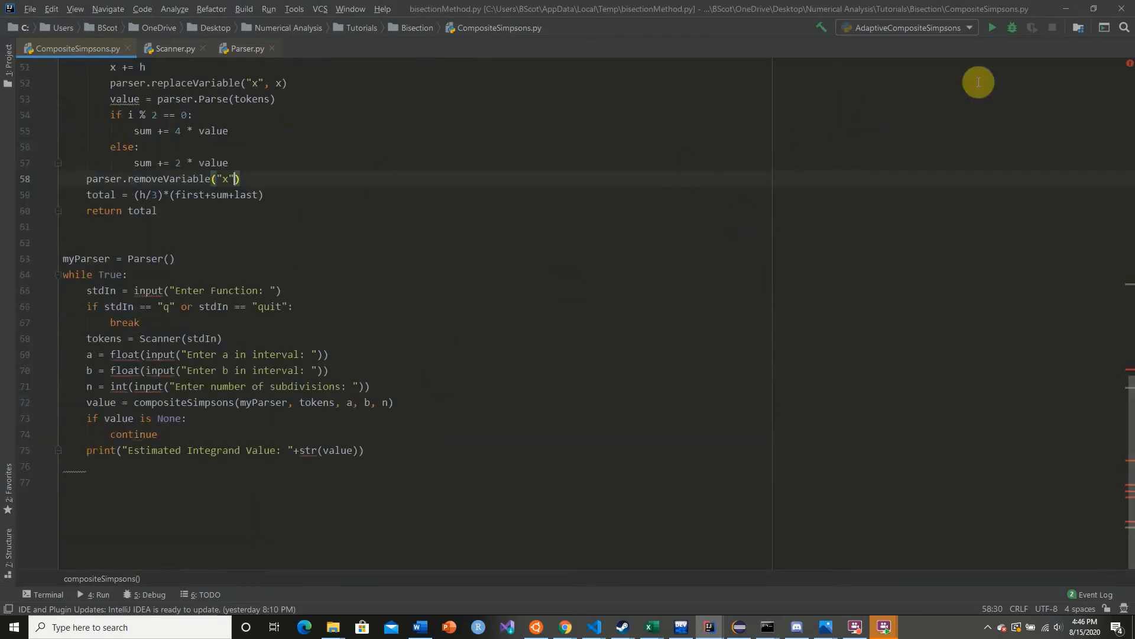
- Run the script and integrate the first function over 0 to 10 with 2 subdivisions
{"action": "left_click", "coordinate": [992, 28]}
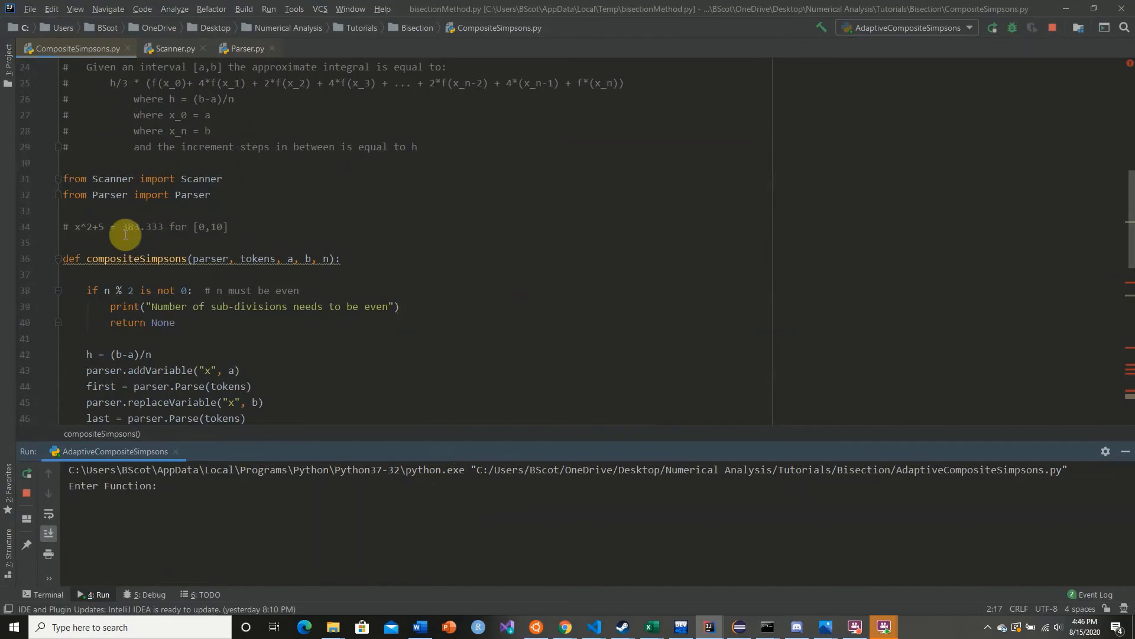
{"action": "mouse_move", "coordinate": [96, 239]}
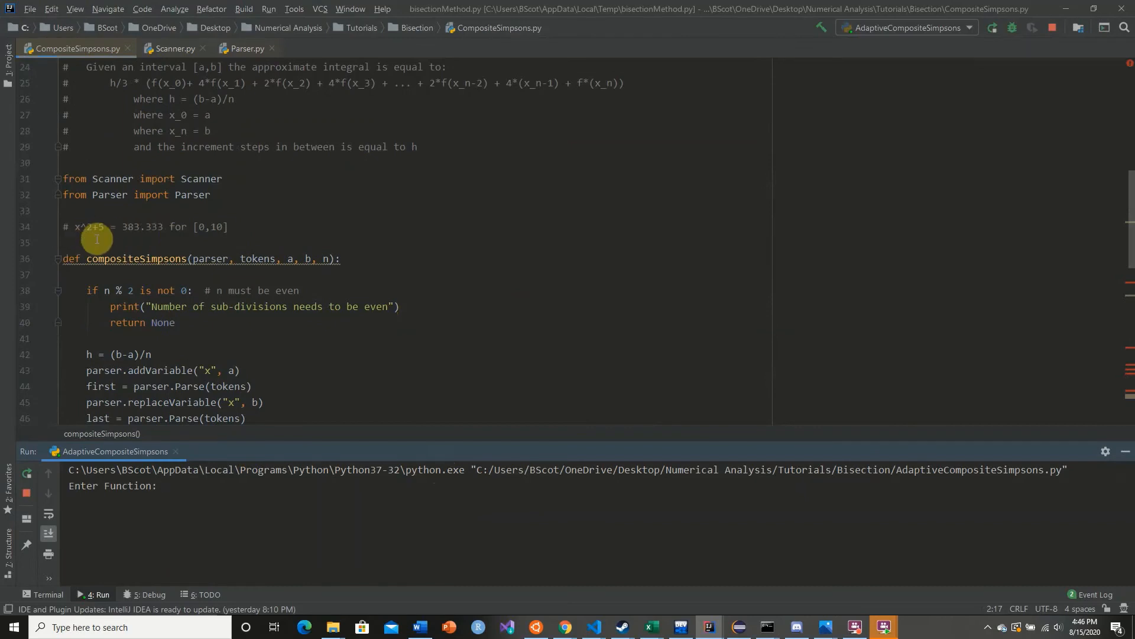
{"action": "mouse_move", "coordinate": [223, 243]}
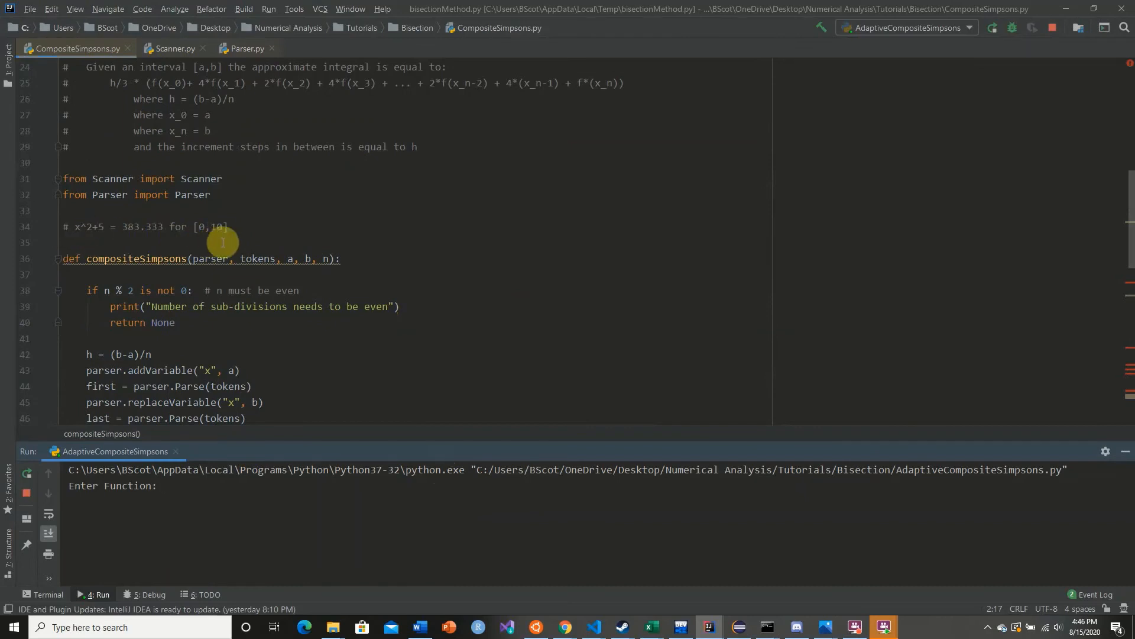
{"action": "mouse_move", "coordinate": [130, 242]}
{"action": "type", "text": "x^2+5"}
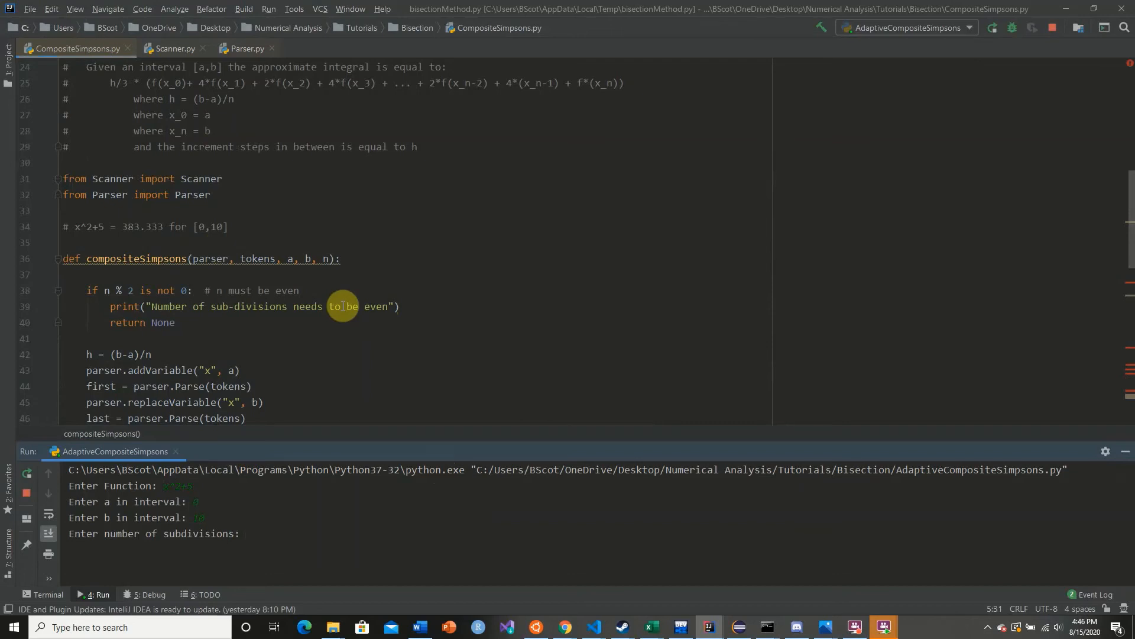
{"action": "type", "text": "2"}
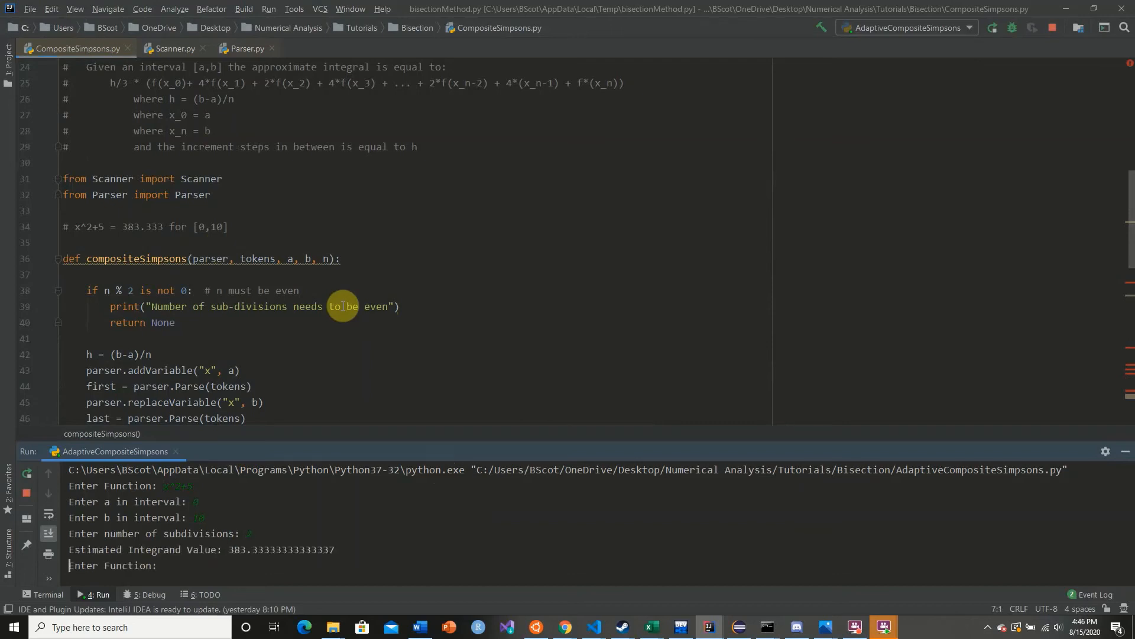
{"action": "mouse_move", "coordinate": [341, 364]}
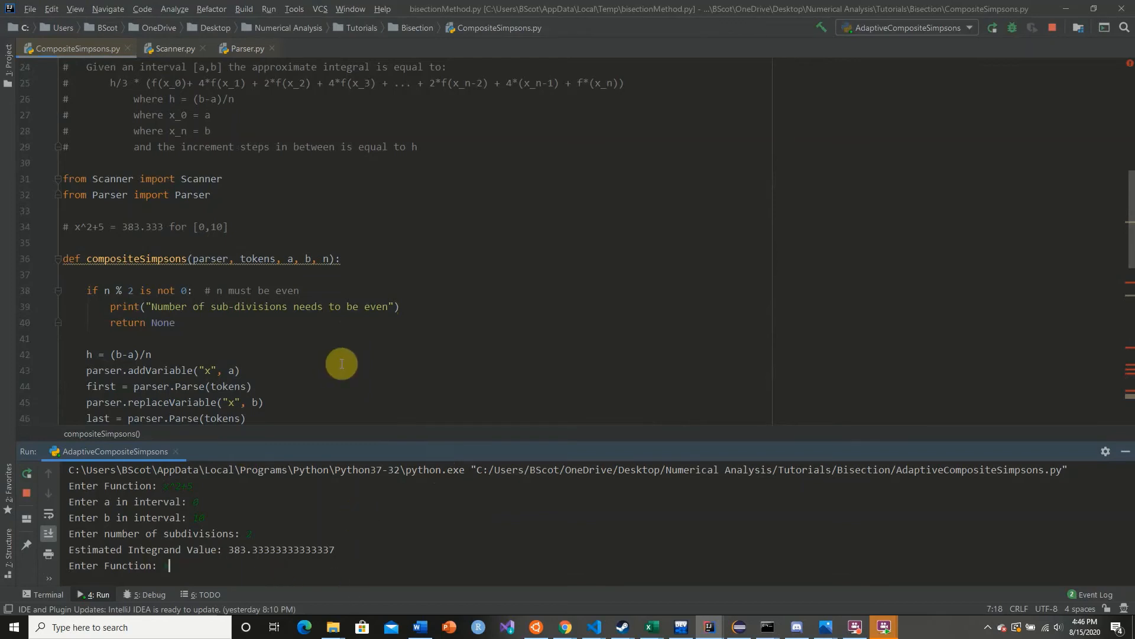
- Enter a second function involving x^2-34 over 0 to 10 with 100 subdivisions
{"action": "type", "text": "x"}
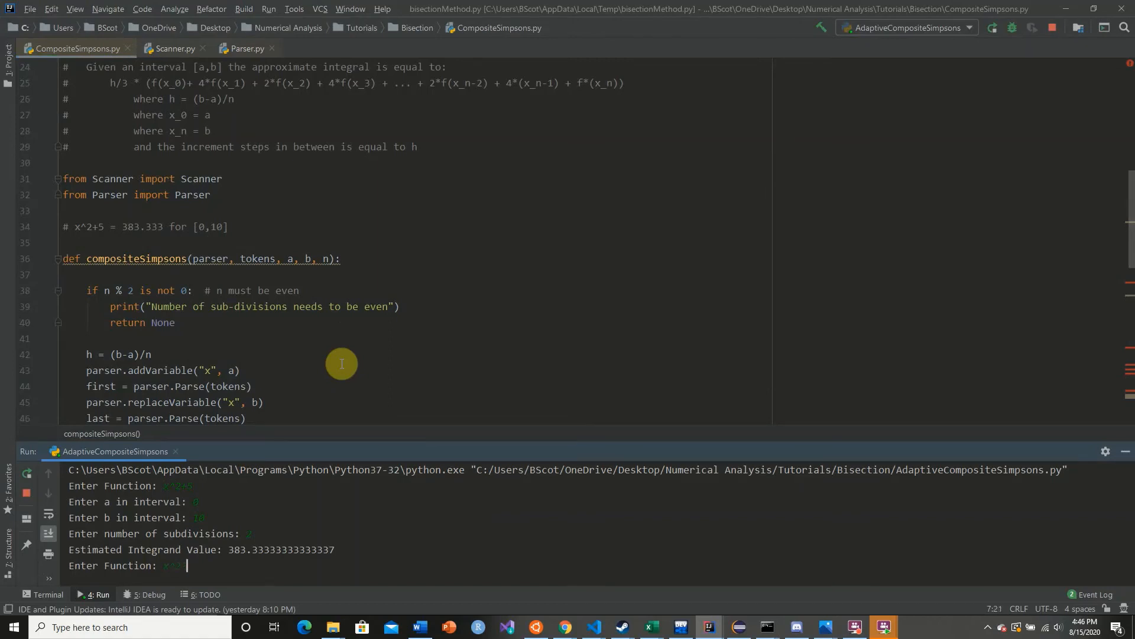
{"action": "type", "text": "x^2-34x"}
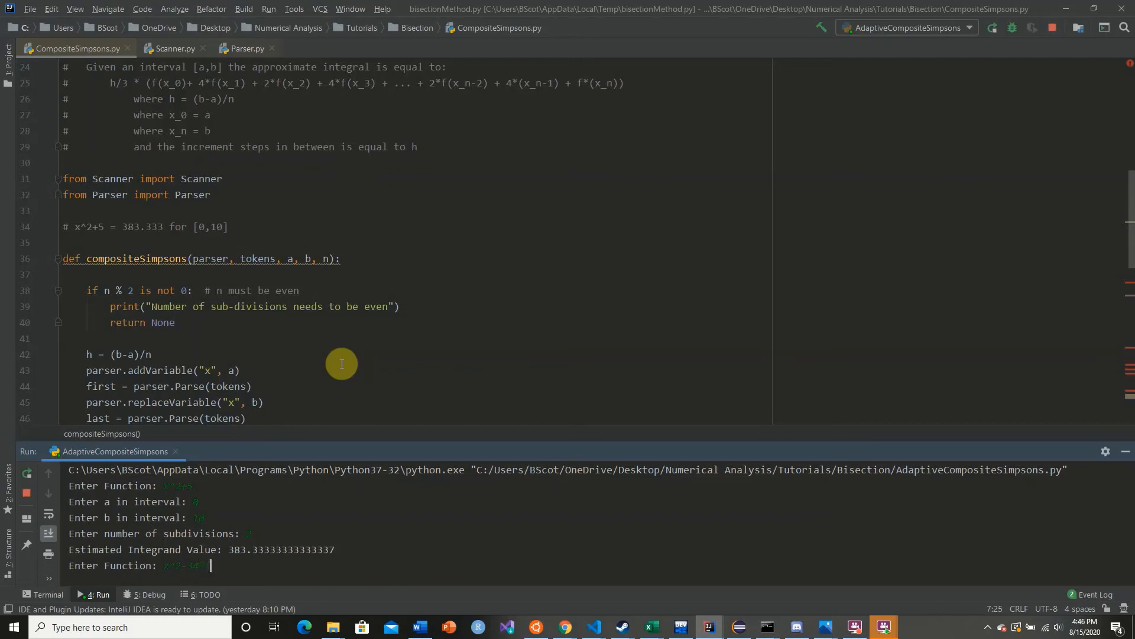
{"action": "type", "text": "(x^x"}
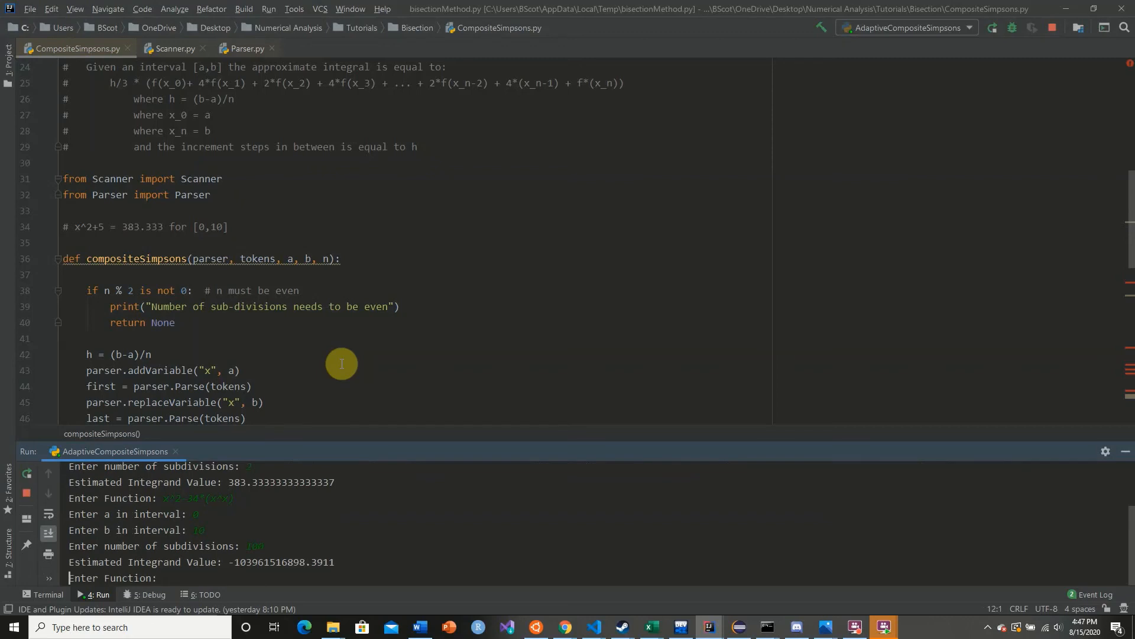
{"action": "mouse_move", "coordinate": [234, 569]}
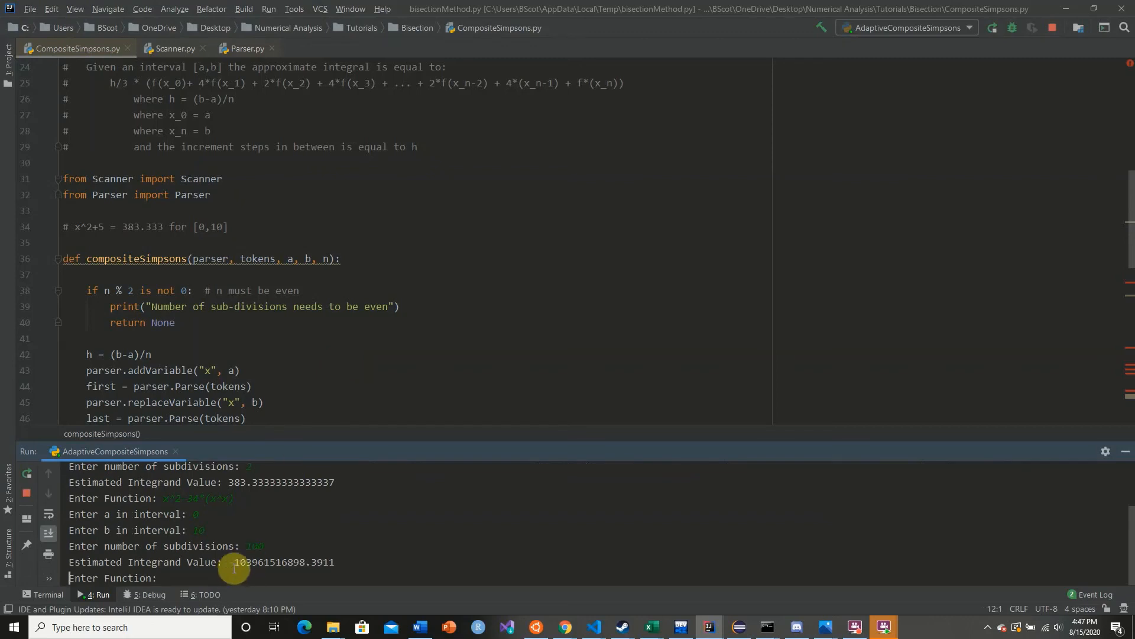
{"action": "mouse_move", "coordinate": [346, 565]}
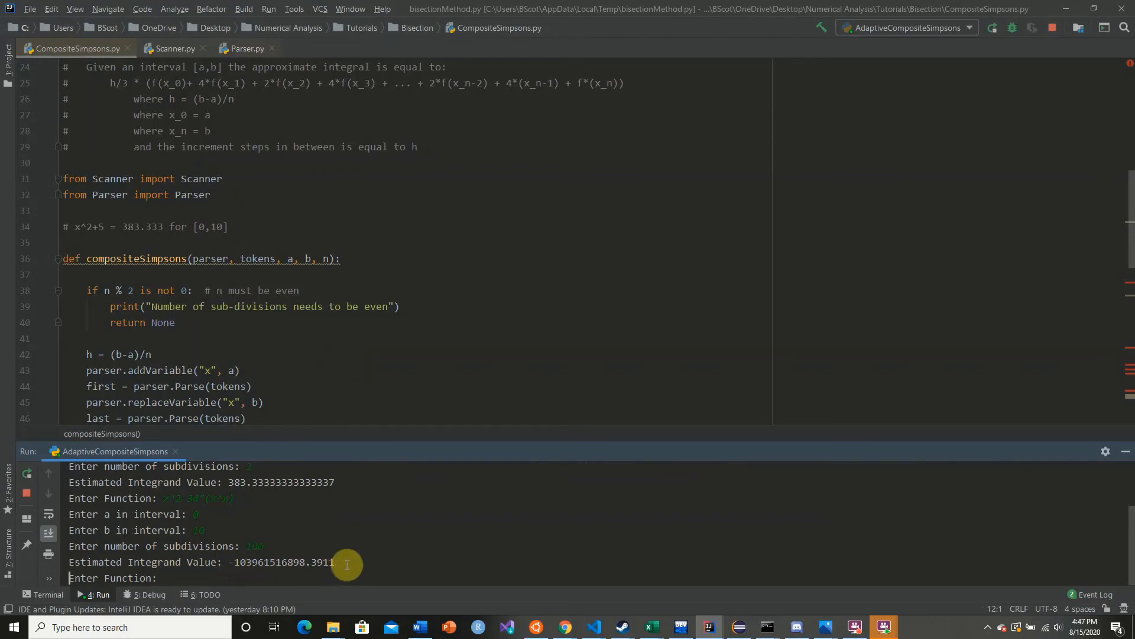
{"action": "mouse_move", "coordinate": [261, 504]}
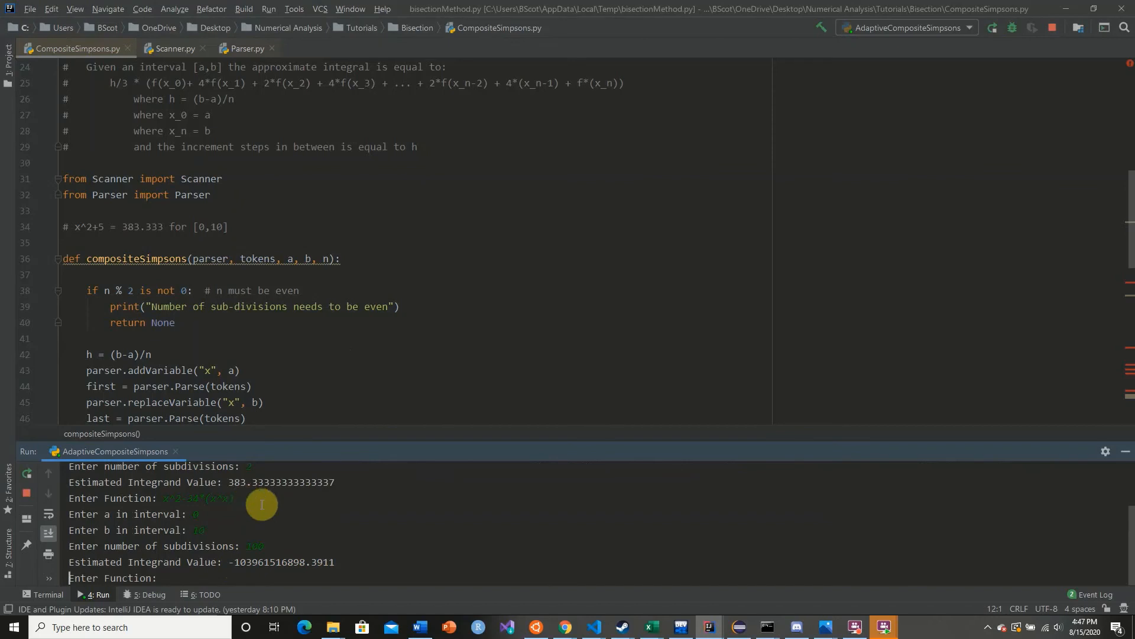
{"action": "mouse_move", "coordinate": [302, 529]}
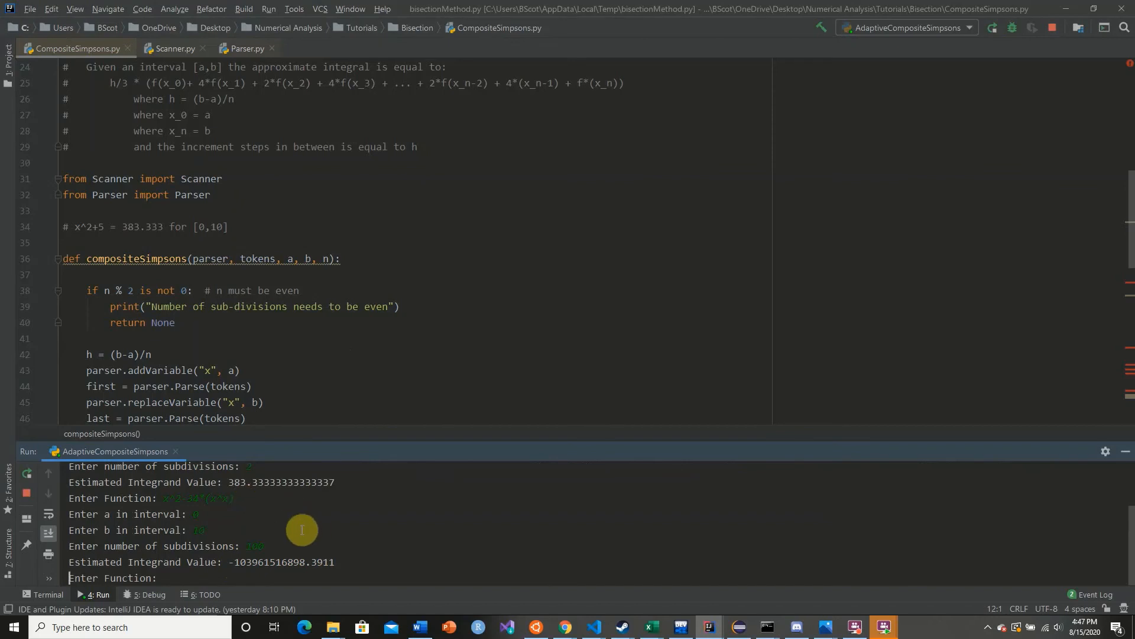
{"action": "mouse_move", "coordinate": [268, 532]}
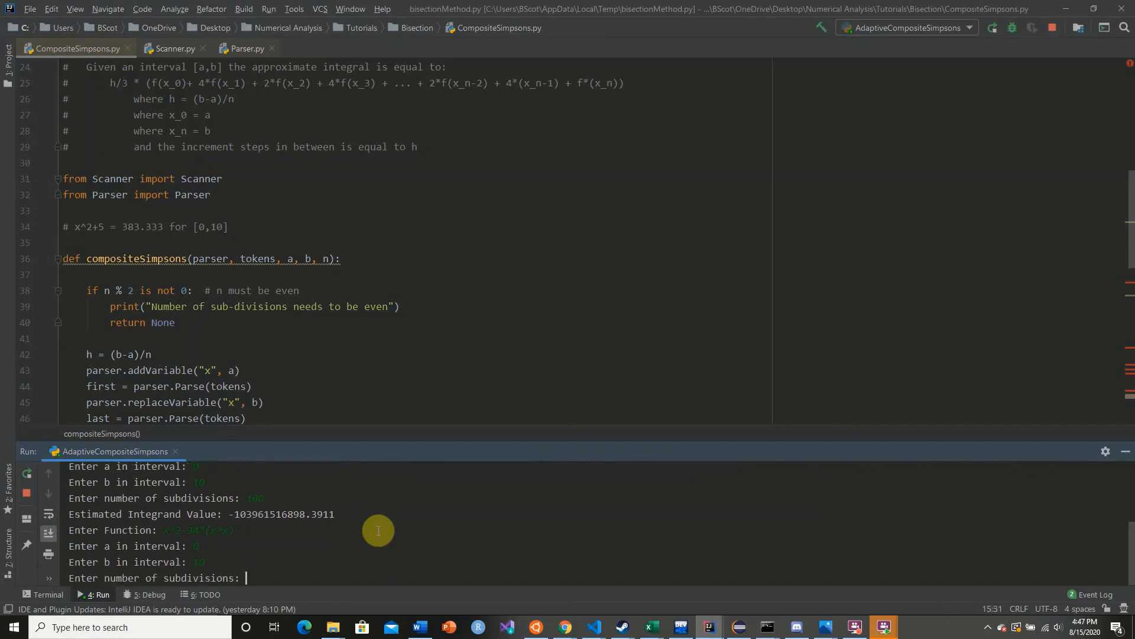
- Re-run the second function over 0 to 10 with 100000 subdivisions
{"action": "type", "text": "100000"}
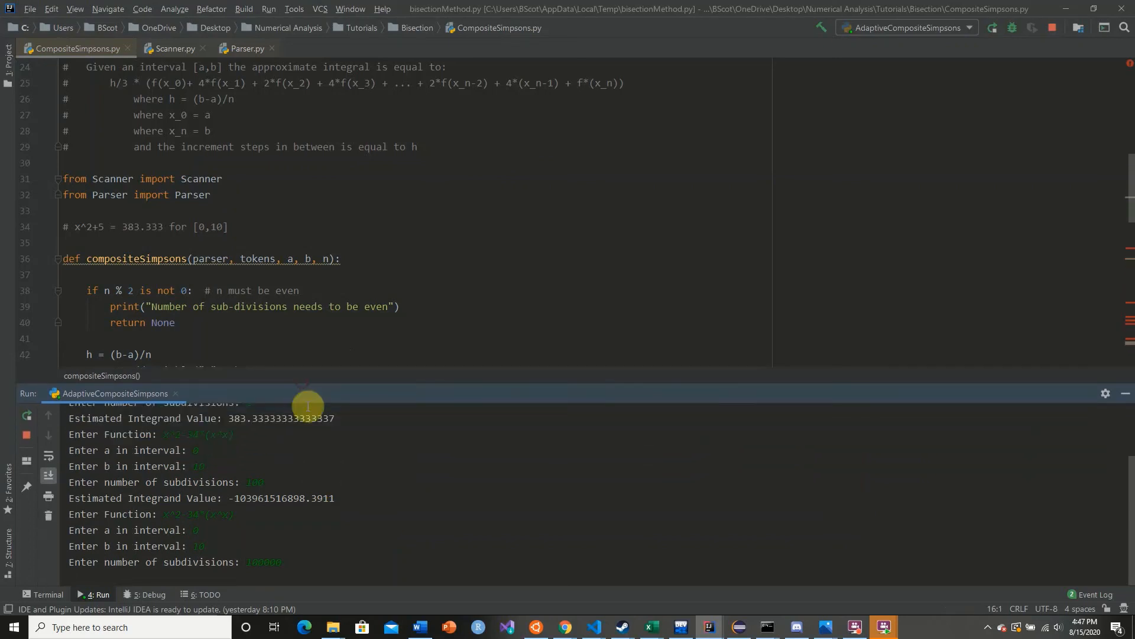
{"action": "mouse_move", "coordinate": [279, 560]}
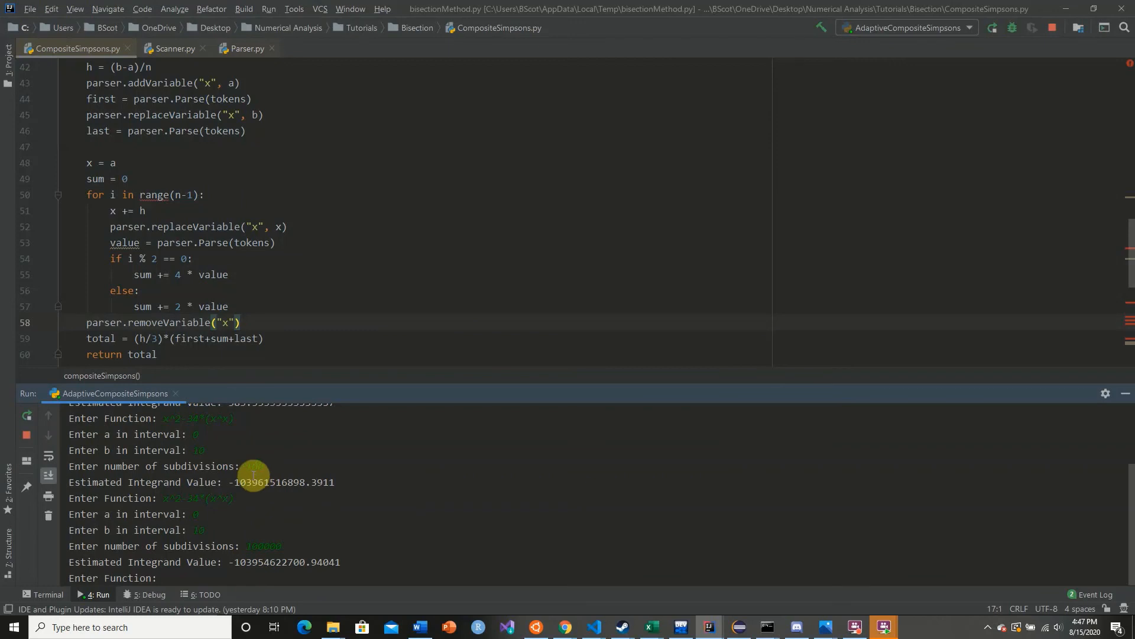
{"action": "mouse_move", "coordinate": [283, 556]}
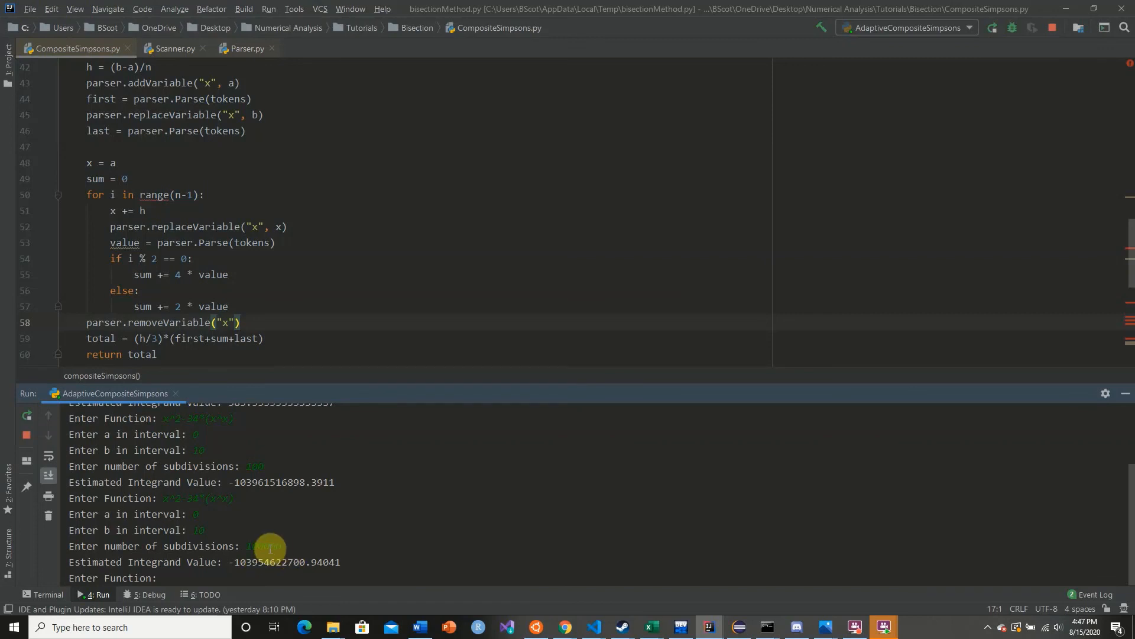
{"action": "mouse_move", "coordinate": [293, 555]}
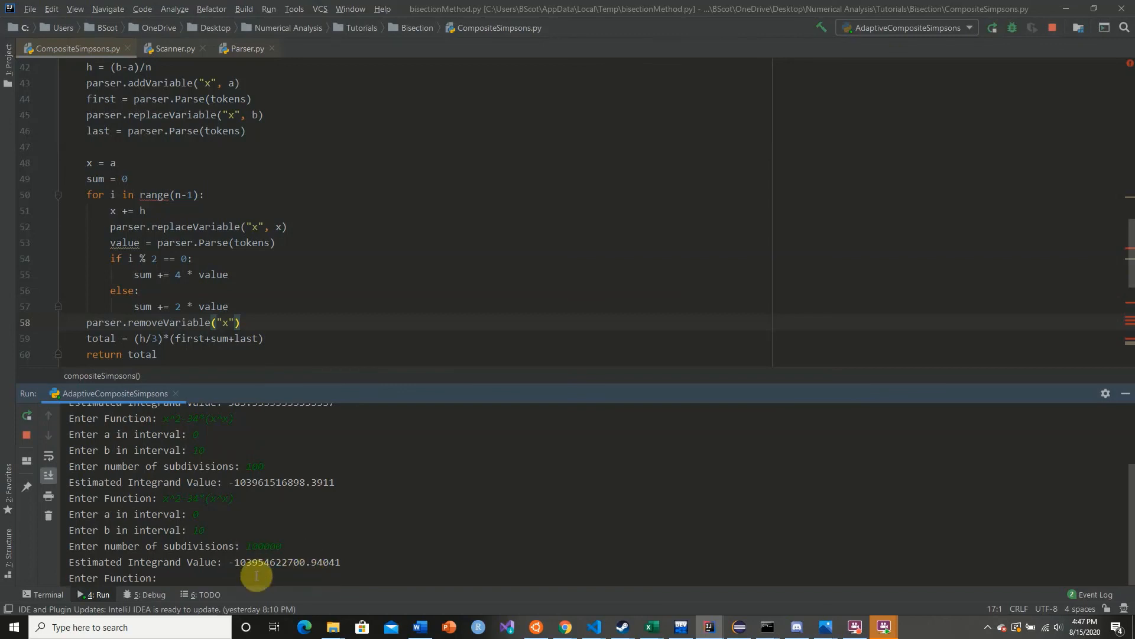
{"action": "mouse_move", "coordinate": [313, 569]}
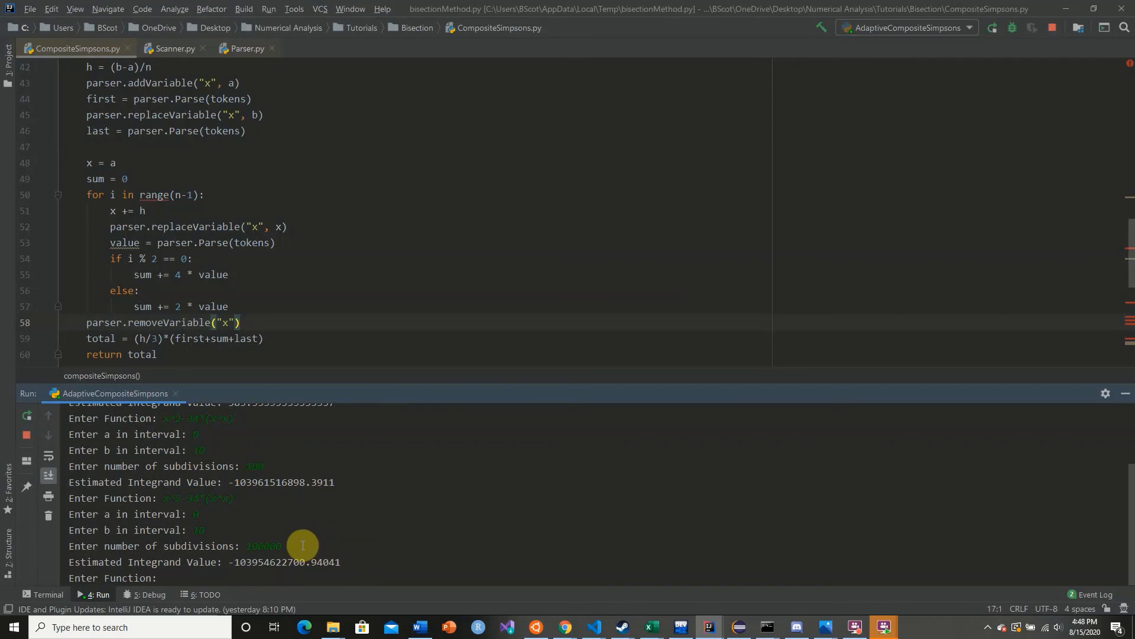
{"action": "mouse_move", "coordinate": [318, 390]}
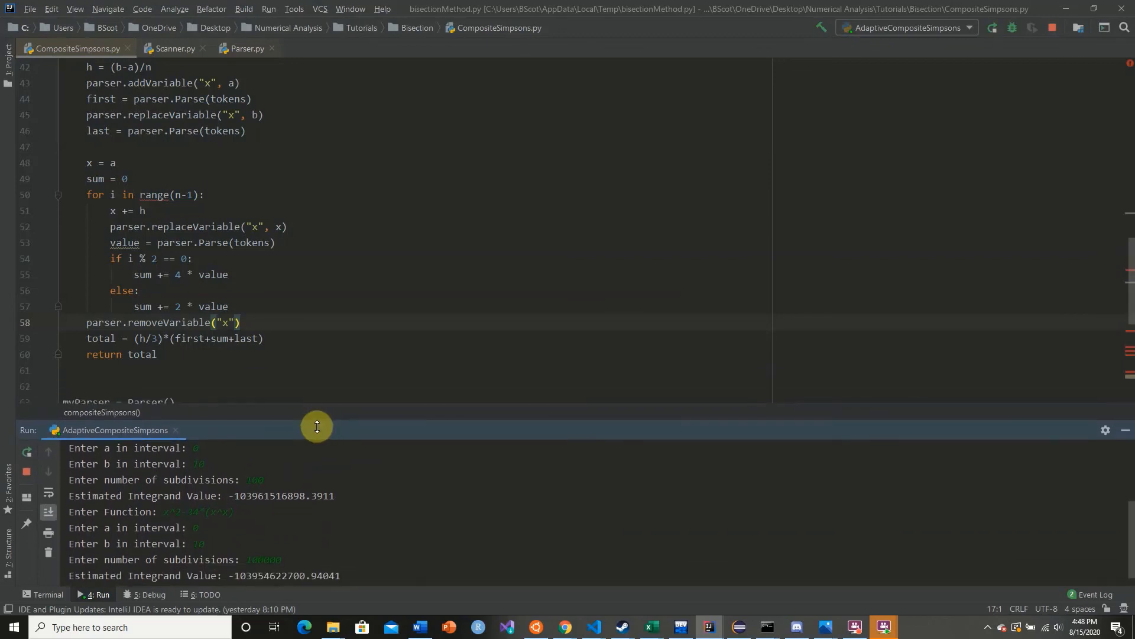
{"action": "scroll", "scroll_direction": "down", "scroll_amount": 3}
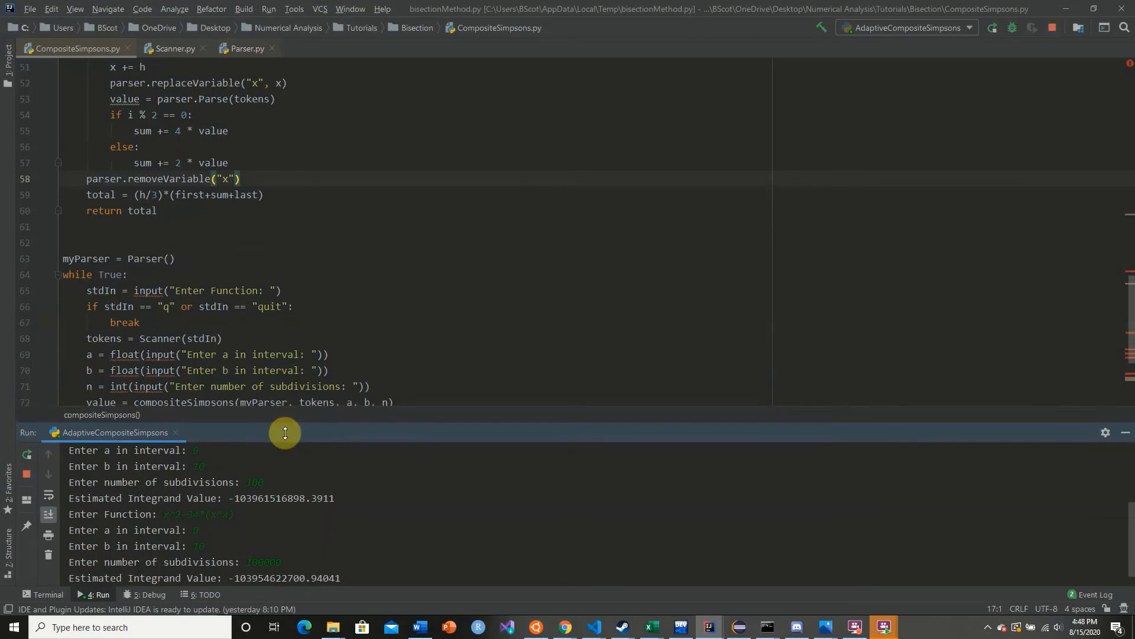